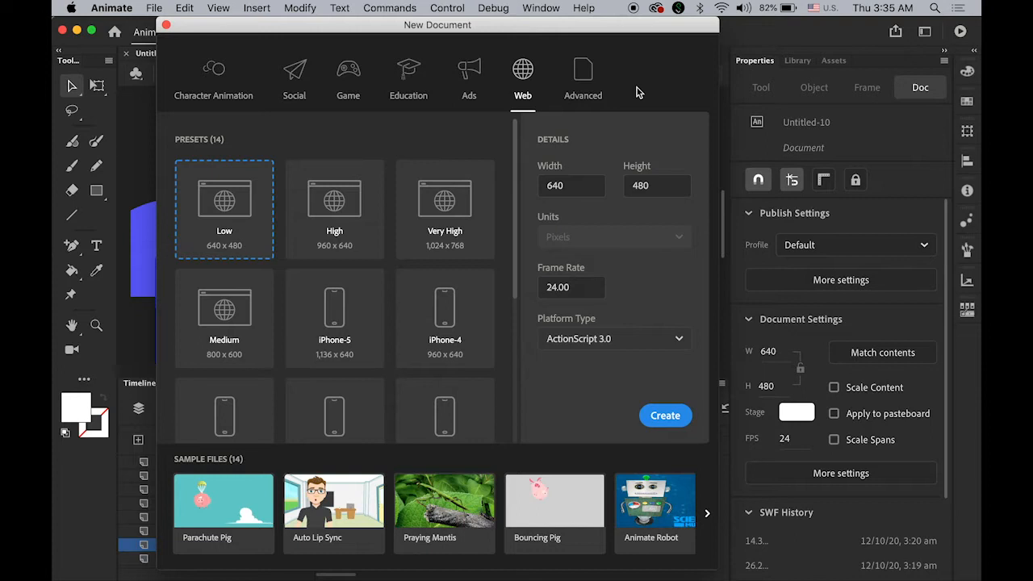
mouse_move(659, 194)
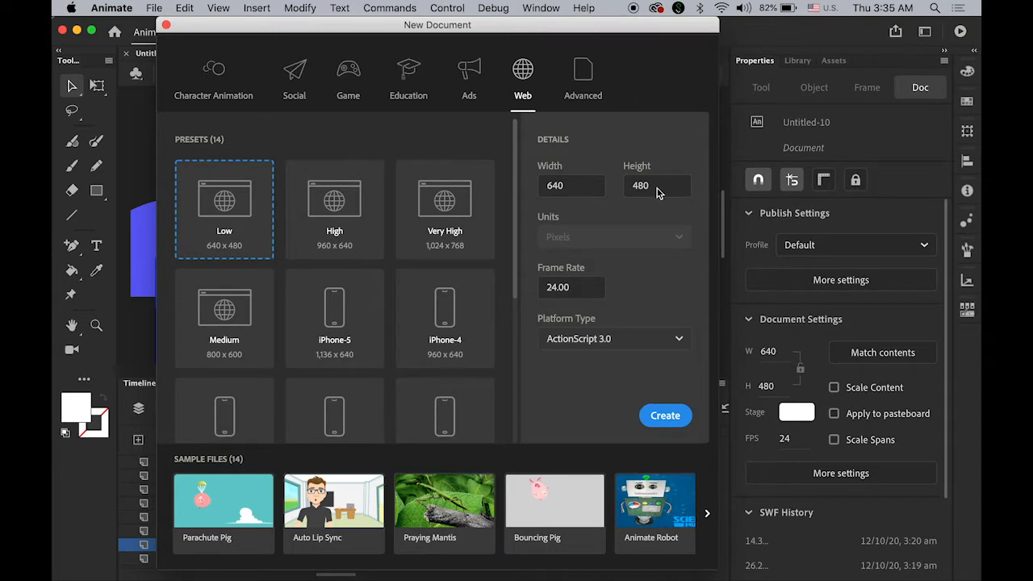
mouse_move(585, 294)
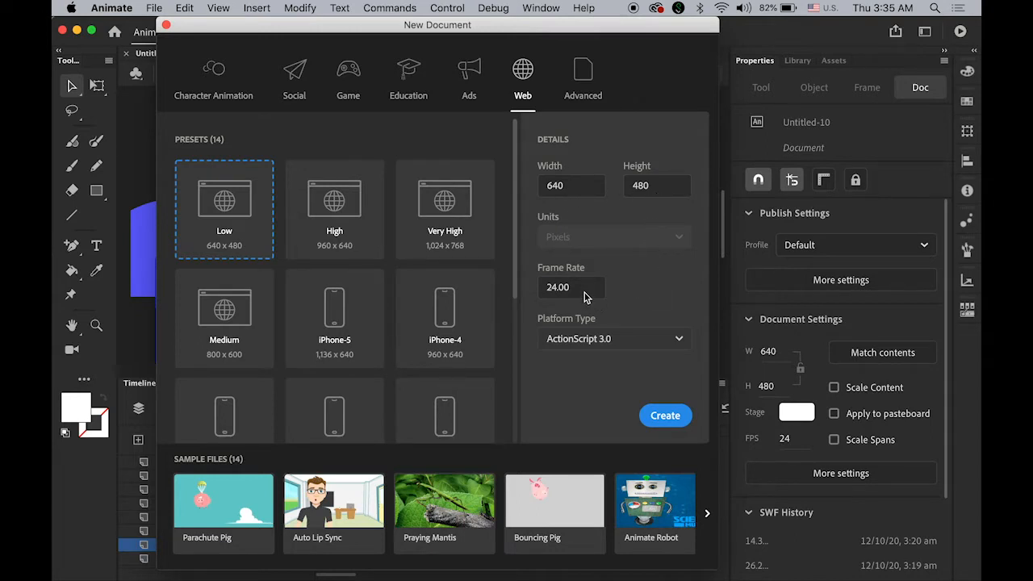
mouse_move(597, 339)
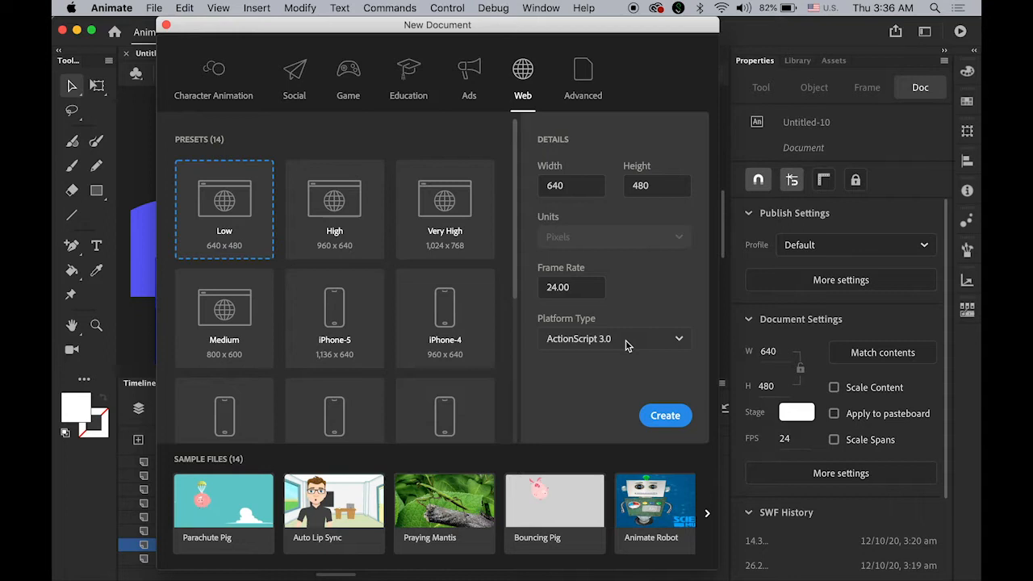
mouse_move(629, 365)
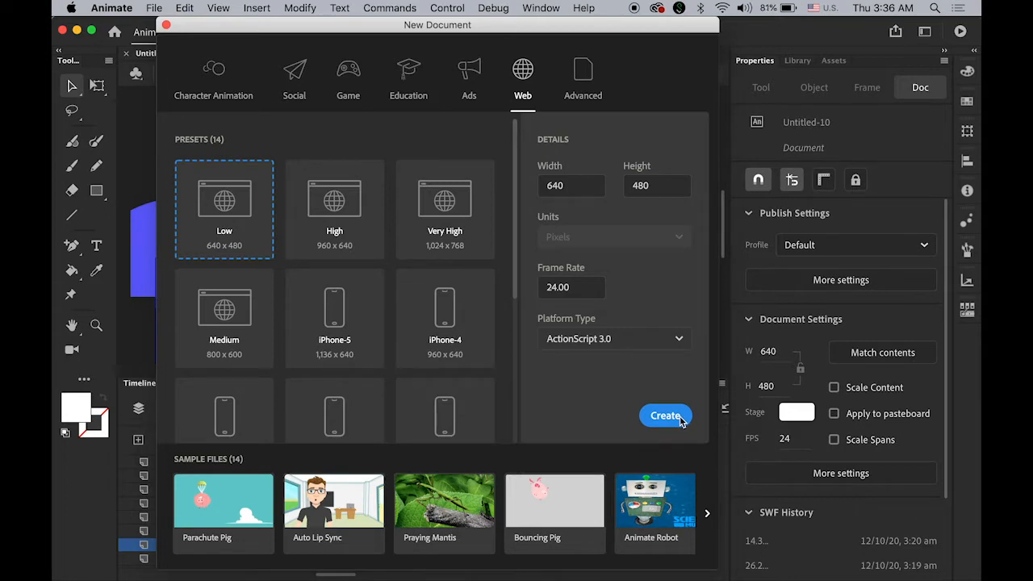
Create the new 640x480, 24 fps Low web preset document with ActionScript 3.0.
click(664, 414)
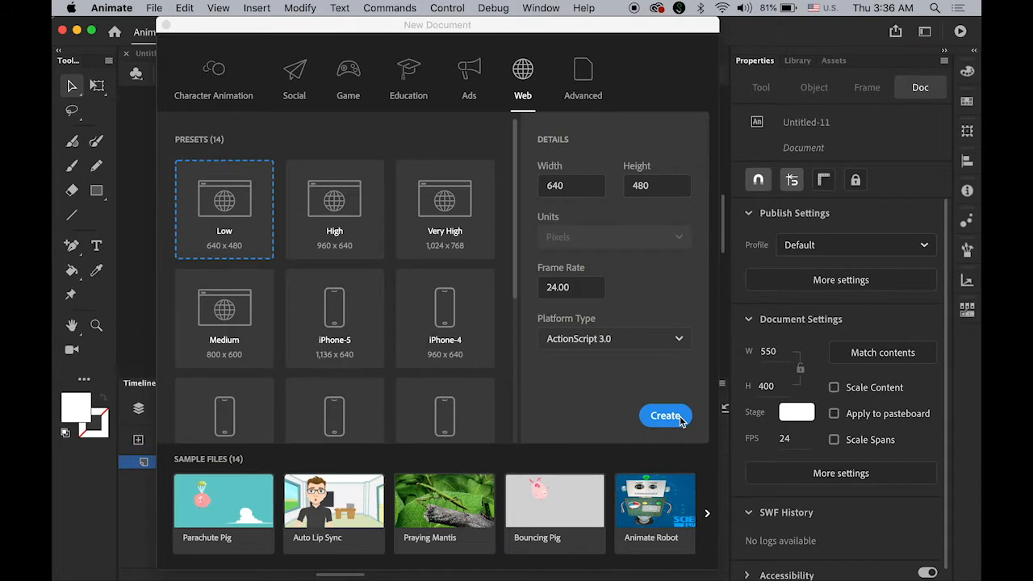
Show the stage at 70 percent zoom.
click(665, 415)
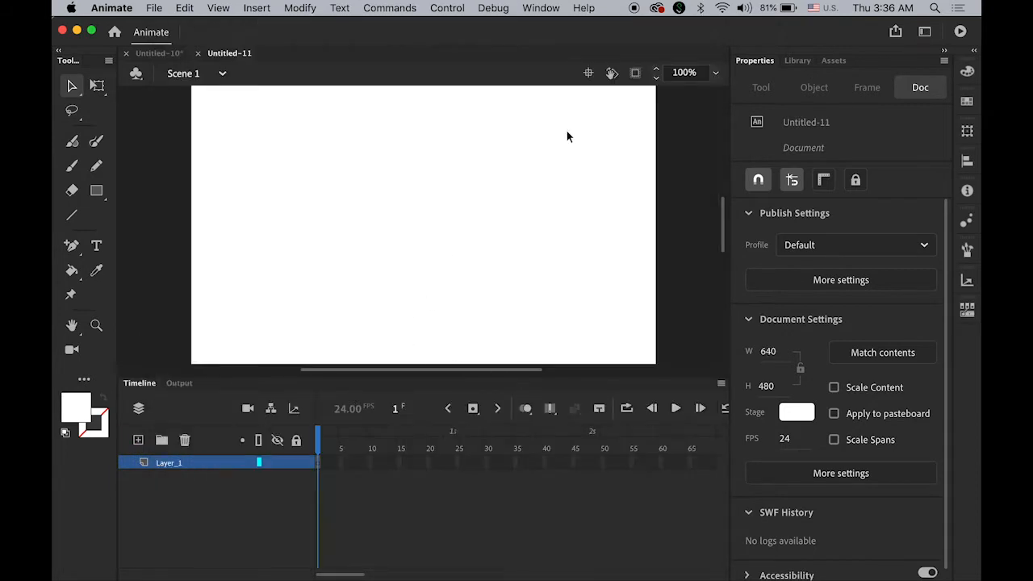
triple_click(684, 71)
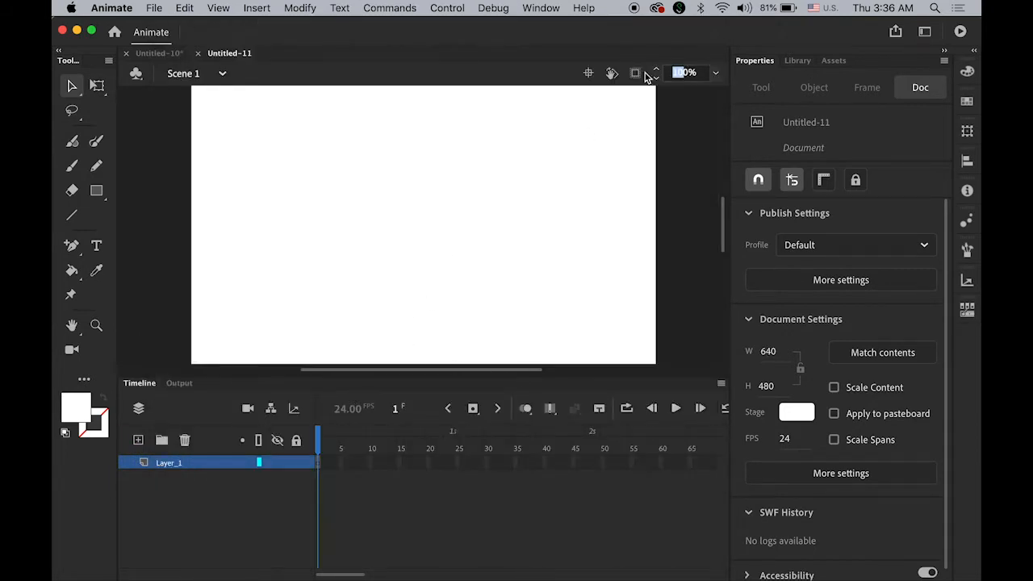
click(655, 78)
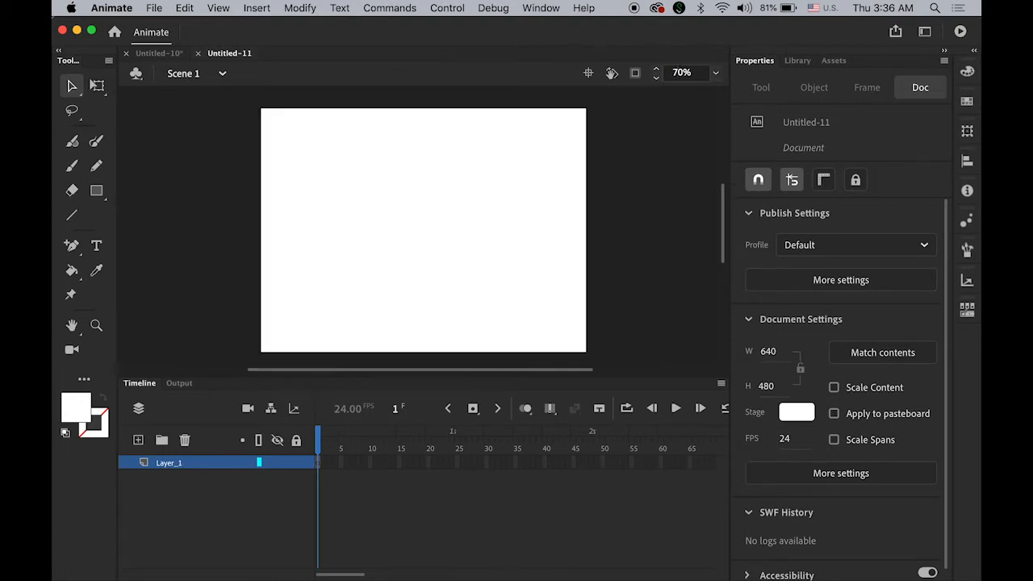
mouse_move(436, 249)
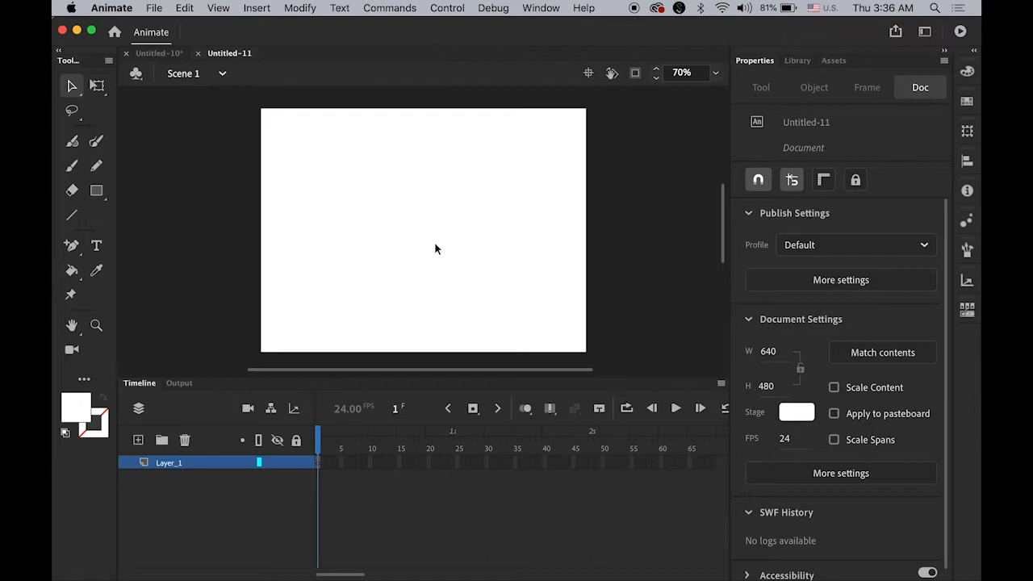
mouse_move(180, 347)
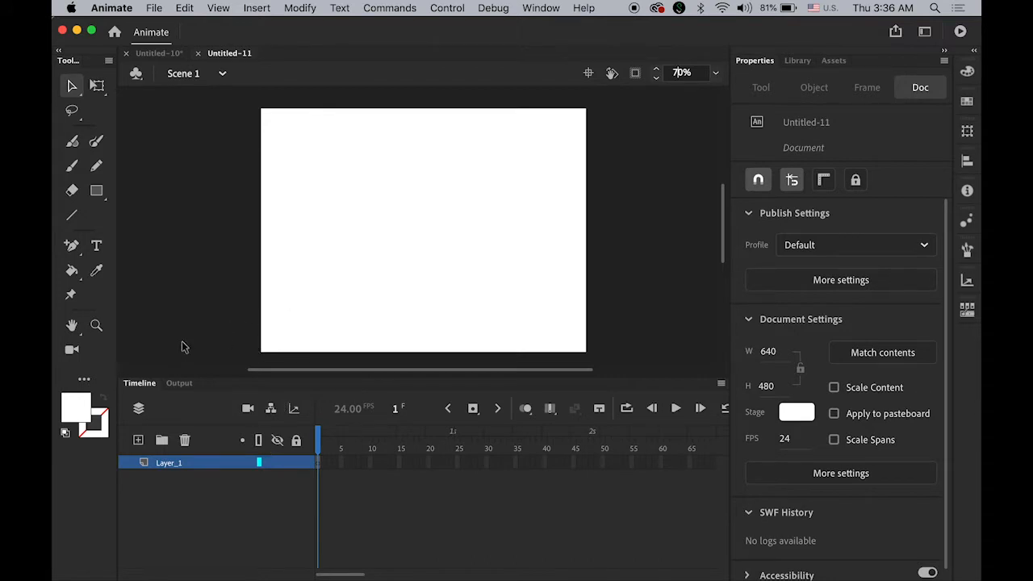
Draw a wide blue rectangle band across the middle of the stage with the Rectangle Tool.
click(74, 407)
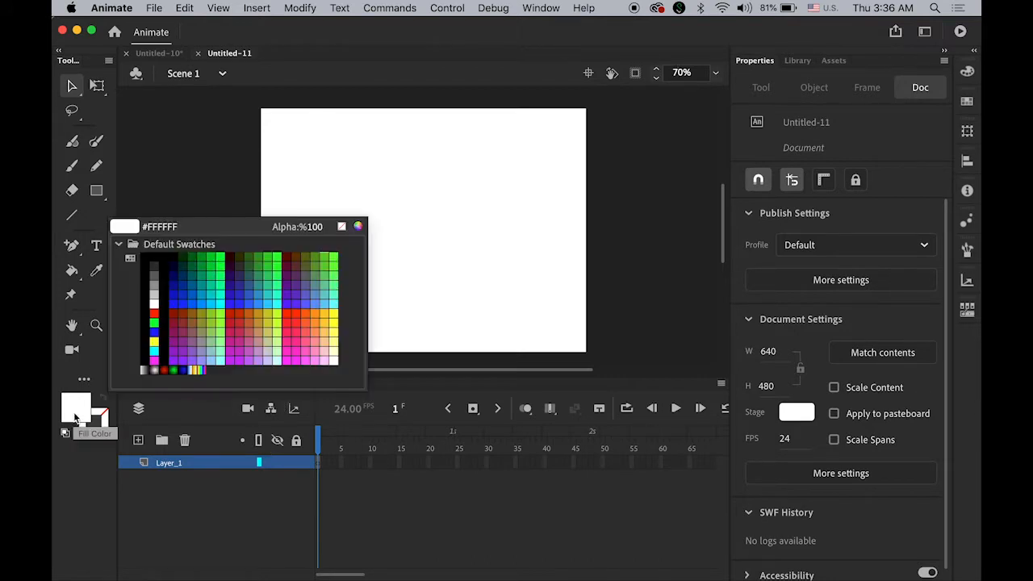
click(155, 325)
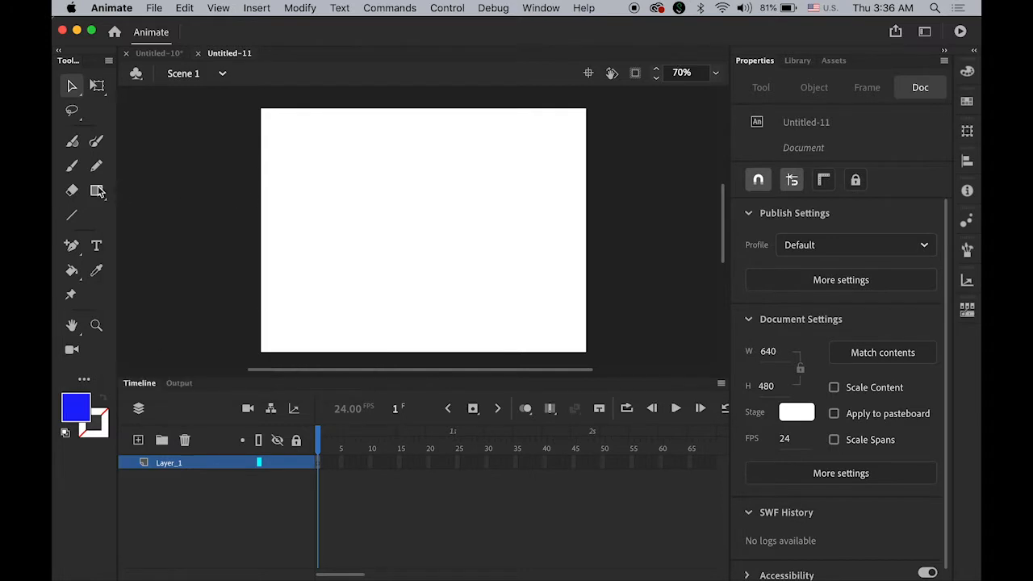
click(97, 191)
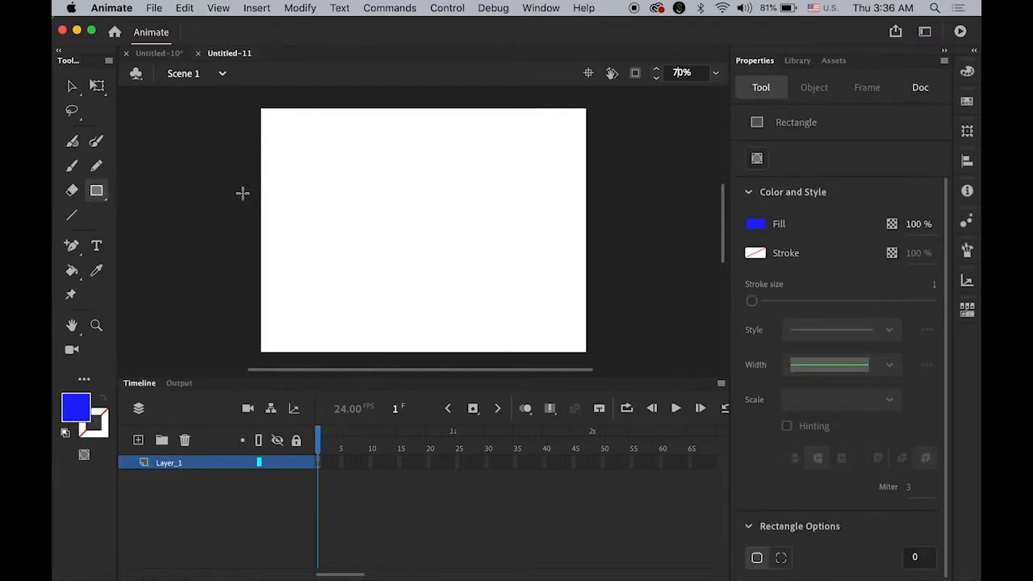
drag(242, 194, 605, 251)
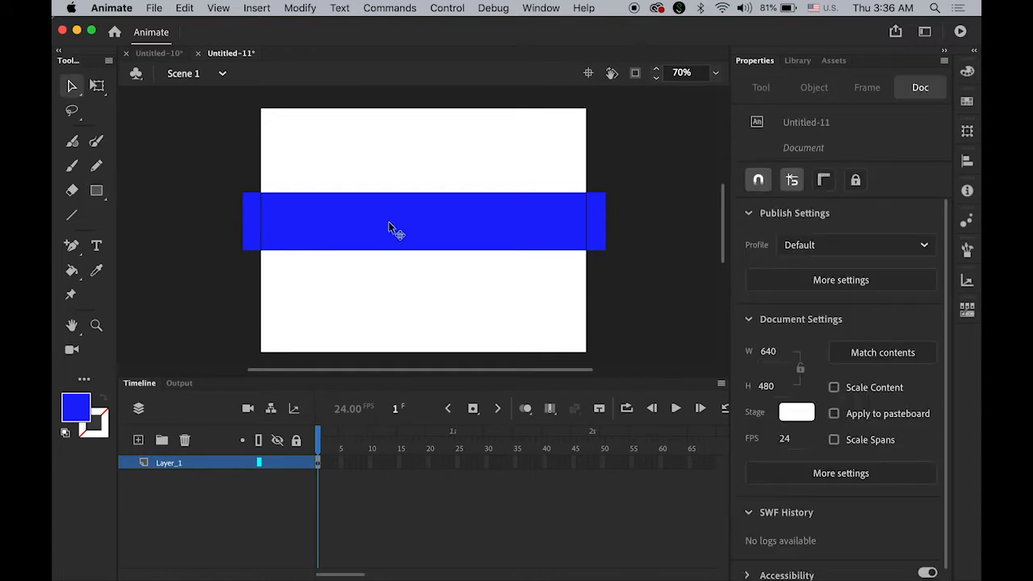
mouse_move(71, 249)
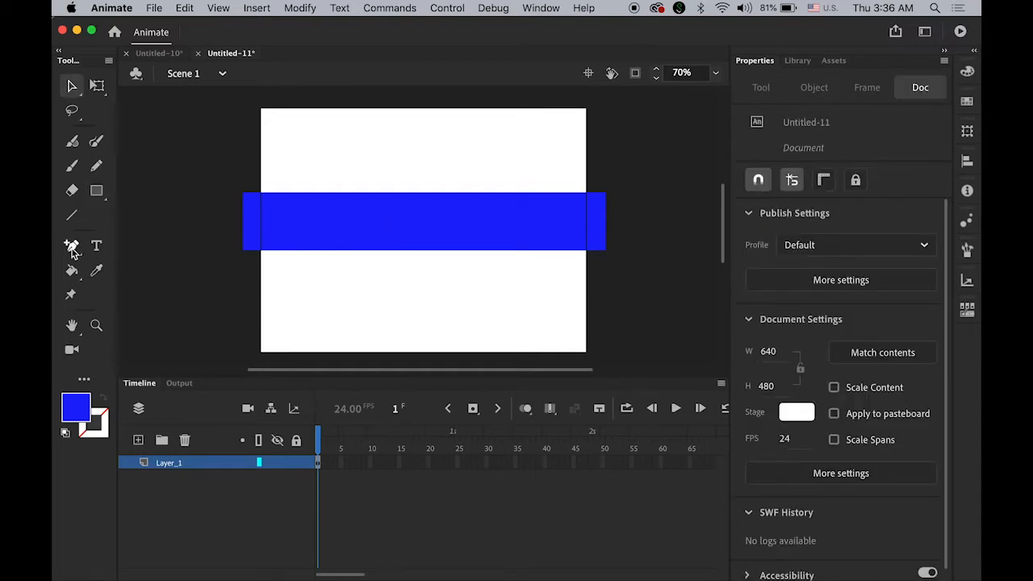
Choose the Add Anchor Point Tool from the Pen Tool flyout.
click(71, 245)
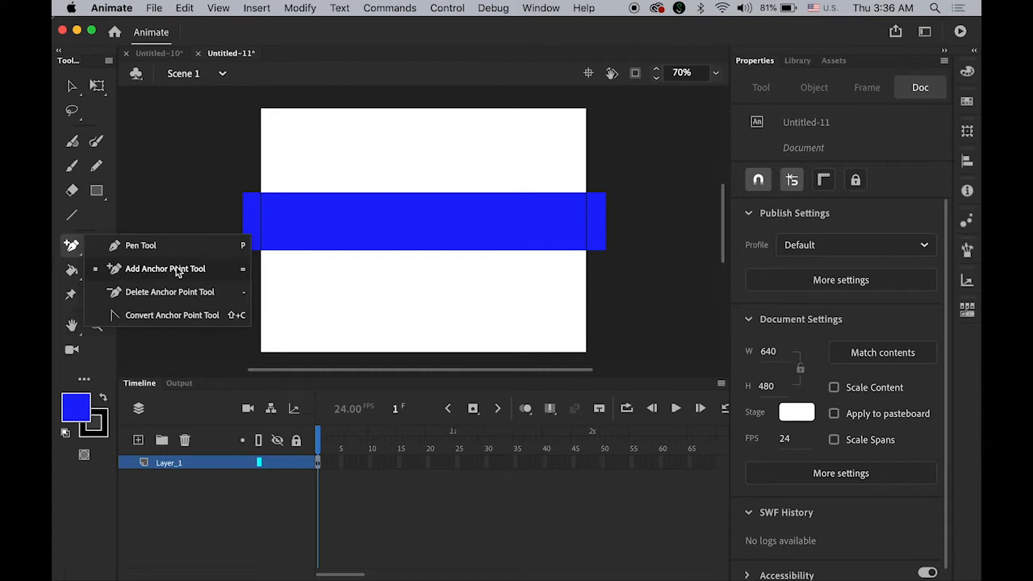
mouse_move(71, 245)
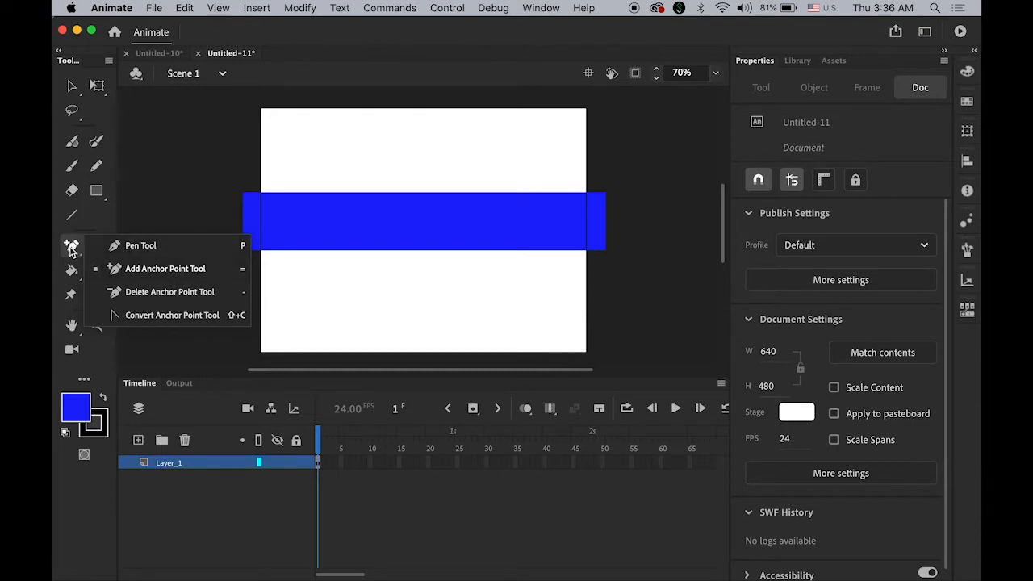
click(141, 246)
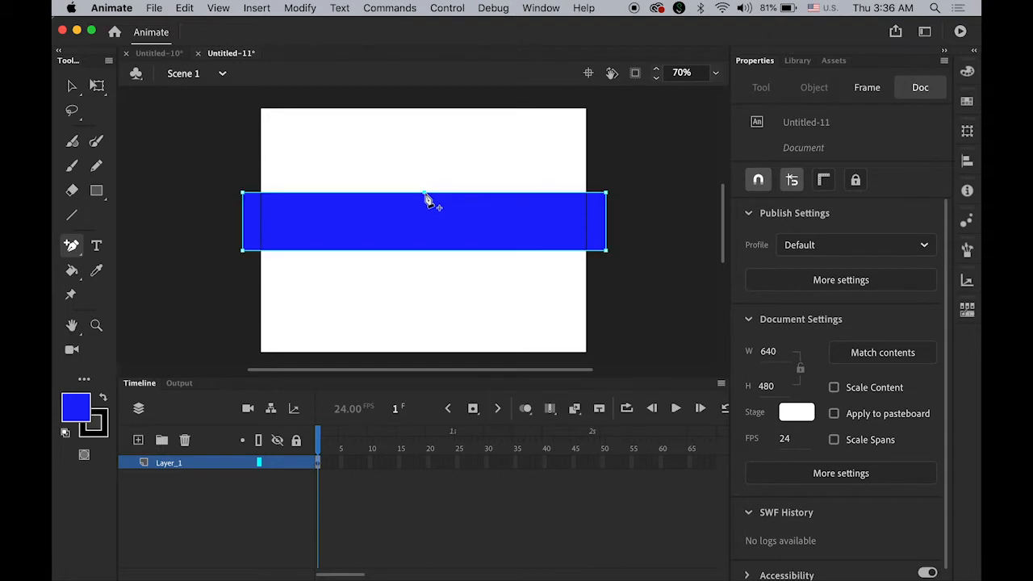
mouse_move(306, 200)
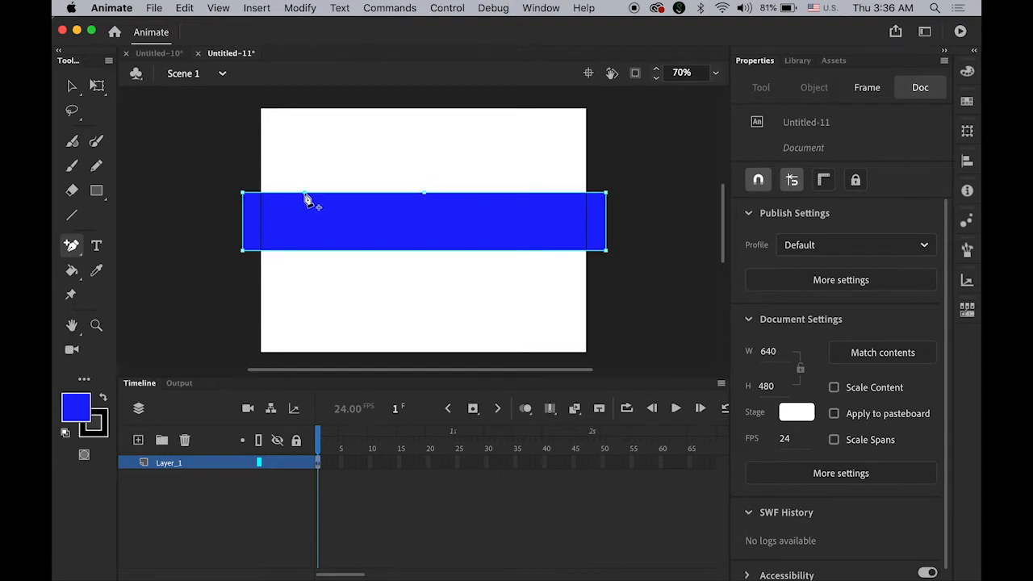
mouse_move(363, 200)
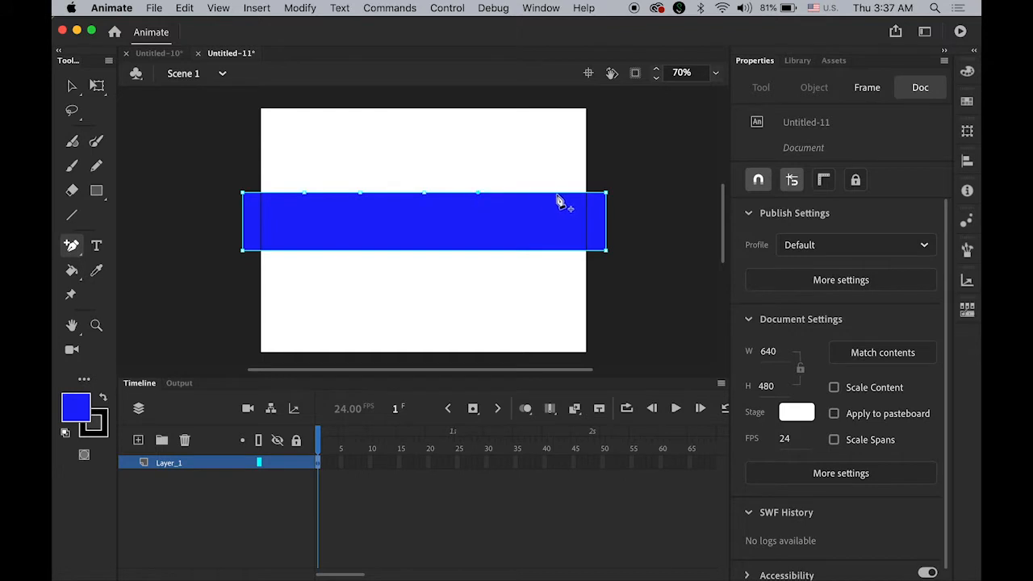
mouse_move(549, 266)
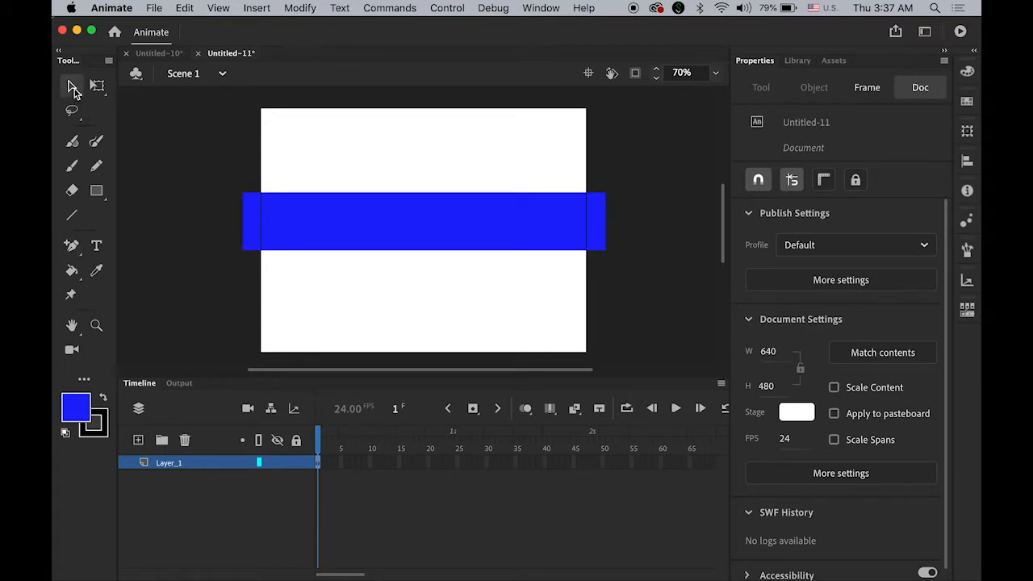
mouse_move(94, 245)
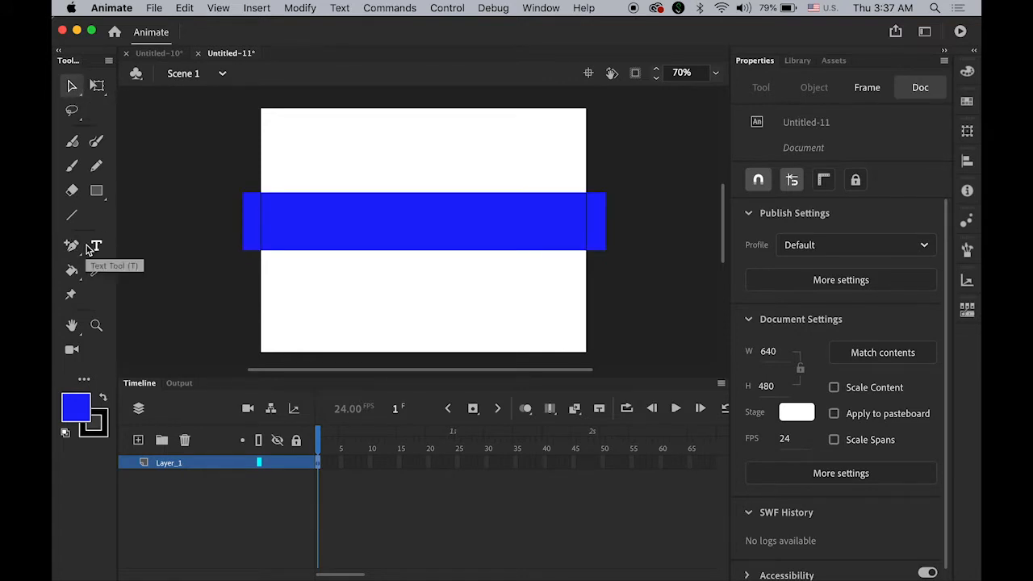
mouse_move(178, 247)
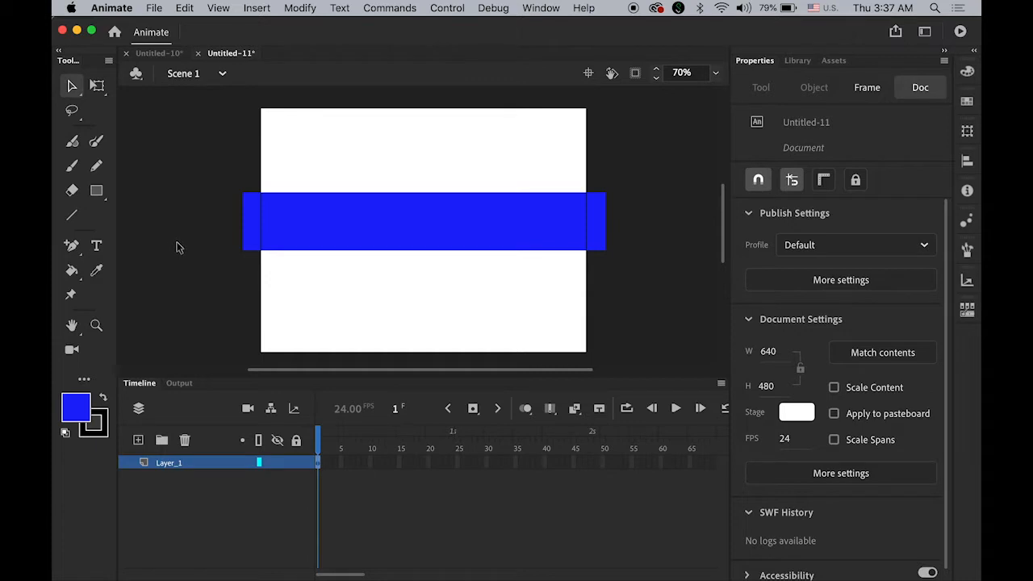
mouse_move(278, 218)
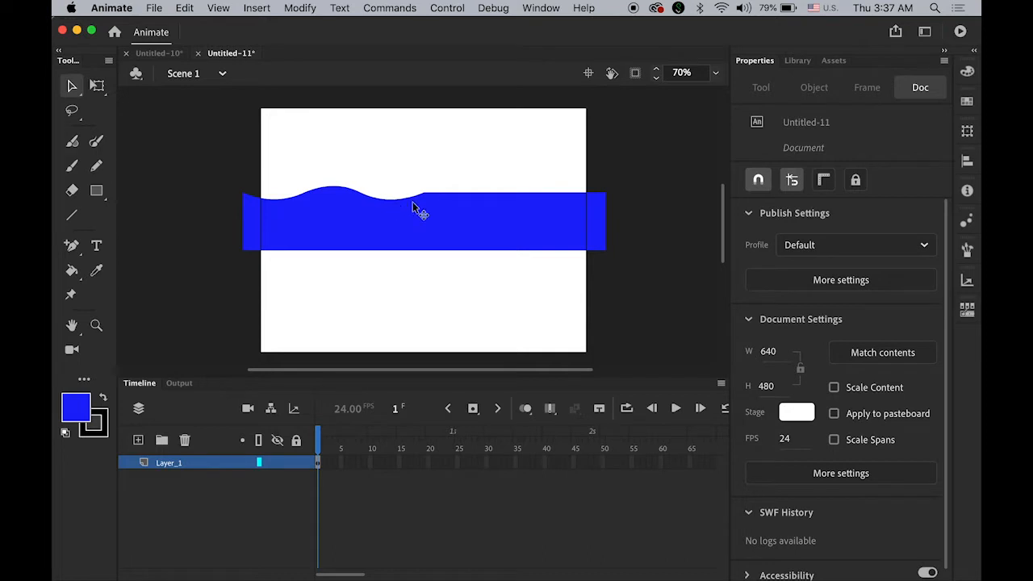
mouse_move(451, 200)
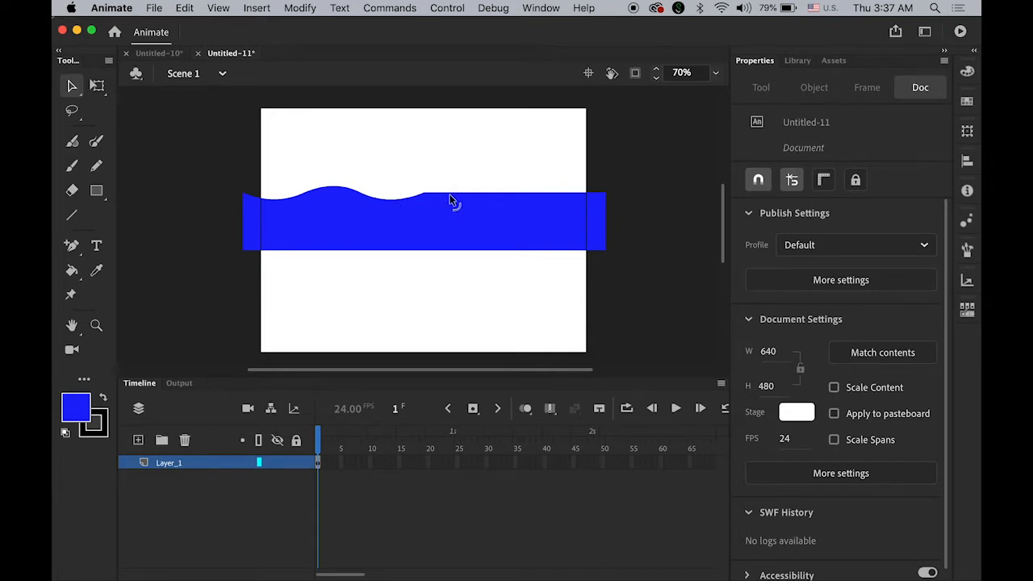
mouse_move(449, 202)
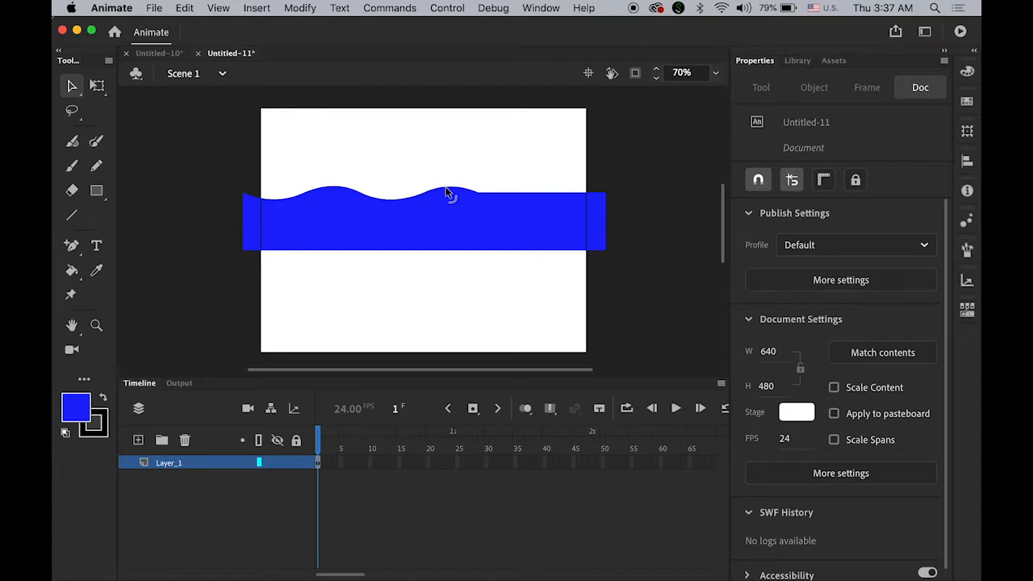
mouse_move(515, 201)
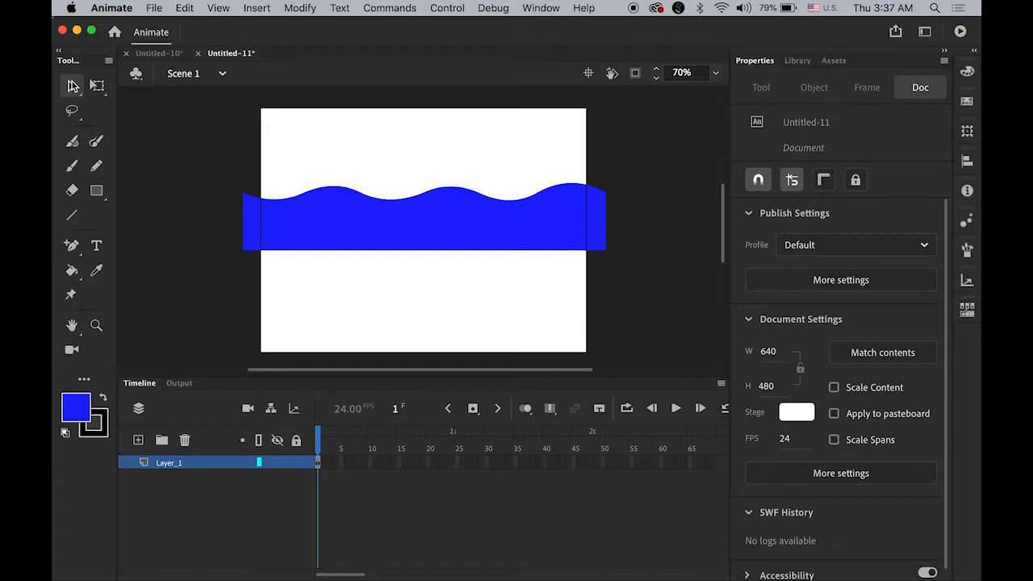
mouse_move(510, 298)
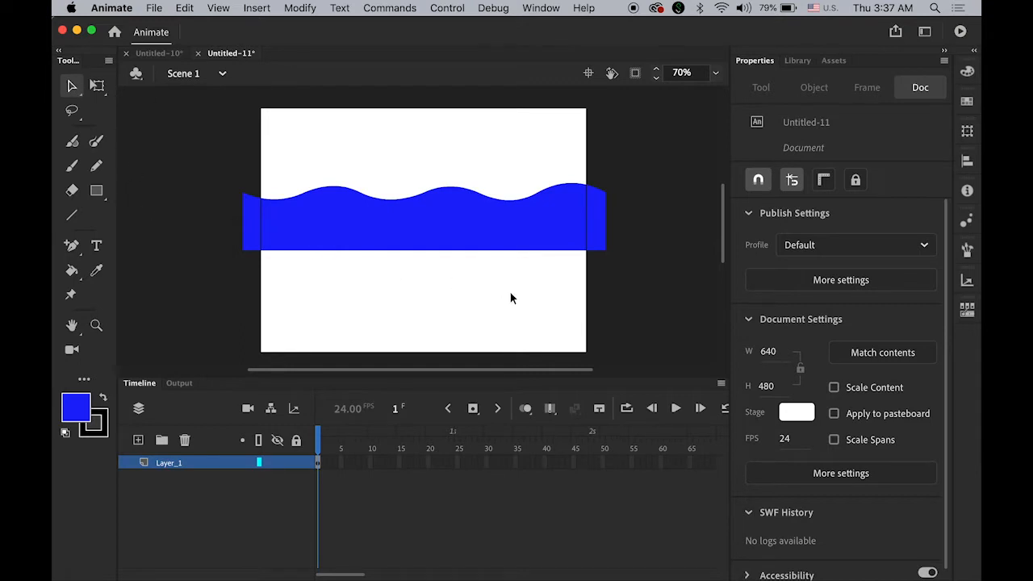
mouse_move(387, 228)
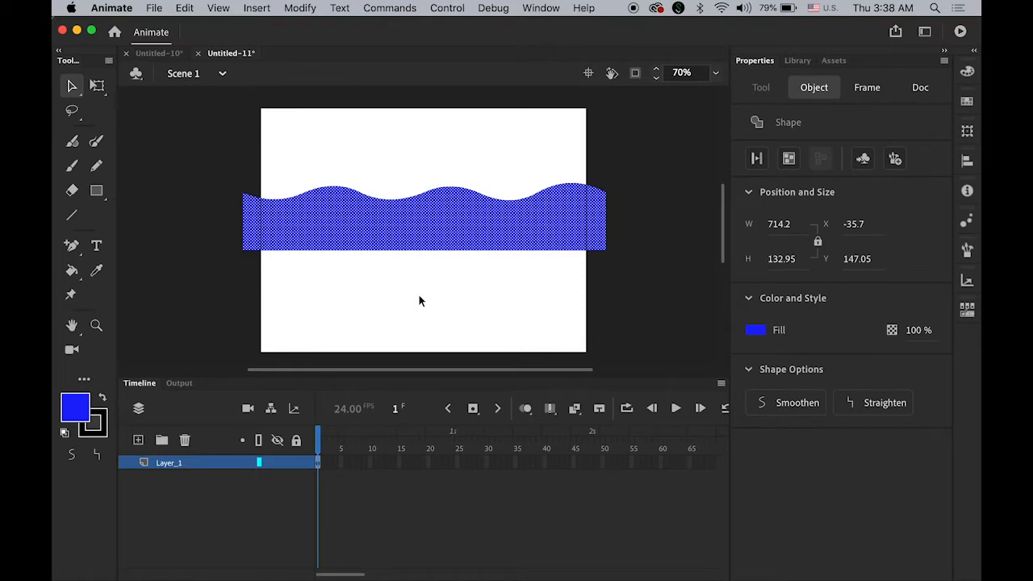
mouse_move(621, 235)
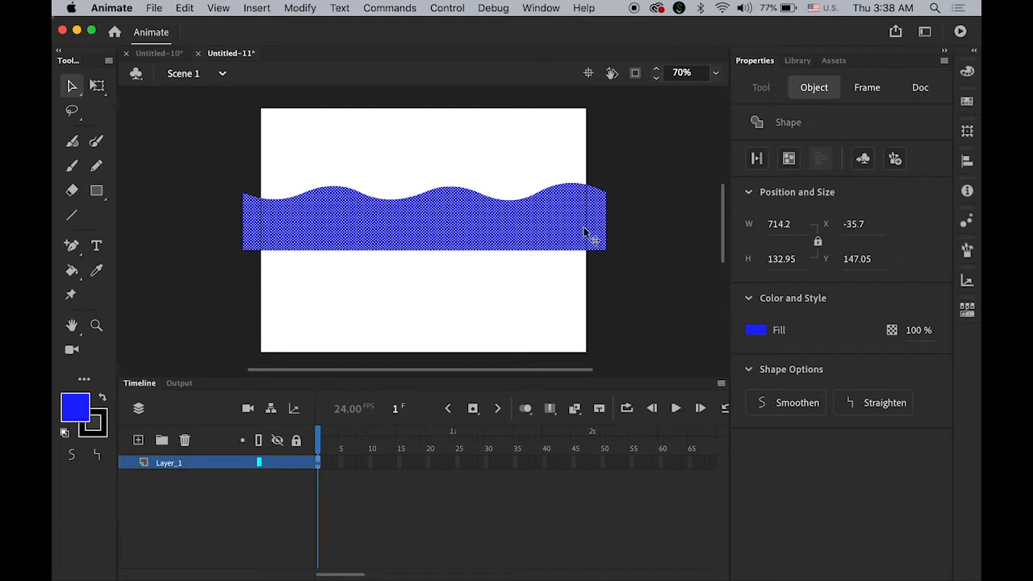
Convert the wave shape into a movie clip symbol named 'wave'.
click(301, 8)
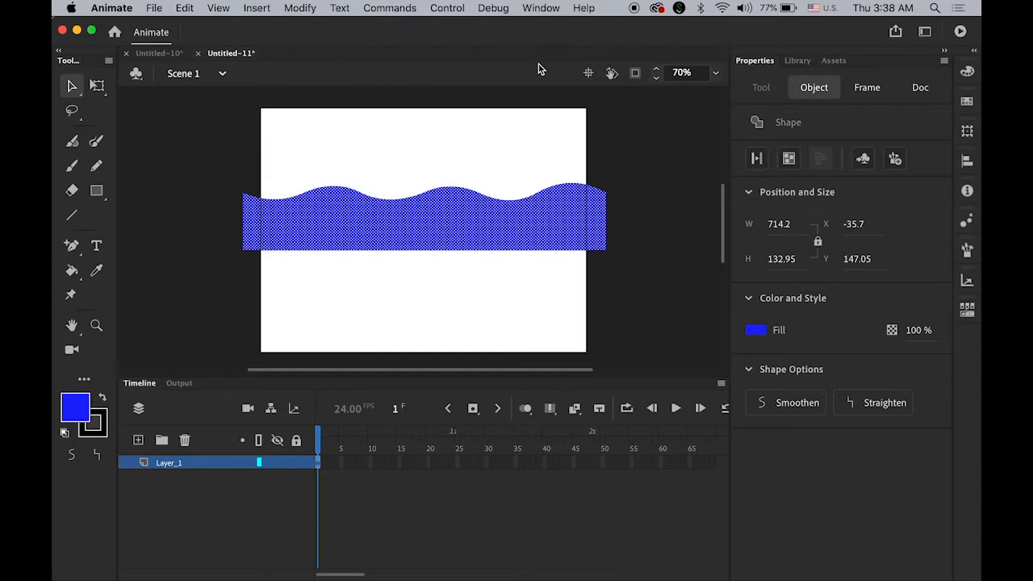
mouse_move(894, 162)
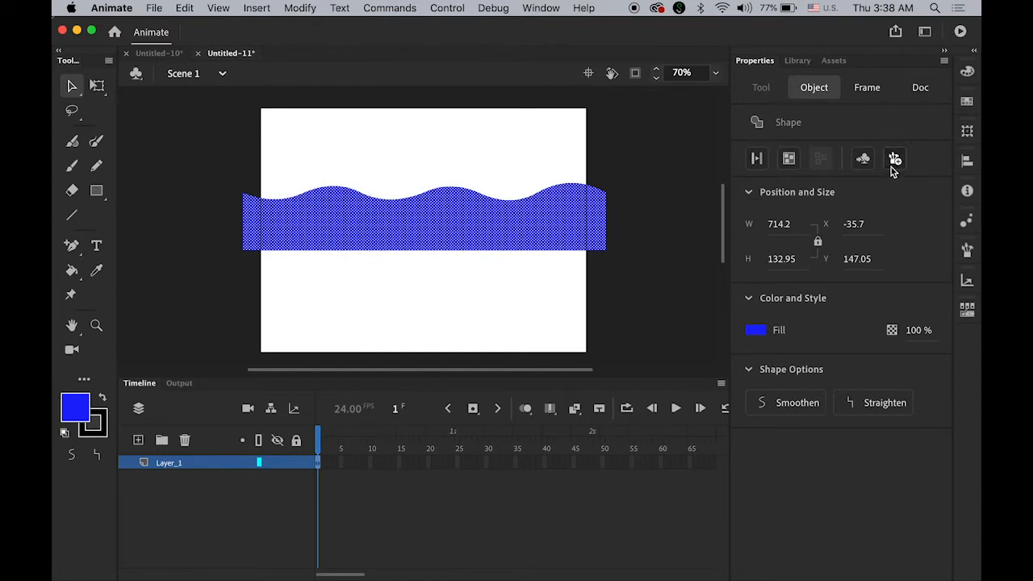
mouse_move(862, 158)
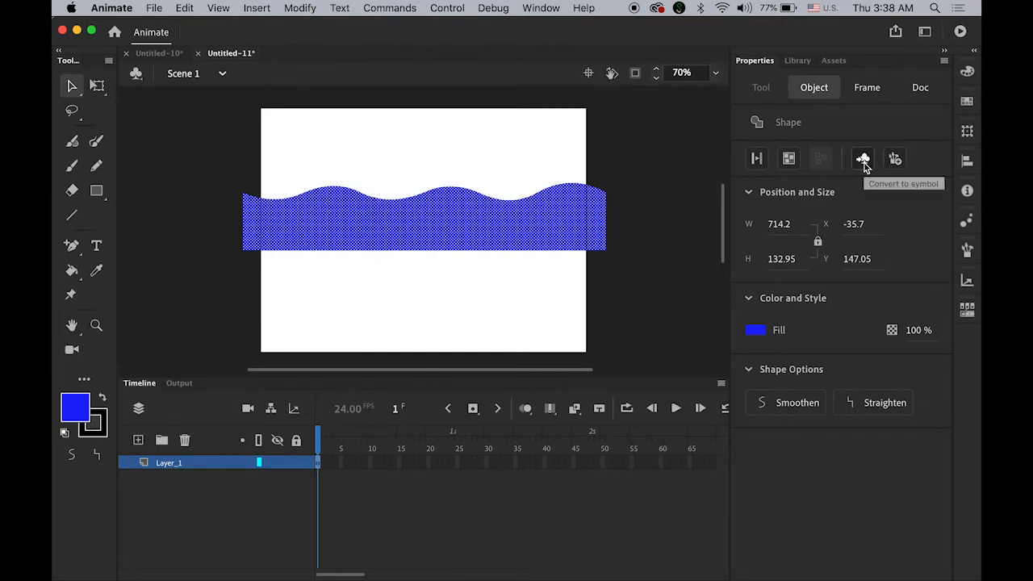
click(862, 158)
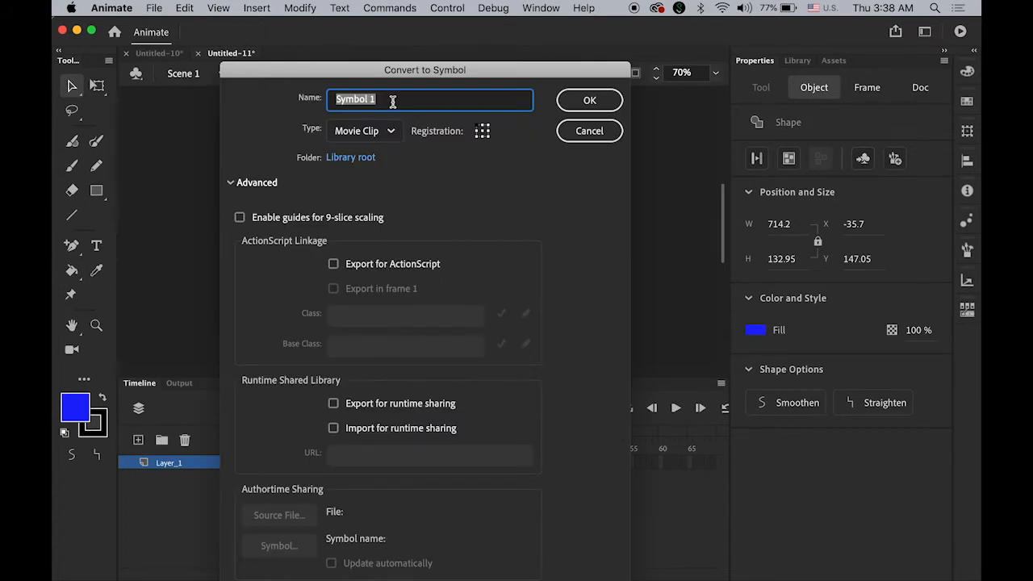
text(wave)
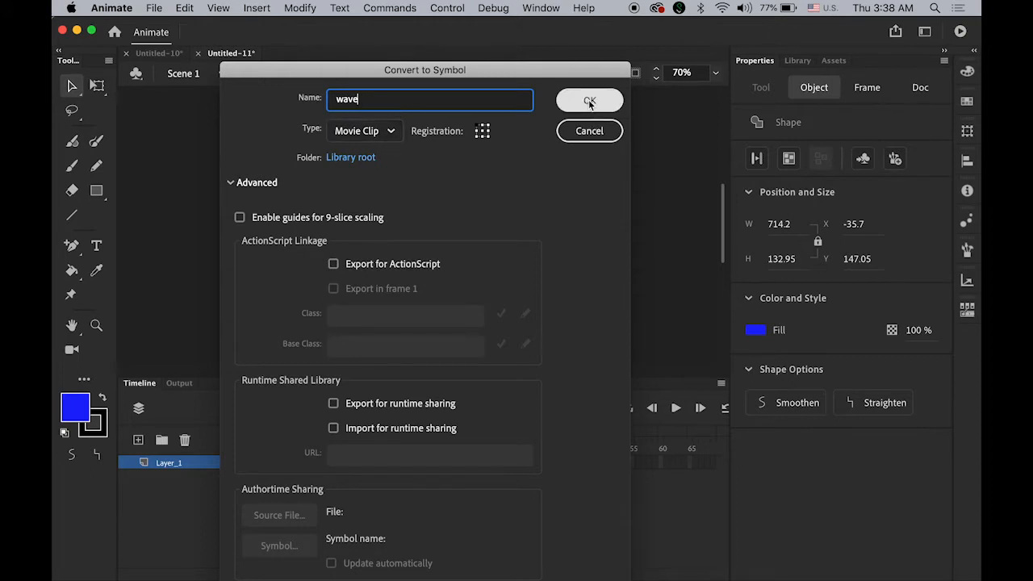
click(589, 100)
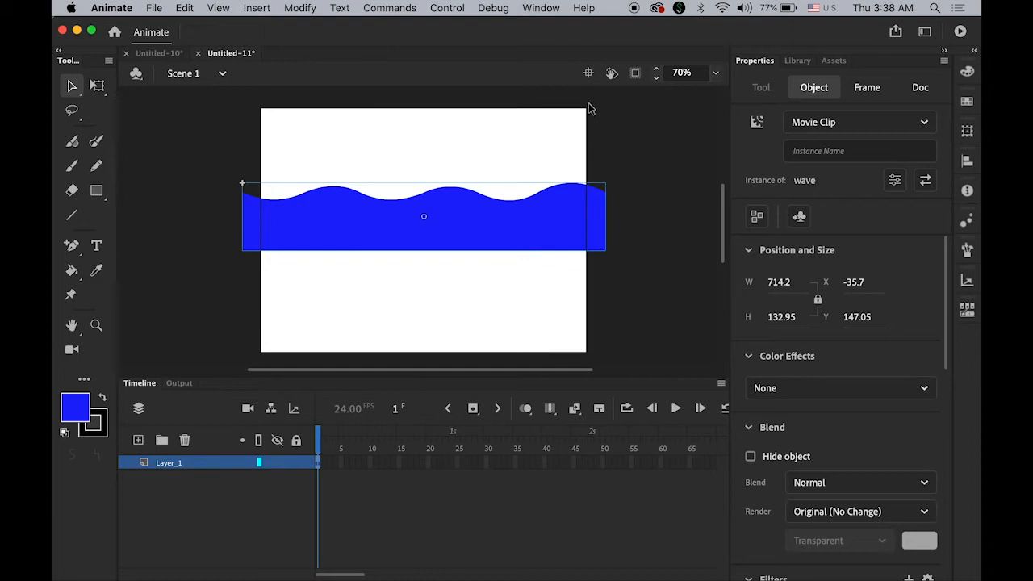
mouse_move(559, 240)
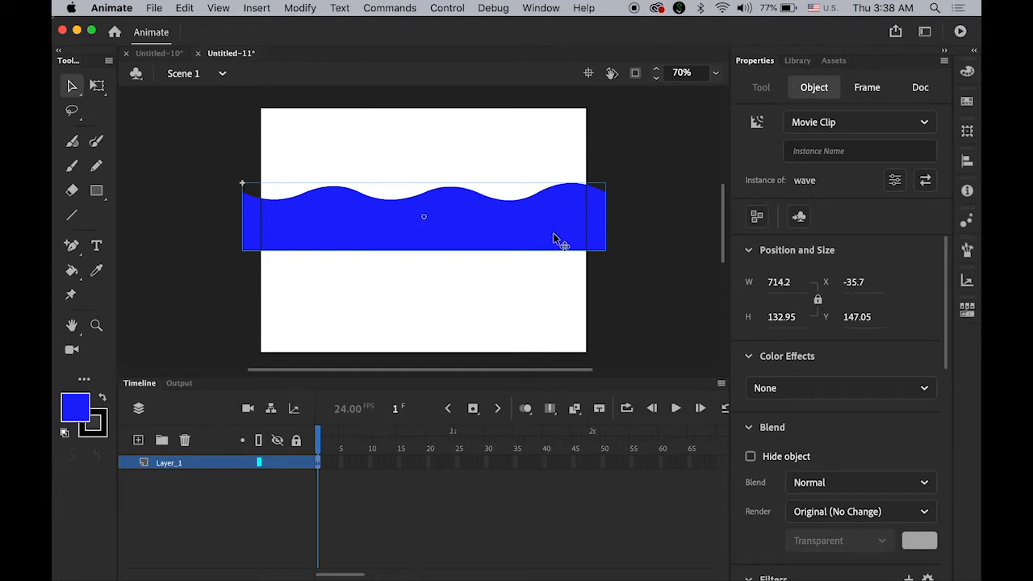
mouse_move(488, 226)
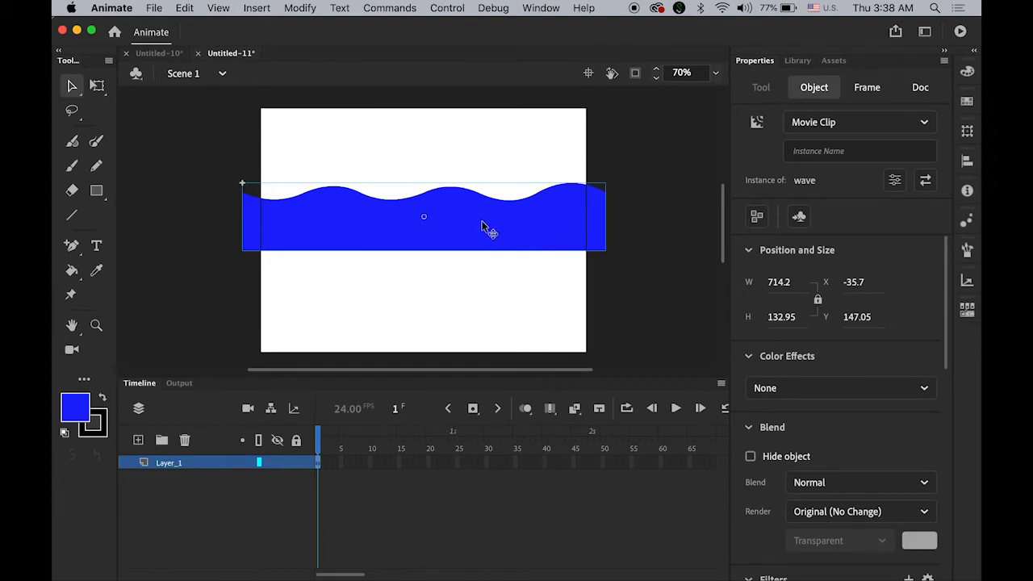
mouse_move(513, 222)
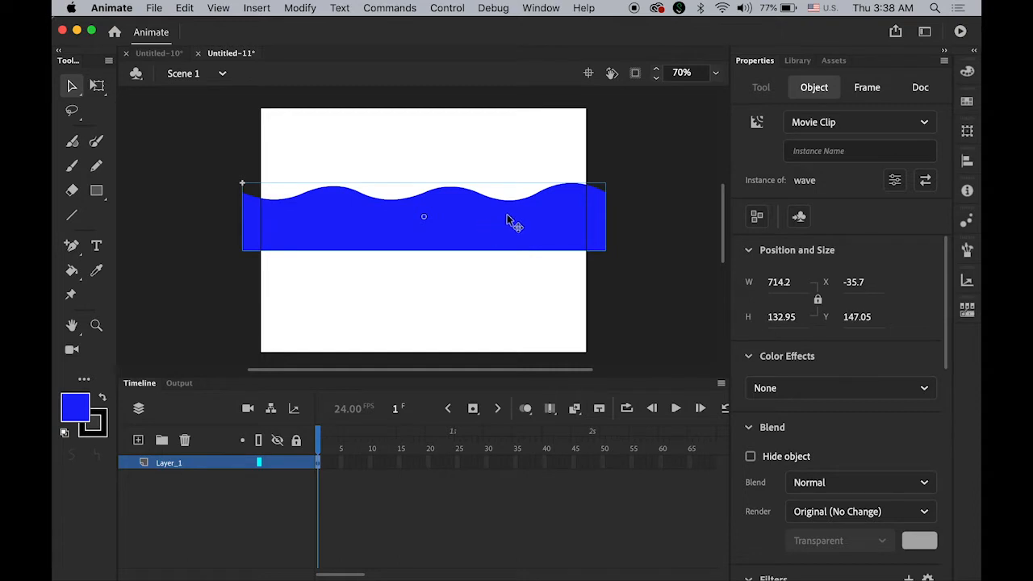
double_click(508, 223)
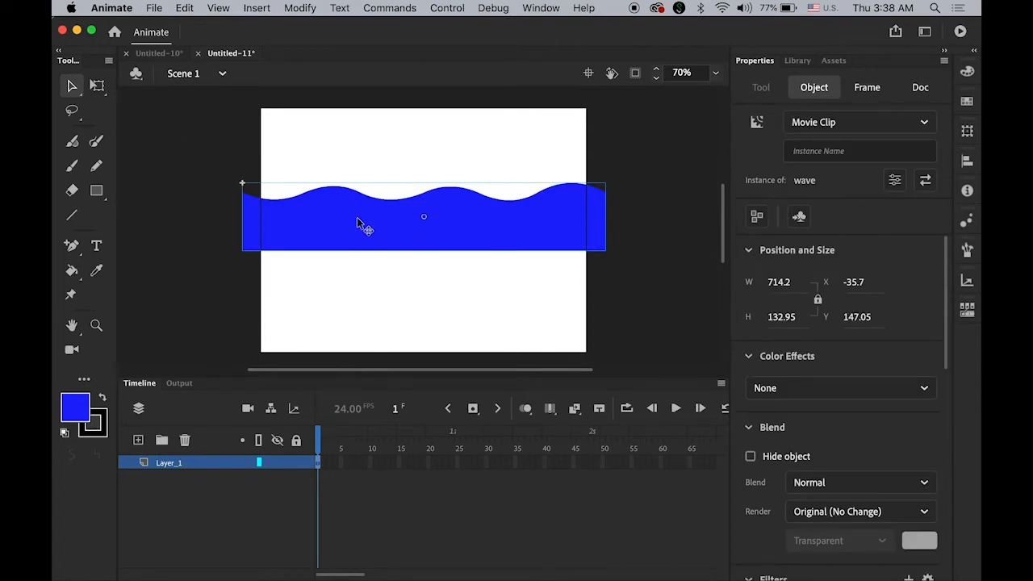
Inside the wave symbol, extend the layer to frame 48 and create a shape tween across the span.
double_click(364, 225)
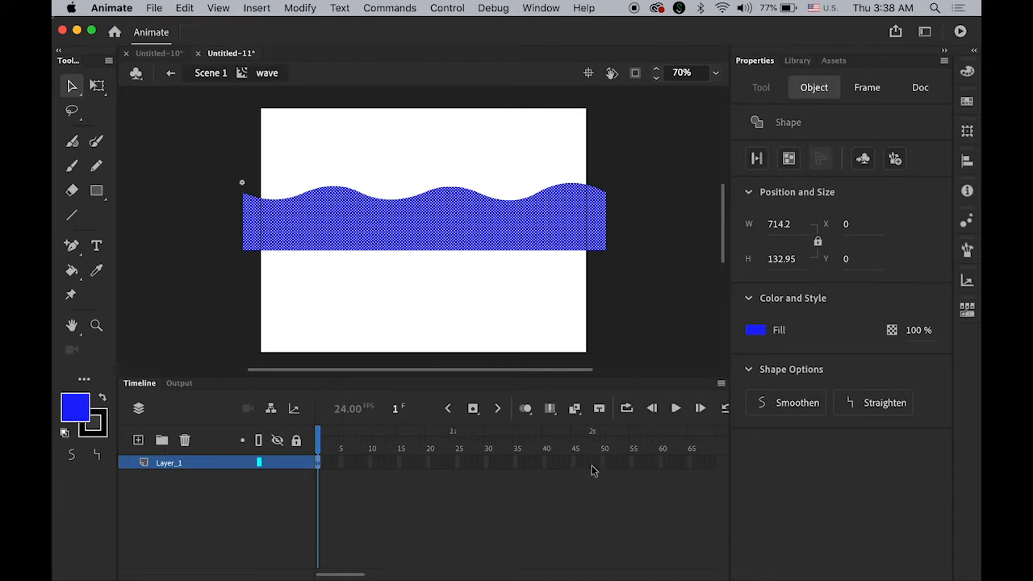
click(919, 87)
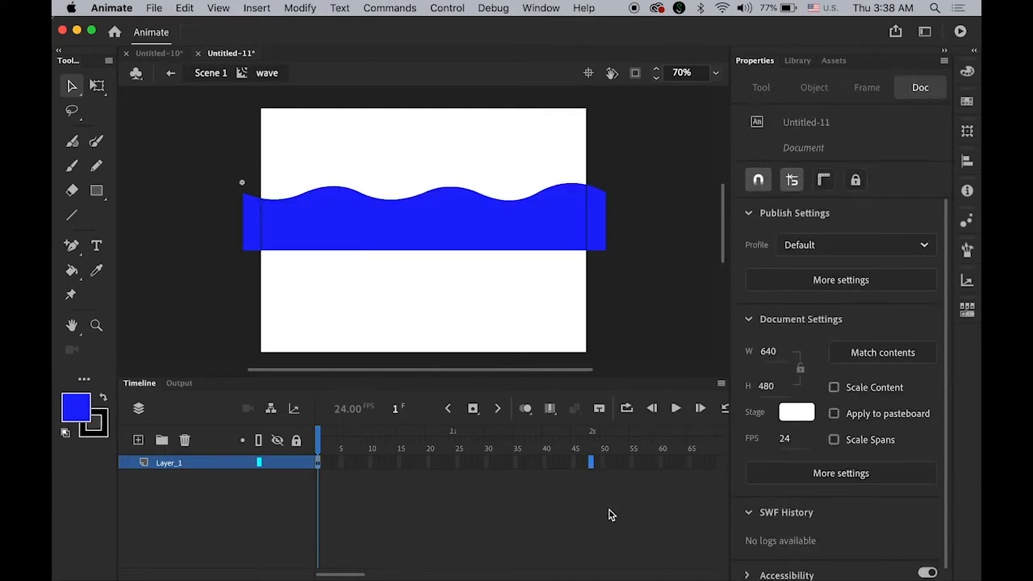
mouse_move(473, 409)
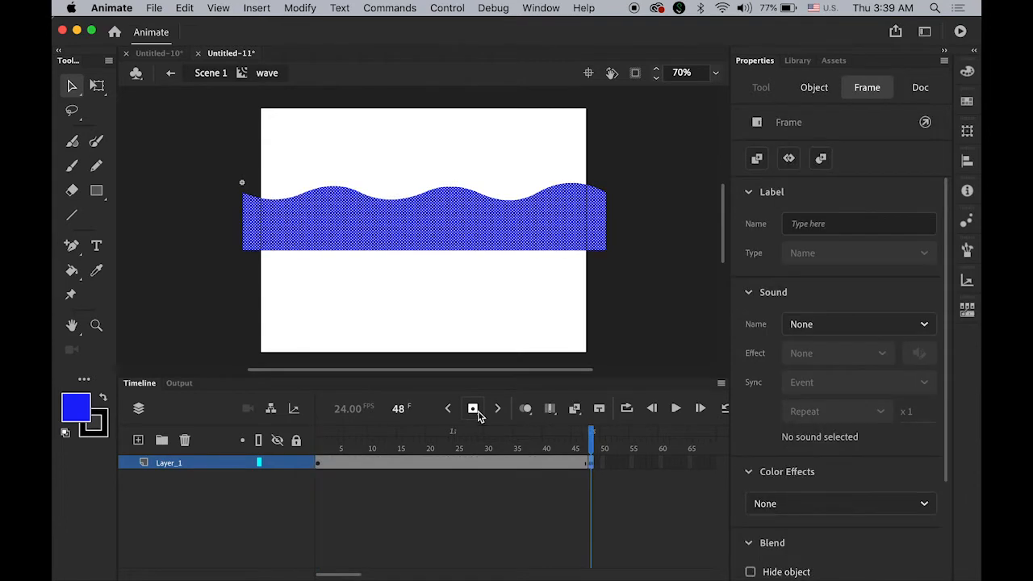
mouse_move(555, 559)
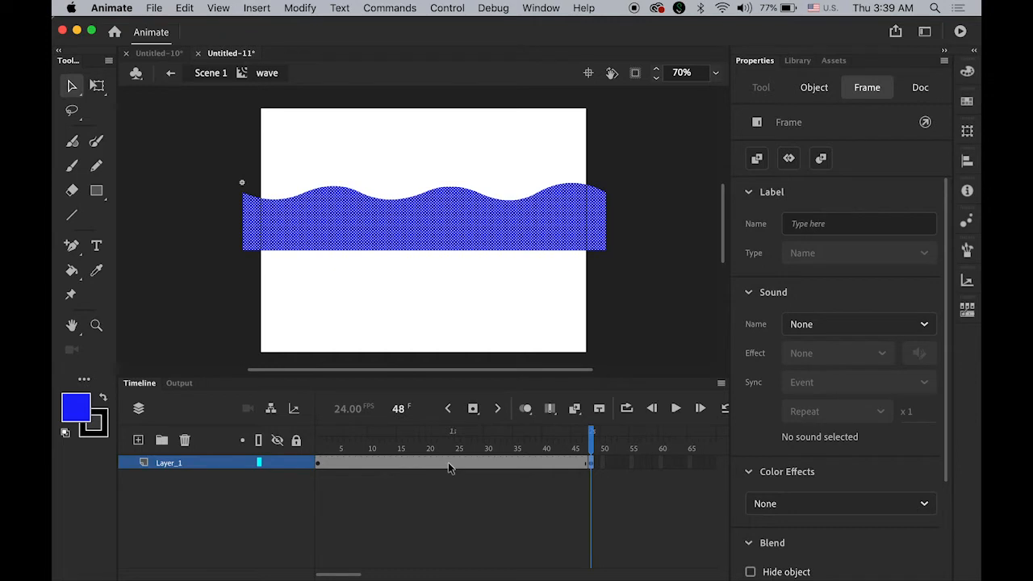
click(445, 432)
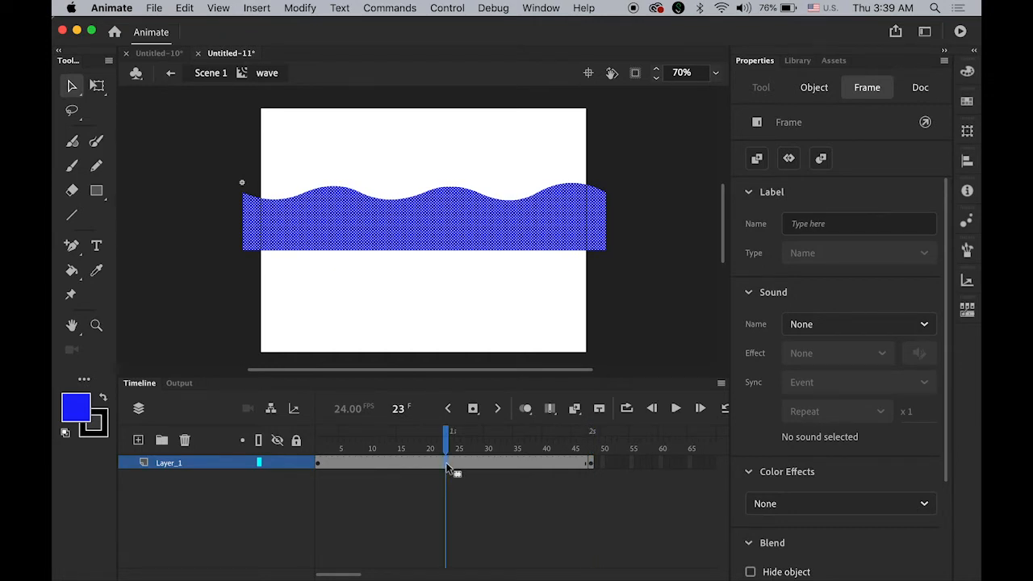
right_click(449, 468)
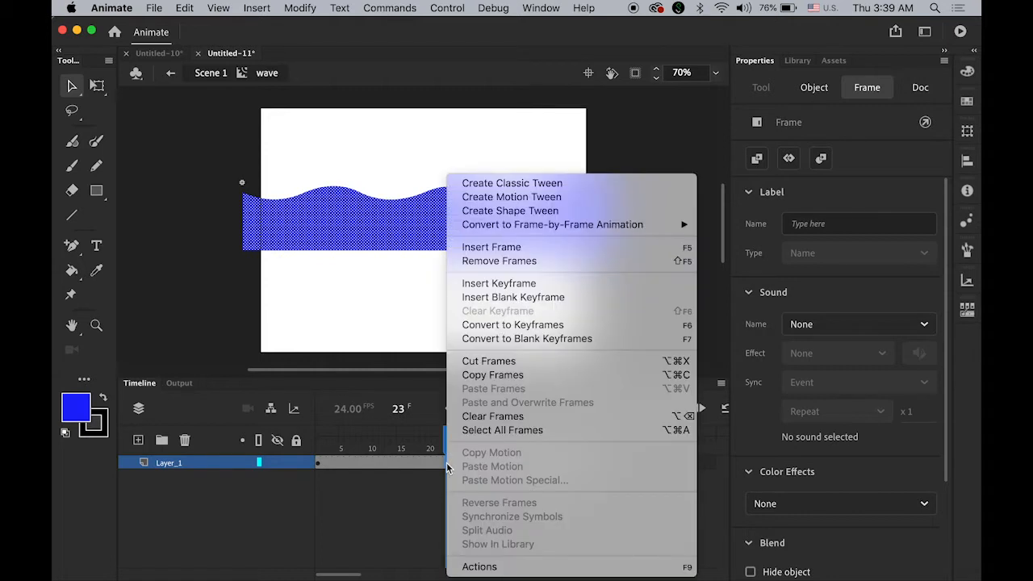
mouse_move(591, 210)
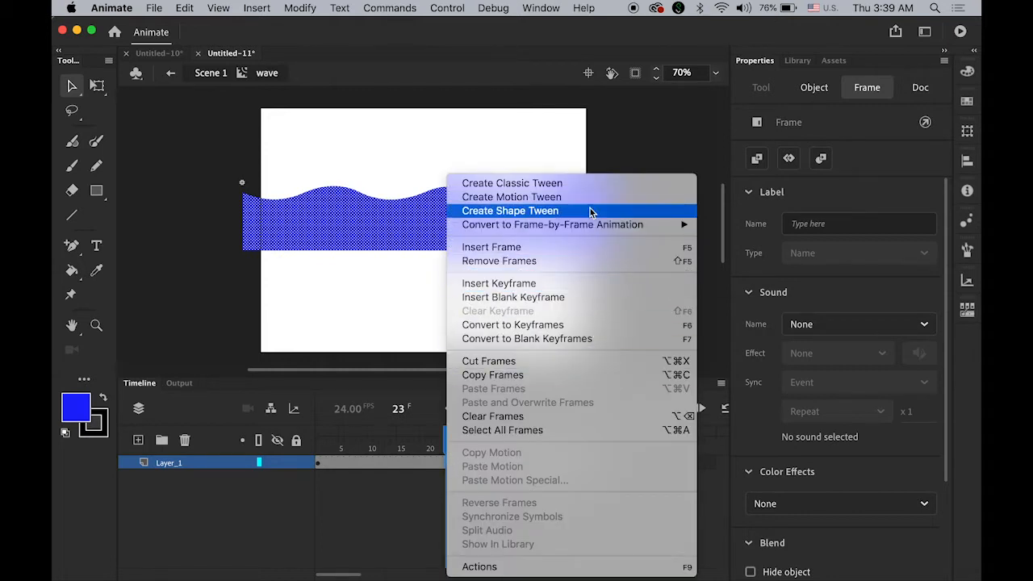
click(510, 210)
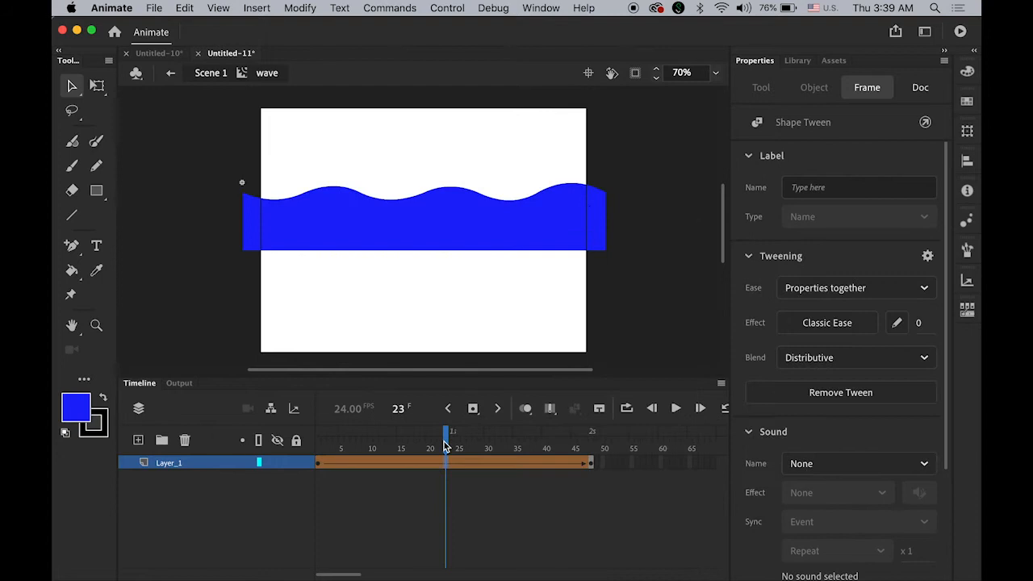
click(316, 448)
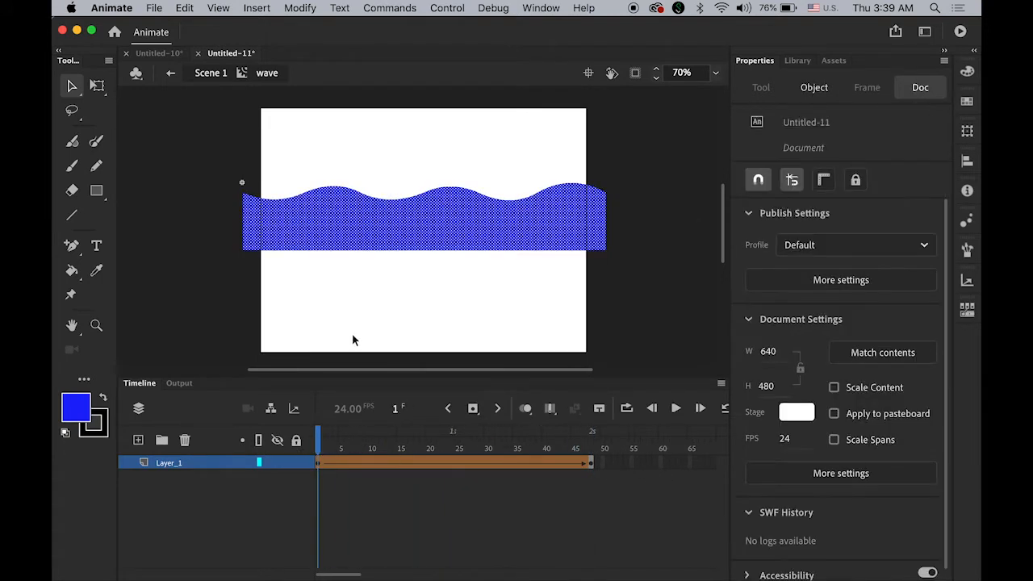
On frame 1, add a shape hint via Modify > Shape and place it on the wave's edge.
drag(317, 432, 336, 432)
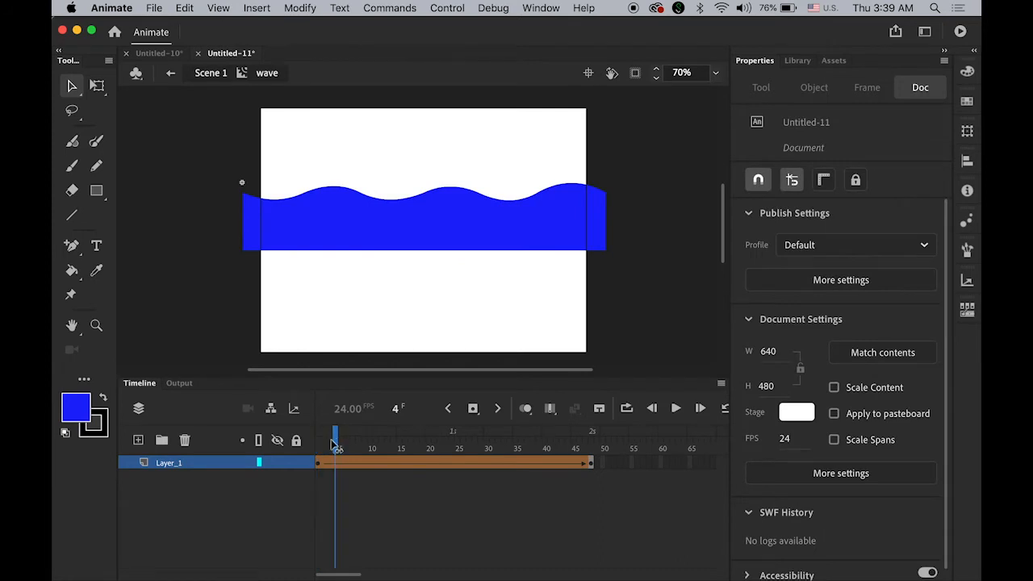
click(316, 448)
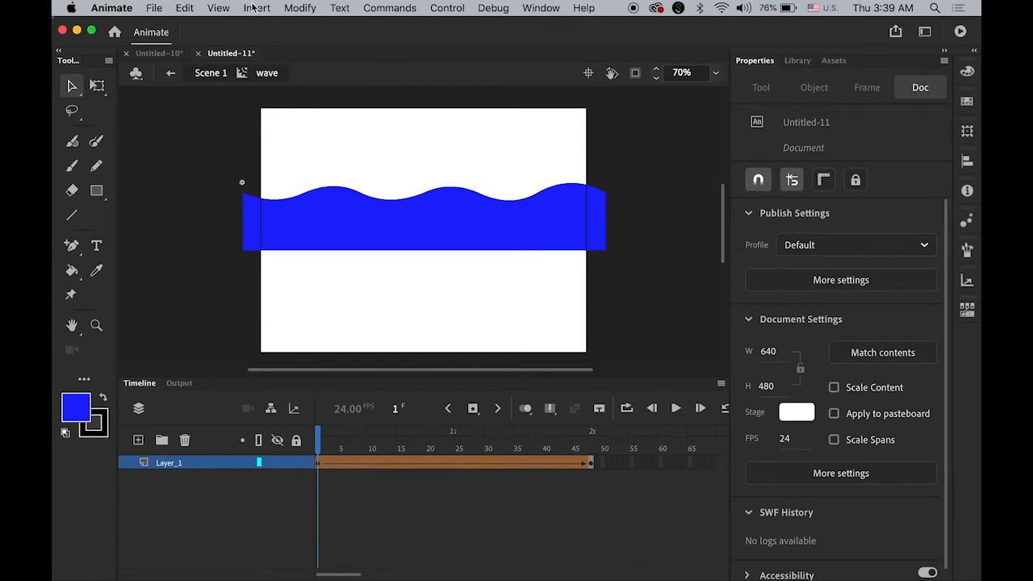
click(300, 6)
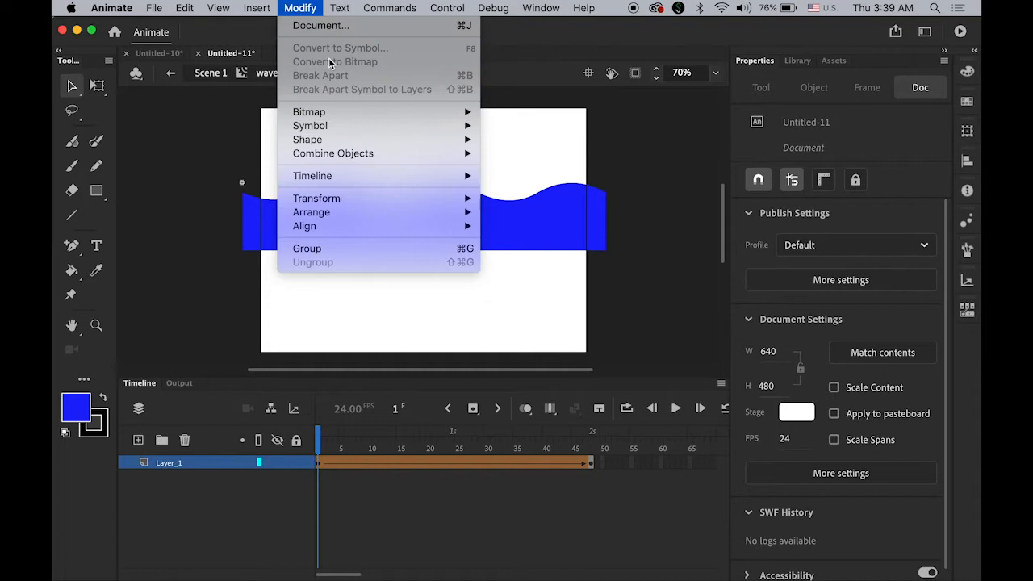
mouse_move(332, 154)
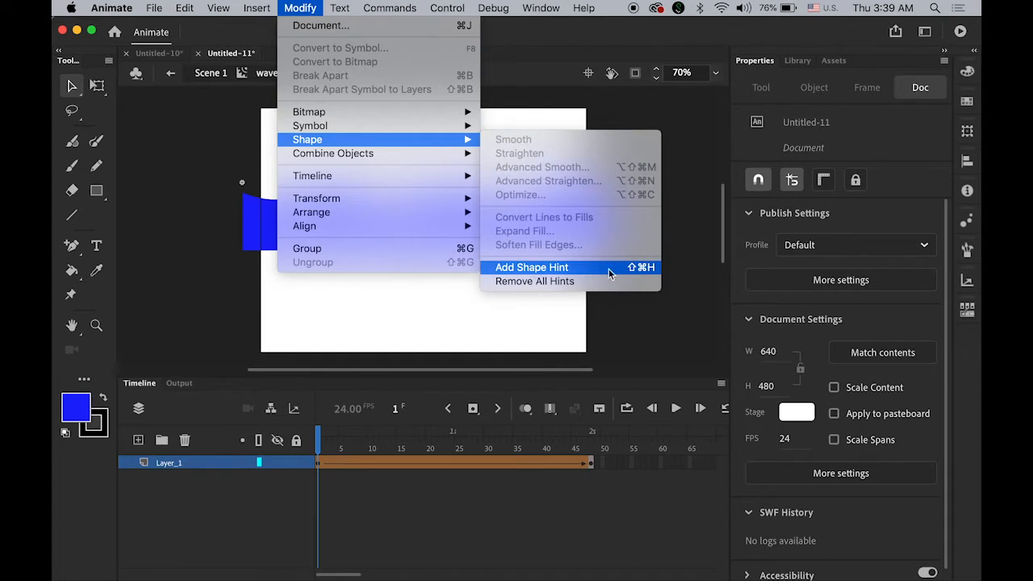
click(531, 268)
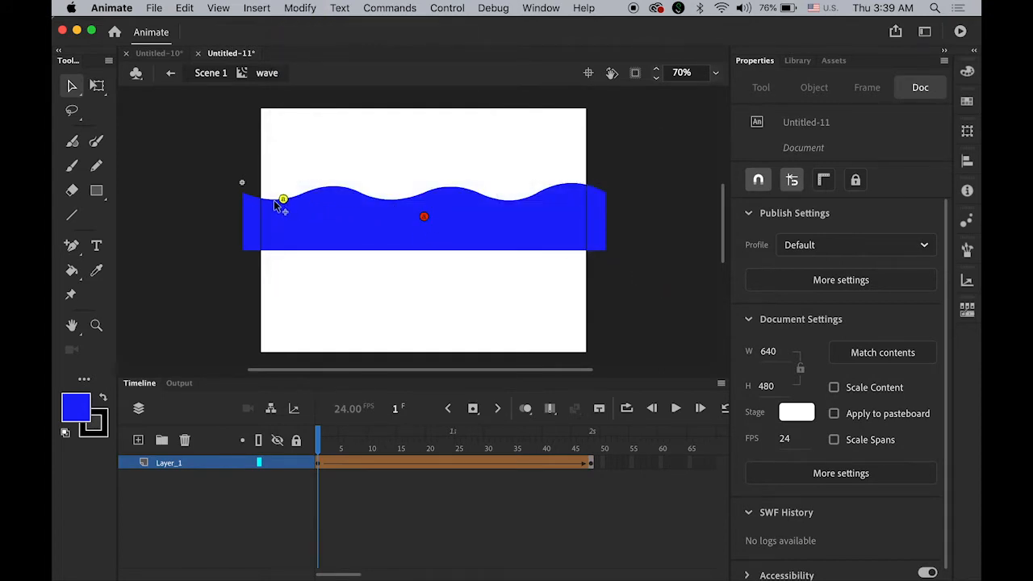
click(500, 257)
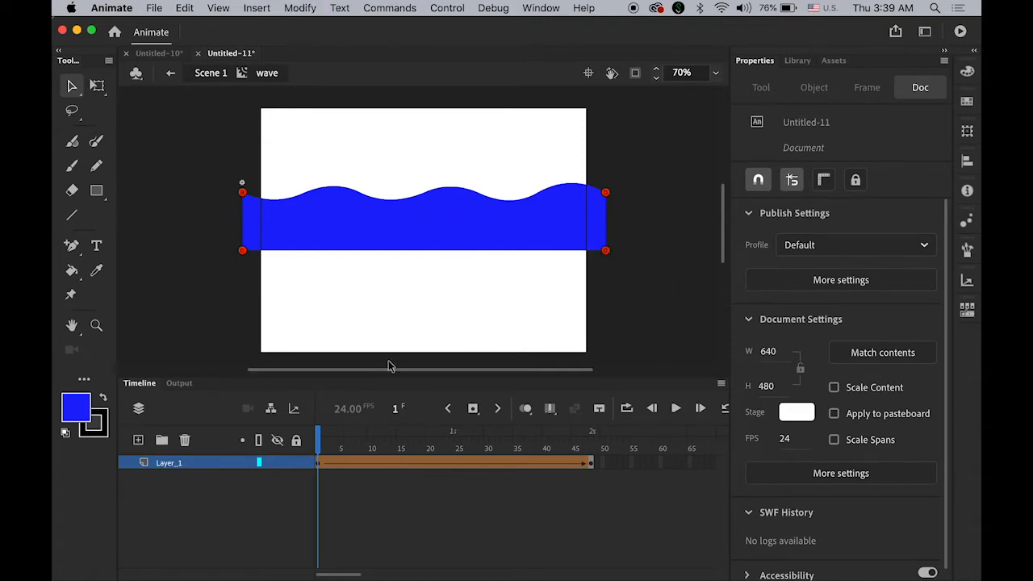
click(591, 449)
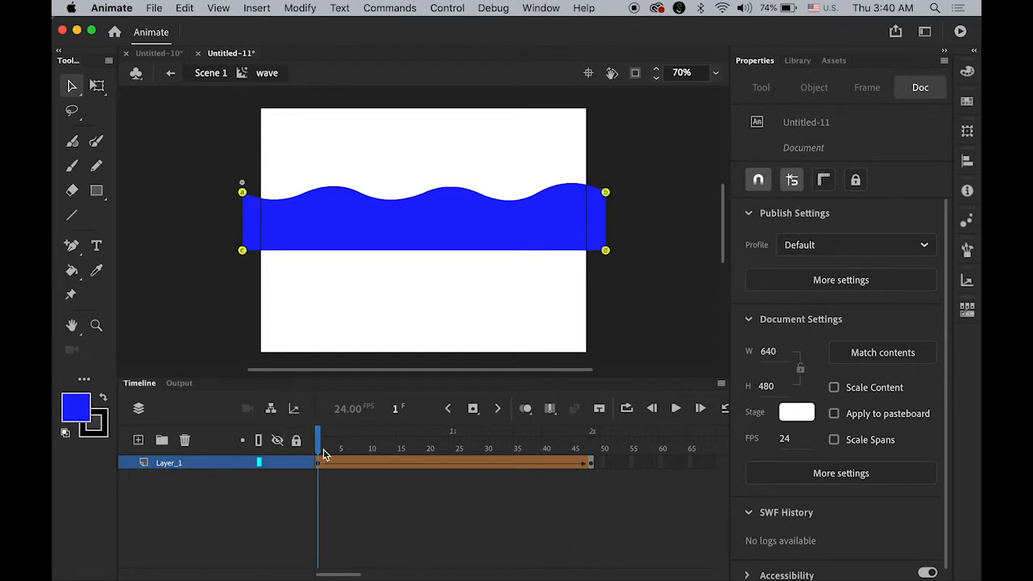
mouse_move(323, 468)
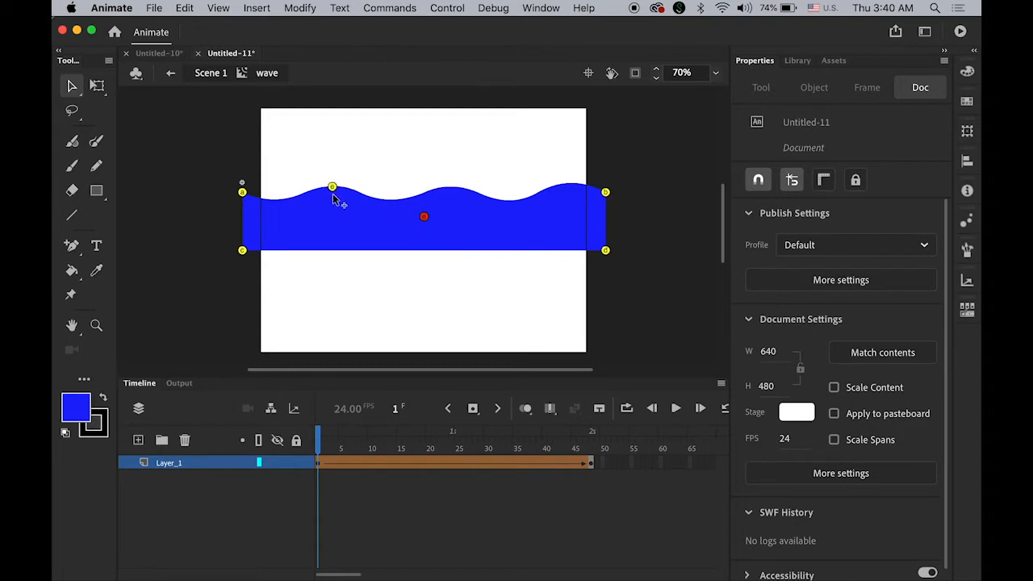
mouse_move(339, 201)
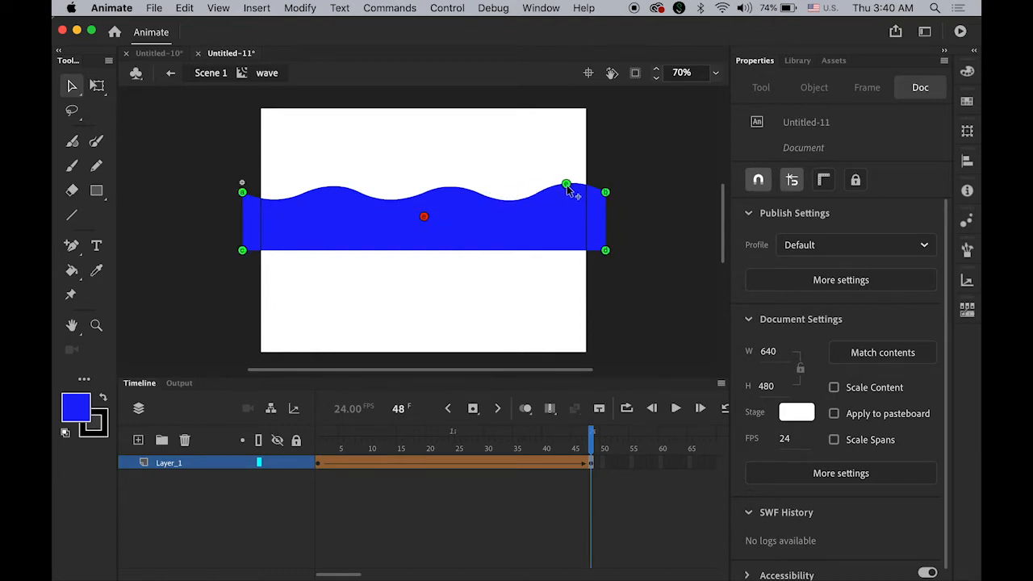
mouse_move(601, 408)
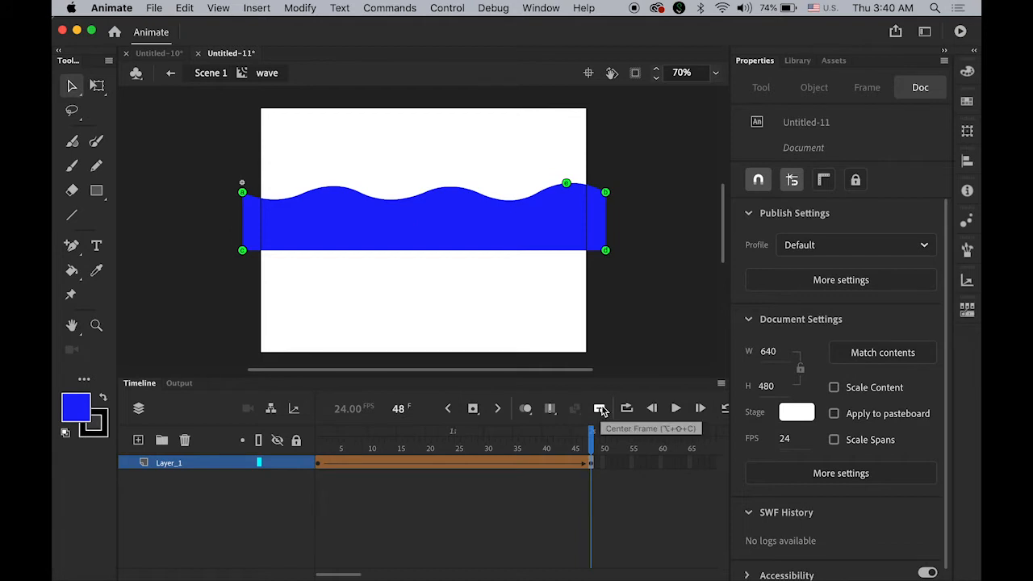
mouse_move(676, 411)
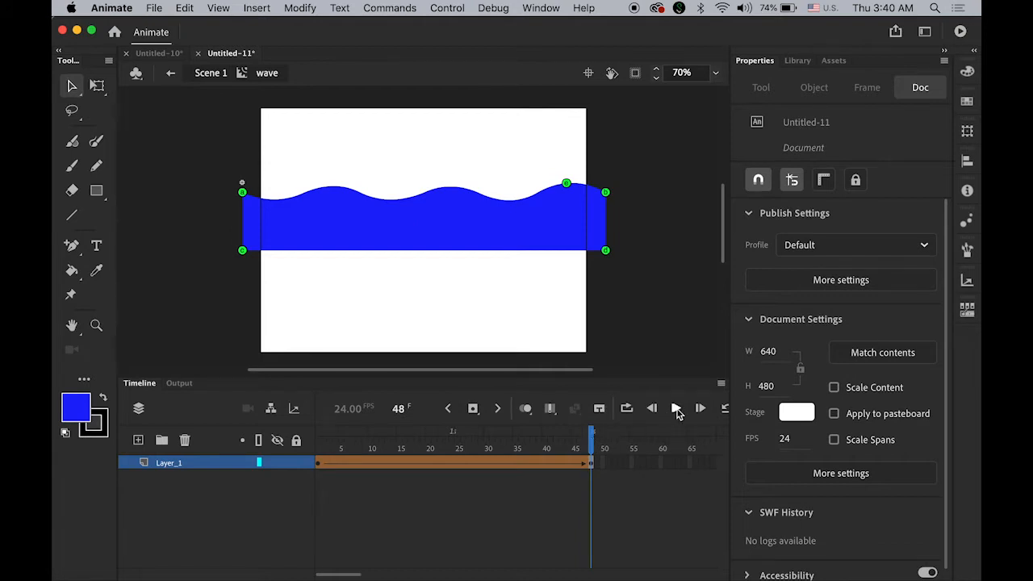
click(677, 408)
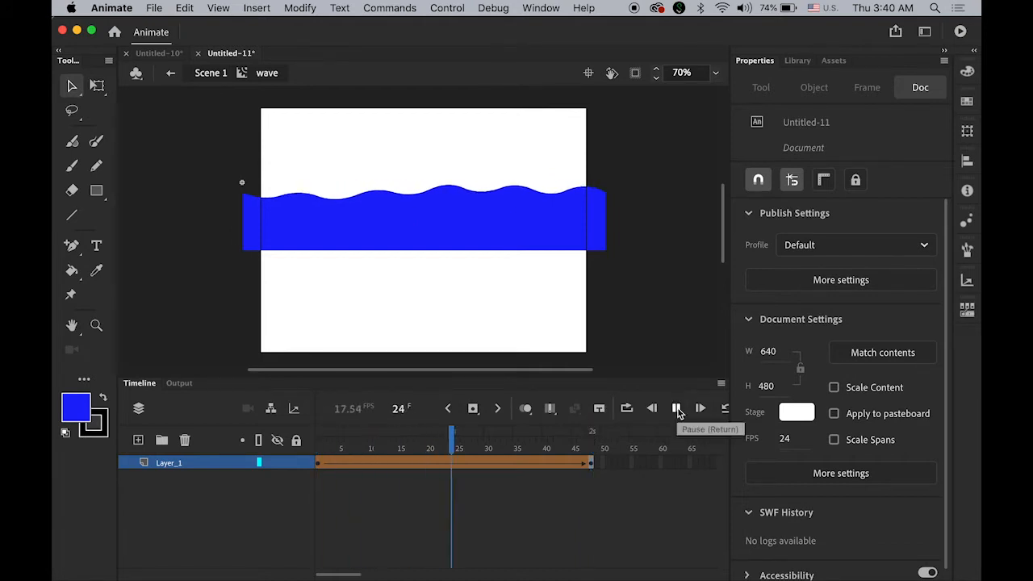
click(677, 408)
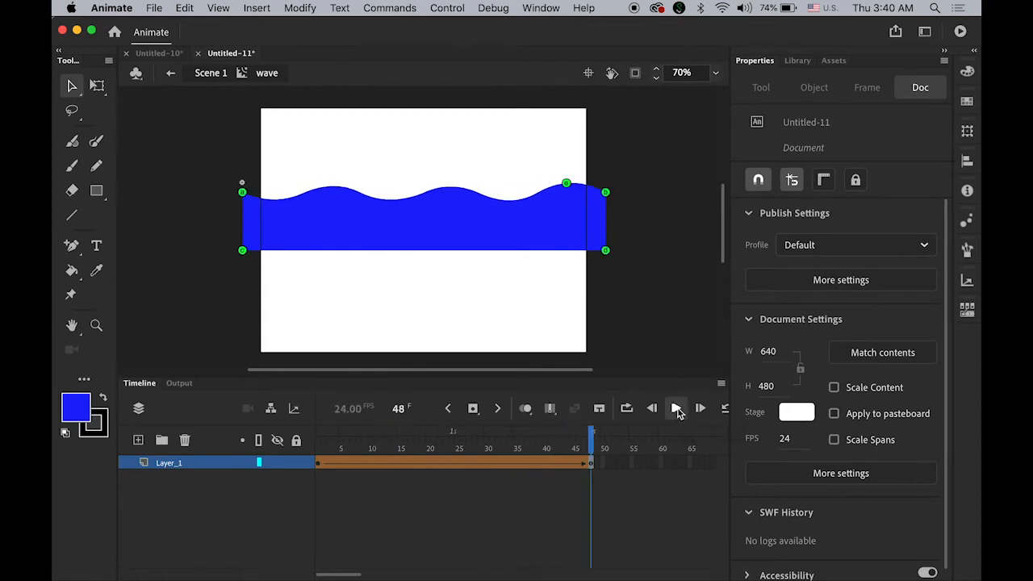
click(678, 408)
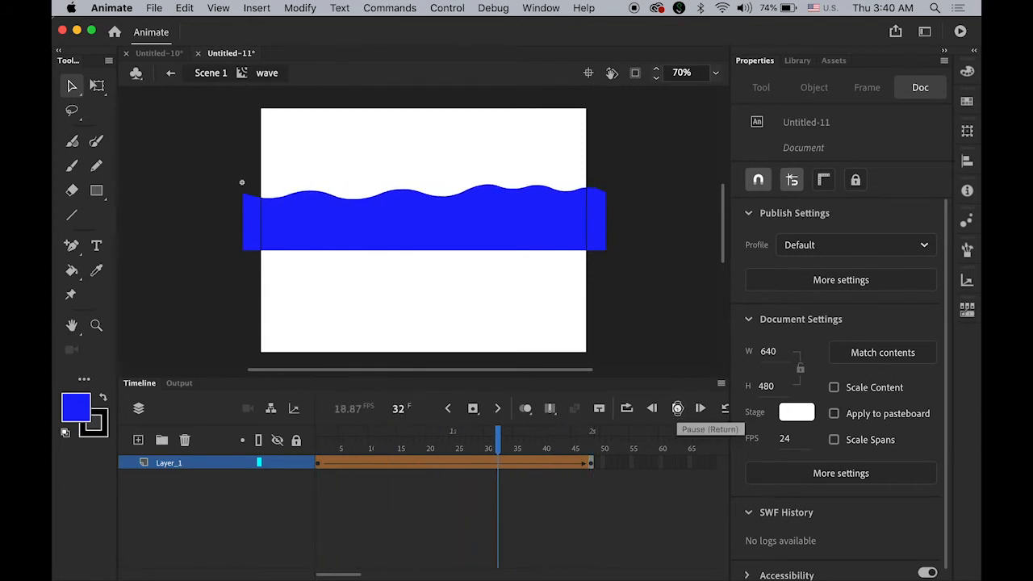
click(698, 407)
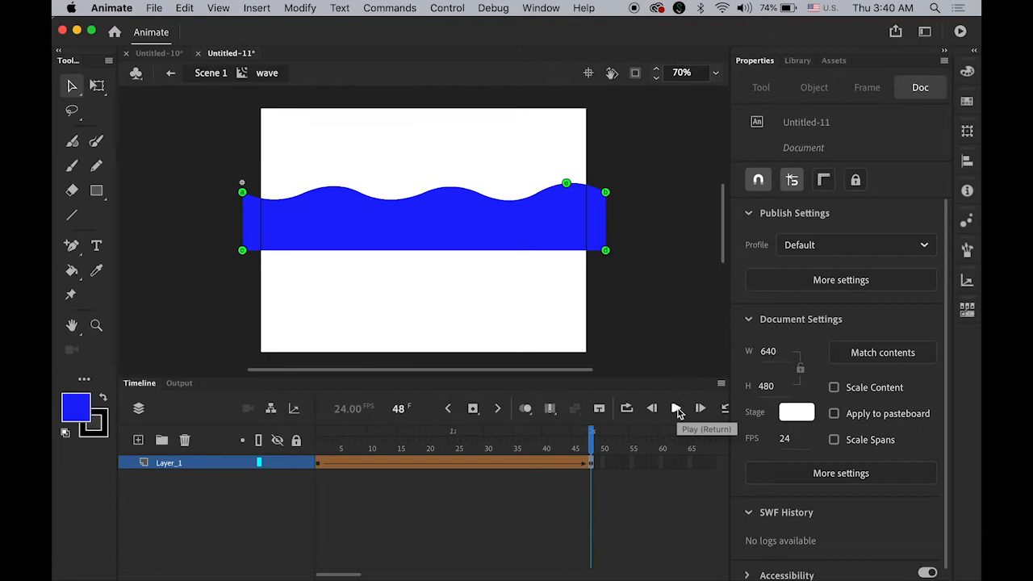
click(677, 408)
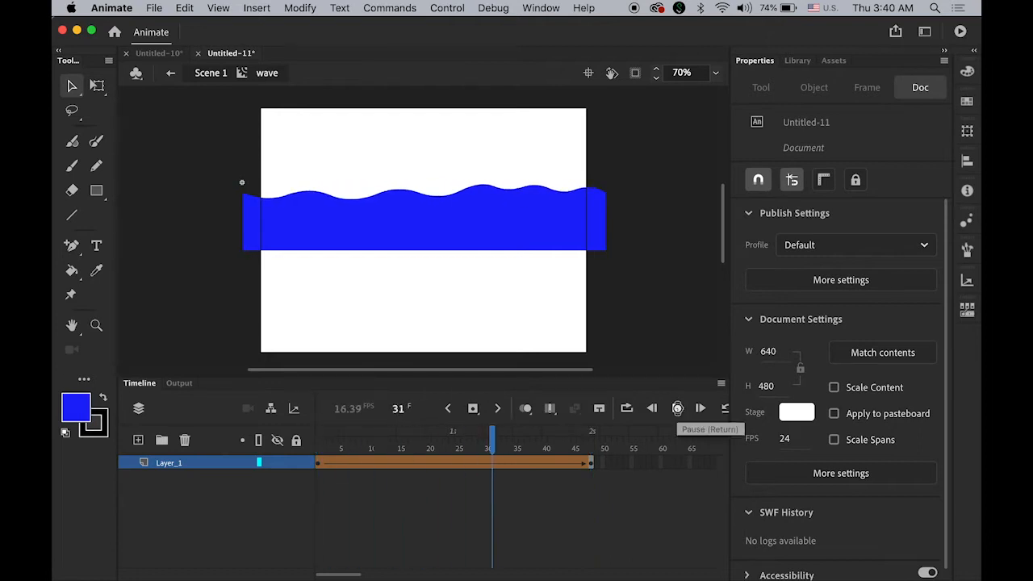
click(700, 408)
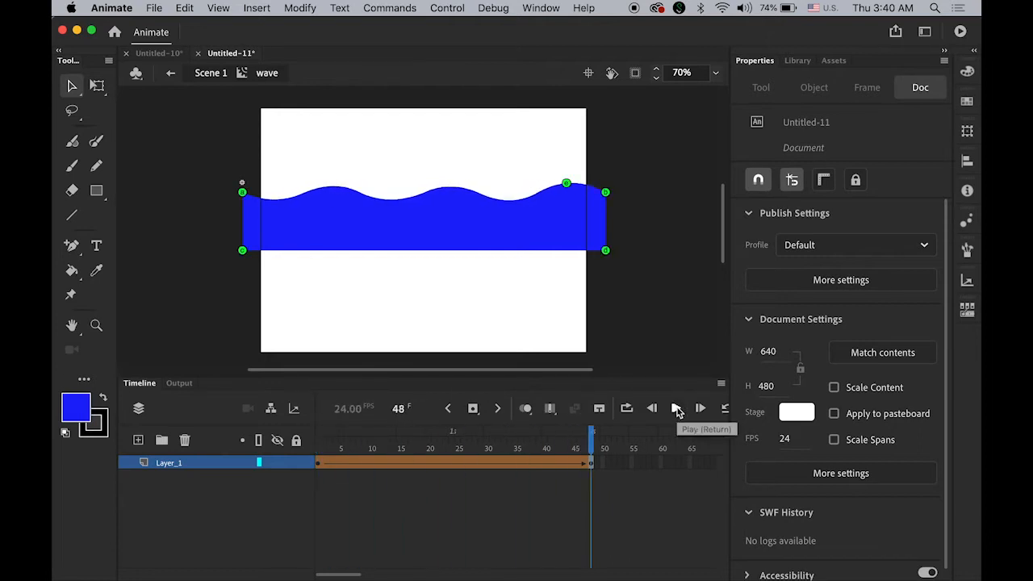
mouse_move(278, 142)
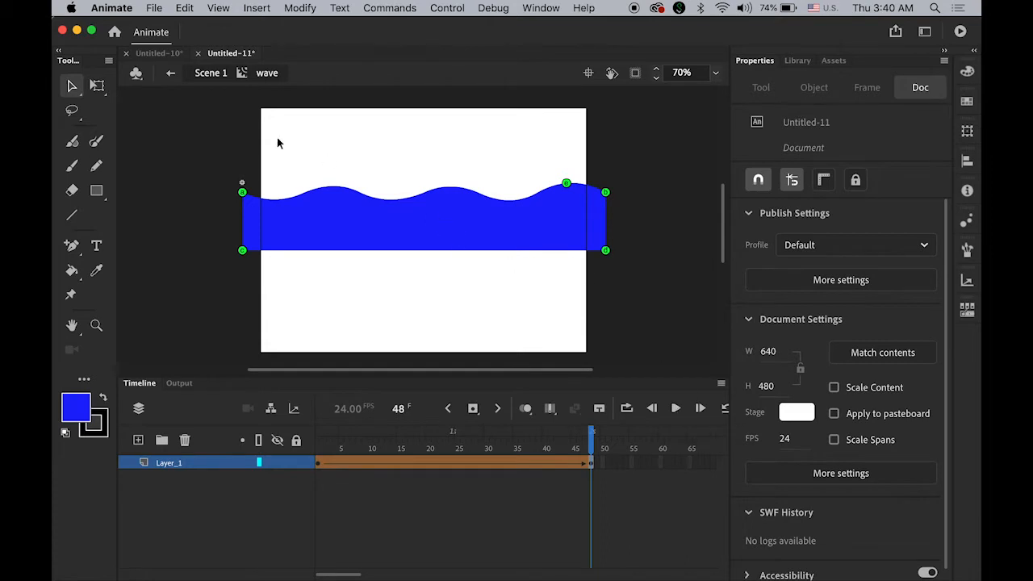
Back in Scene 1, Alt-drag stacked wave copies down to the stage bottom and select them all.
click(420, 217)
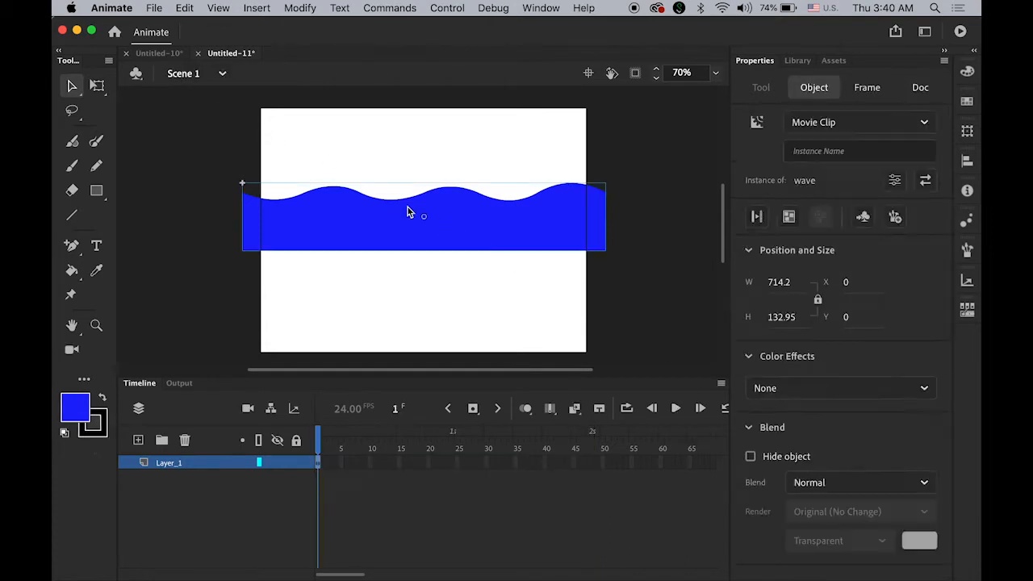
drag(407, 213, 504, 234)
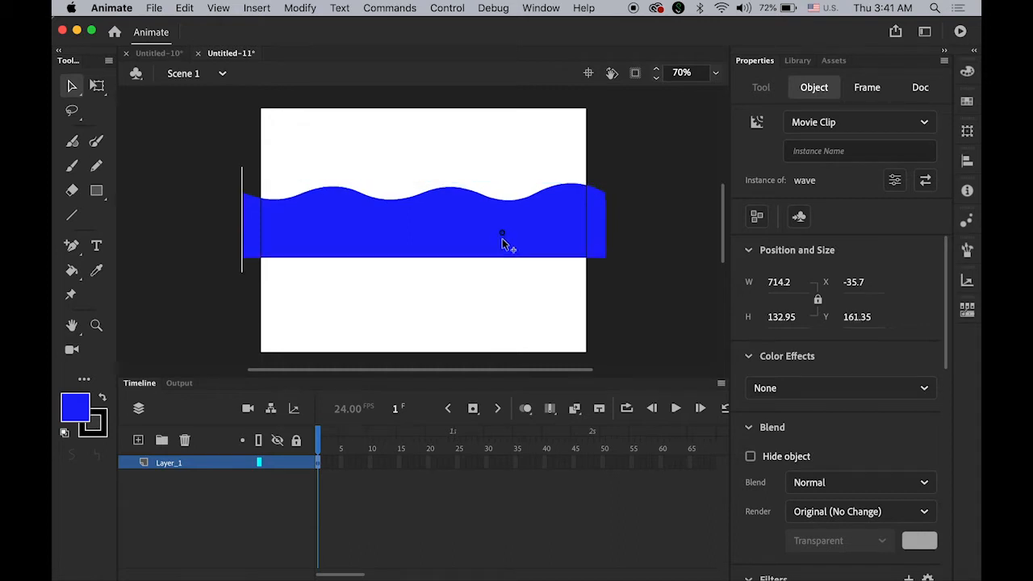
drag(502, 234, 539, 261)
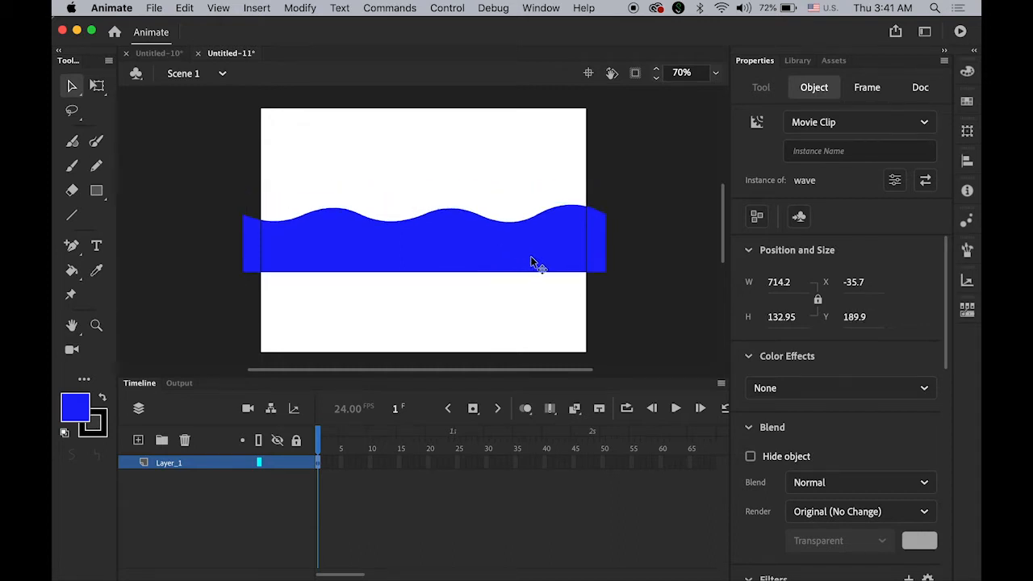
drag(536, 261, 490, 243)
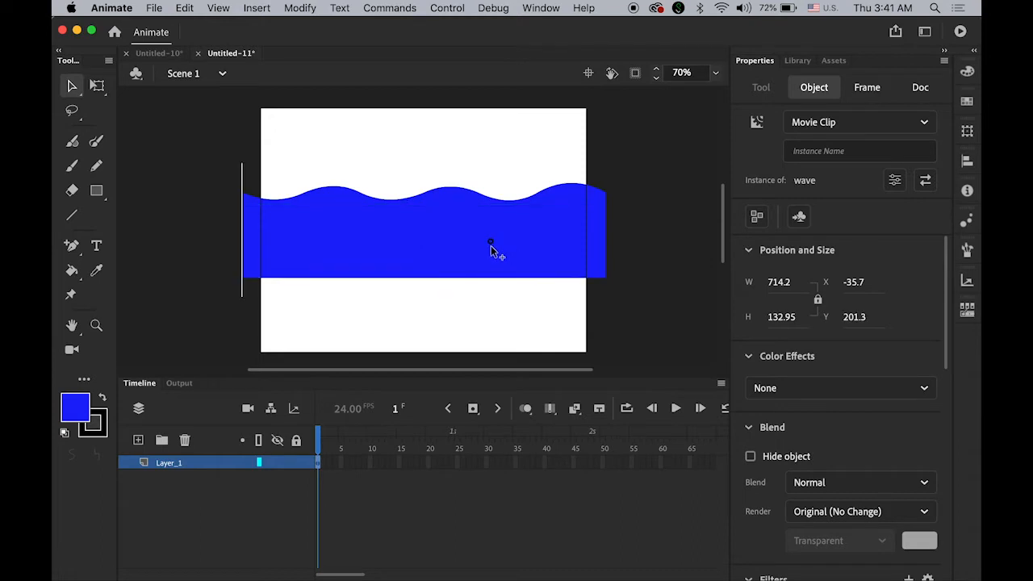
drag(491, 243, 484, 267)
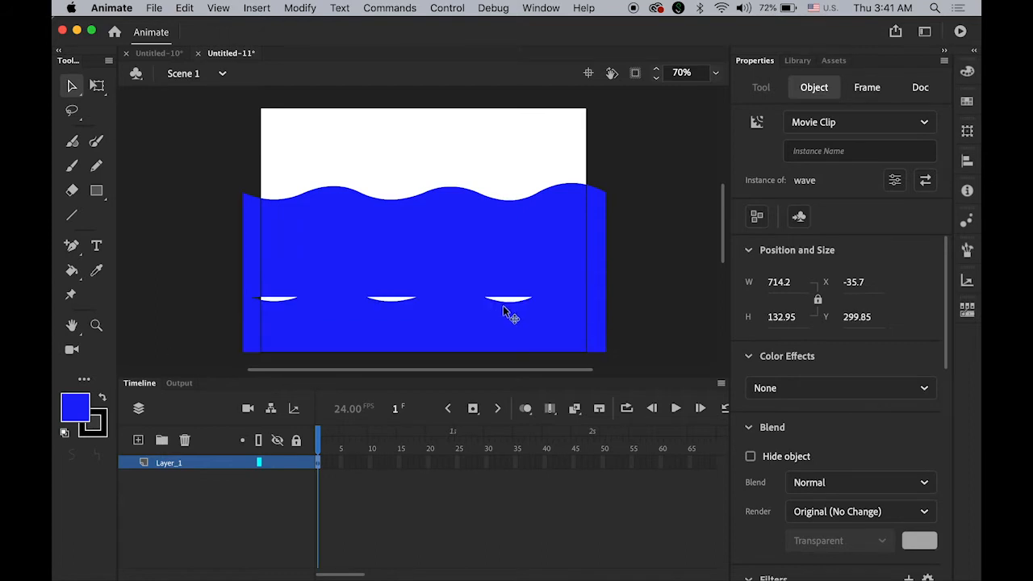
drag(503, 313, 468, 339)
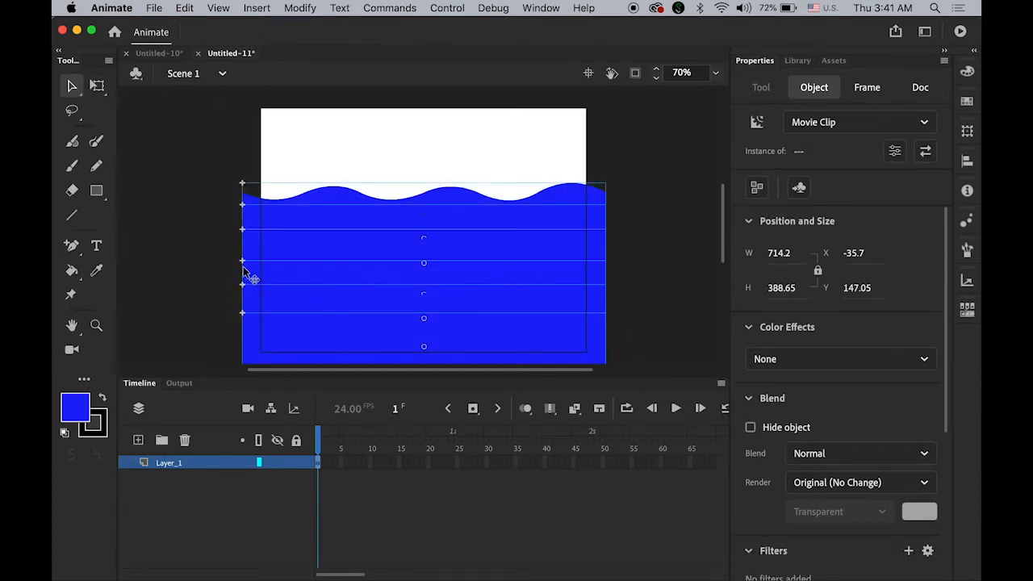
mouse_move(575, 287)
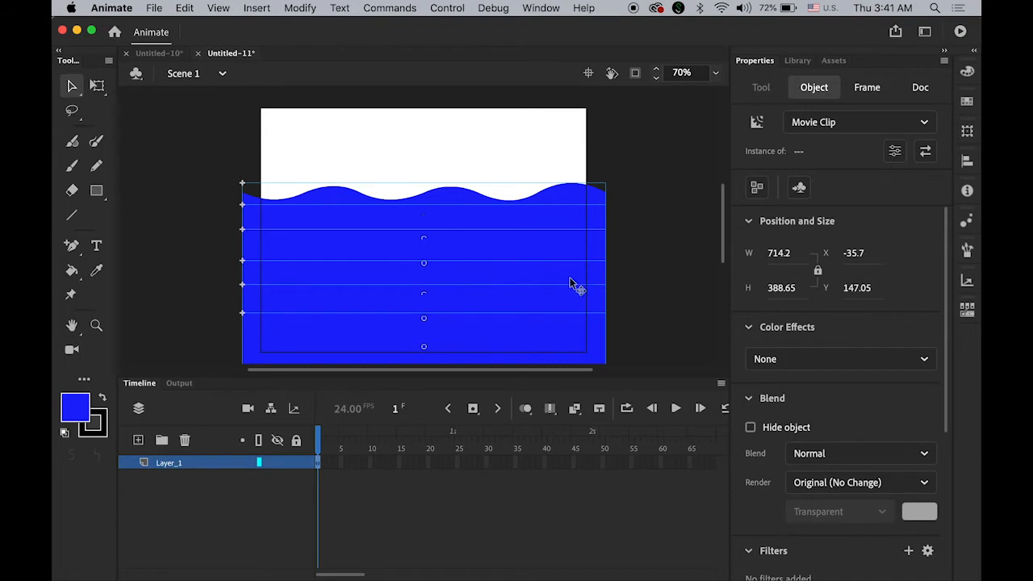
Distribute the selected wave copies to their own layers, then deselect.
click(301, 8)
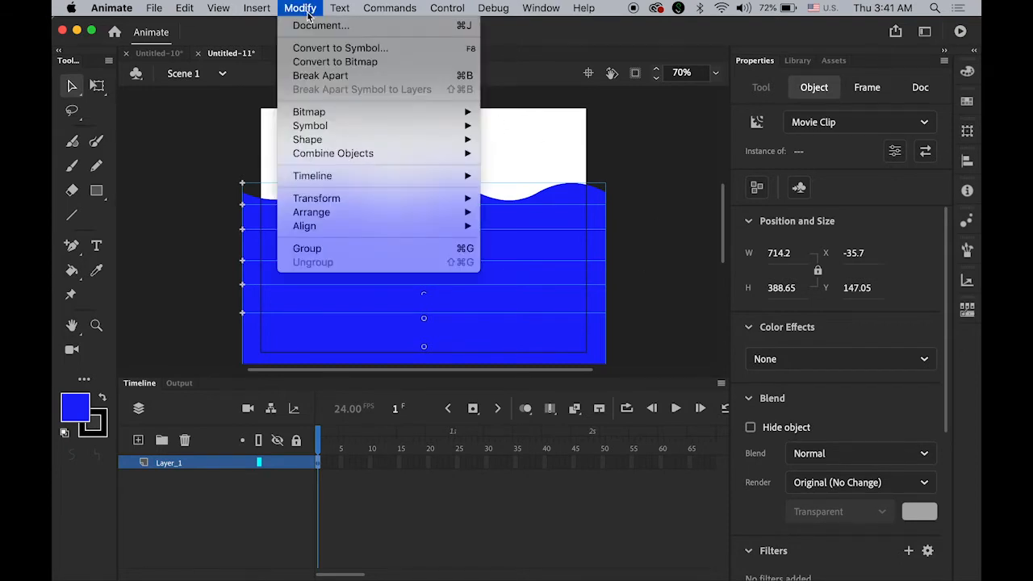
mouse_move(313, 120)
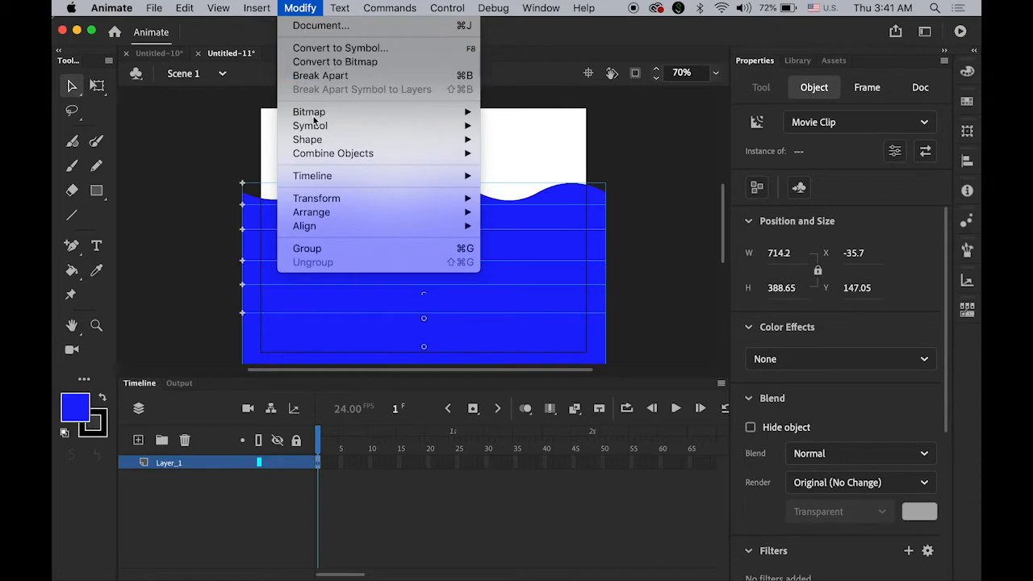
mouse_move(311, 174)
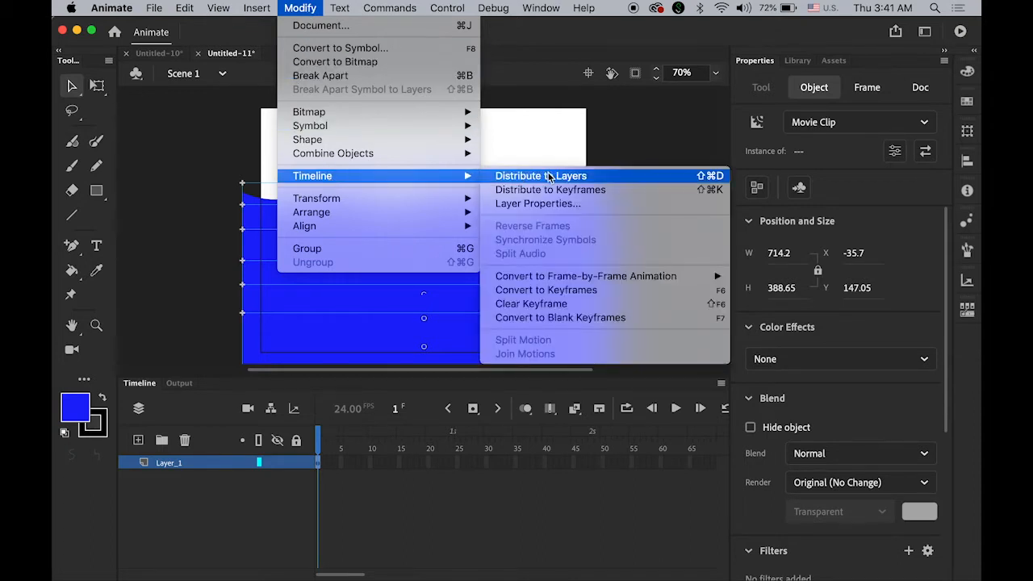
click(539, 174)
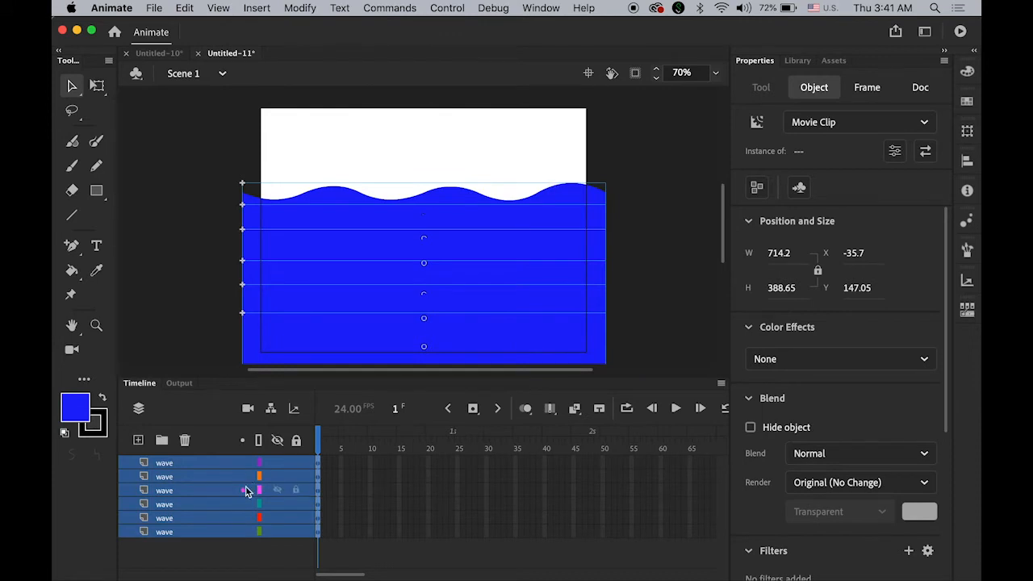
click(171, 282)
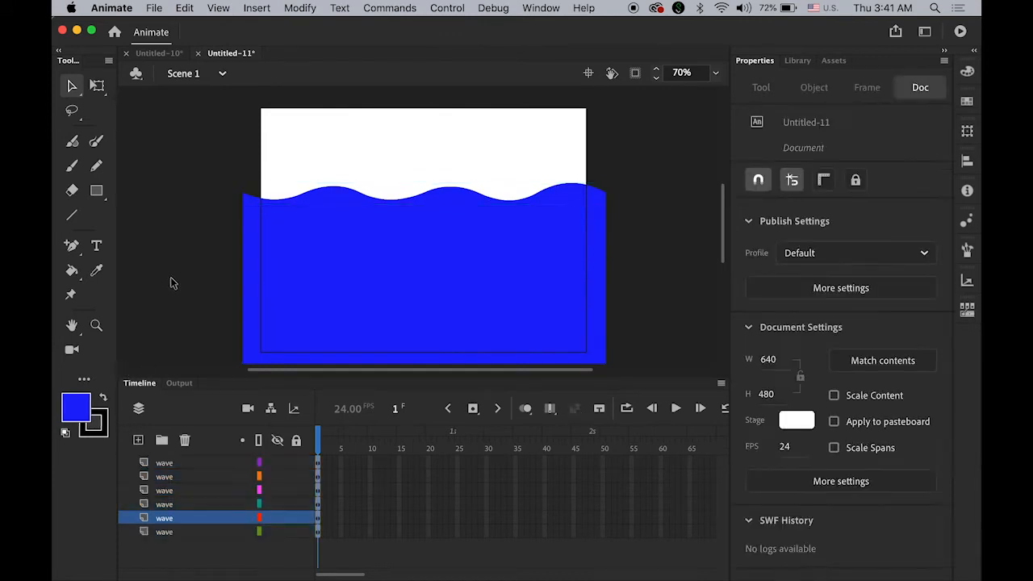
Give the bottom two waves Brightness effects of about -71% and -55%.
scroll(down, 3)
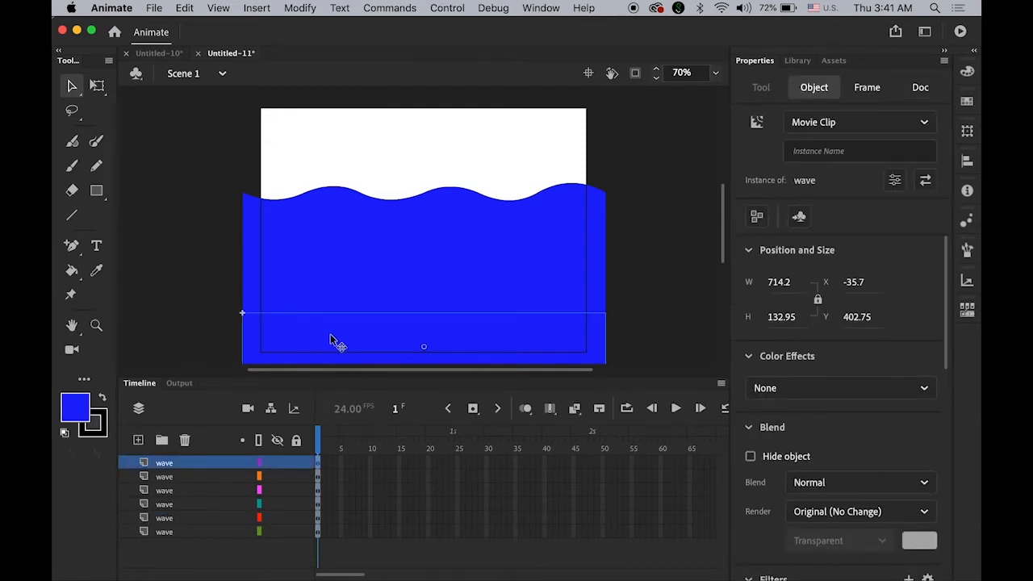
mouse_move(472, 355)
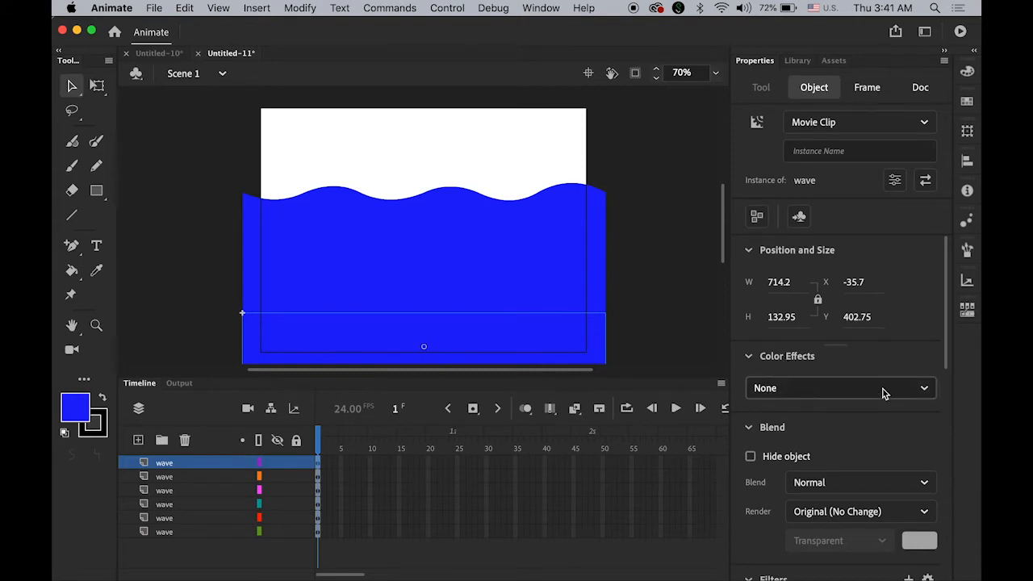
click(839, 387)
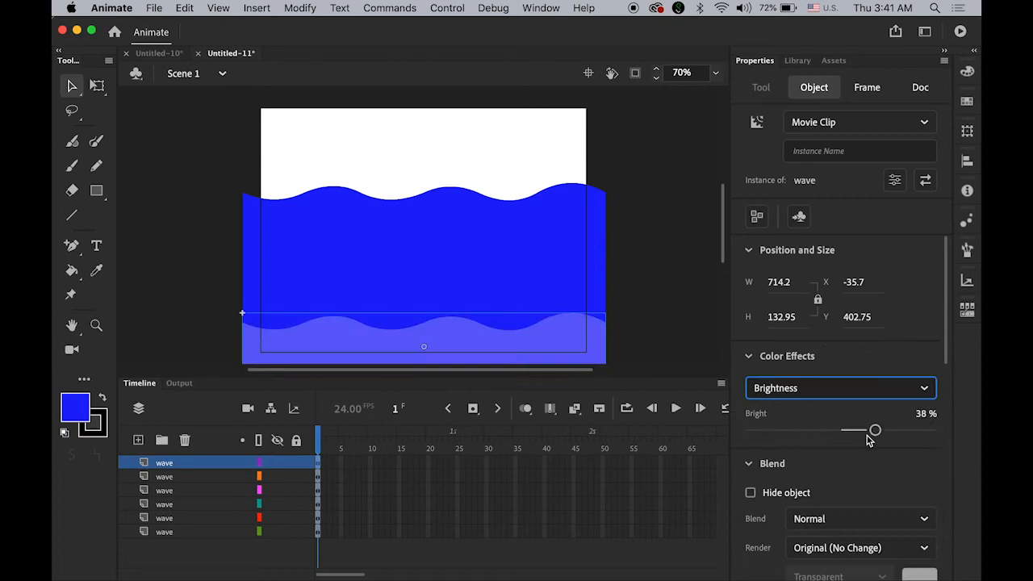
drag(875, 429, 778, 430)
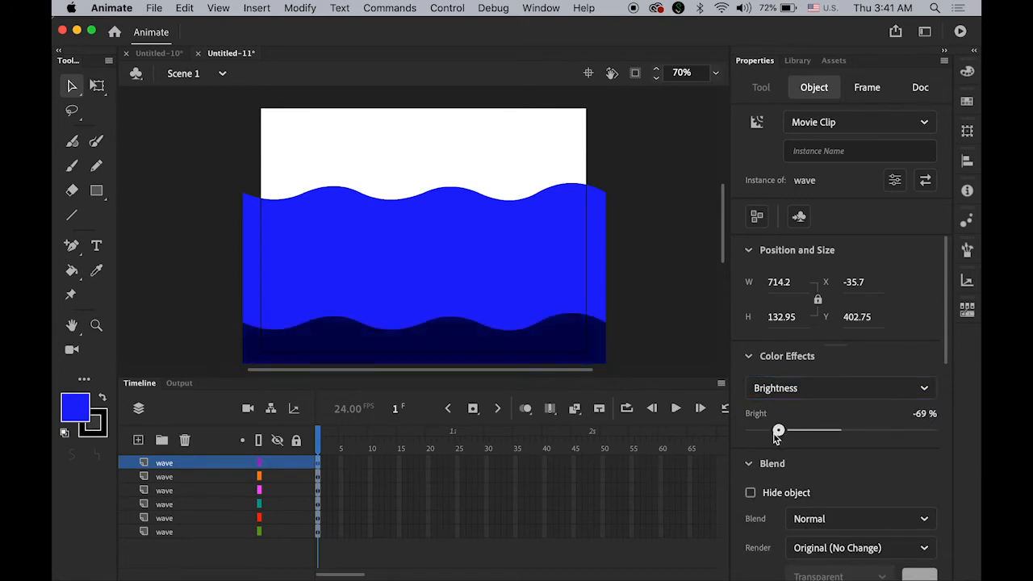
drag(778, 429, 778, 430)
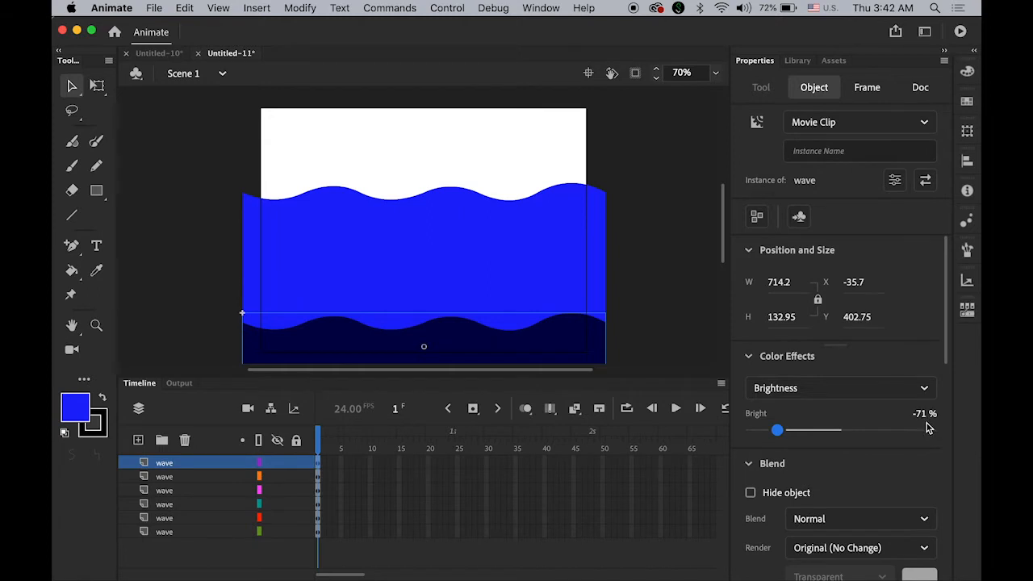
mouse_move(847, 426)
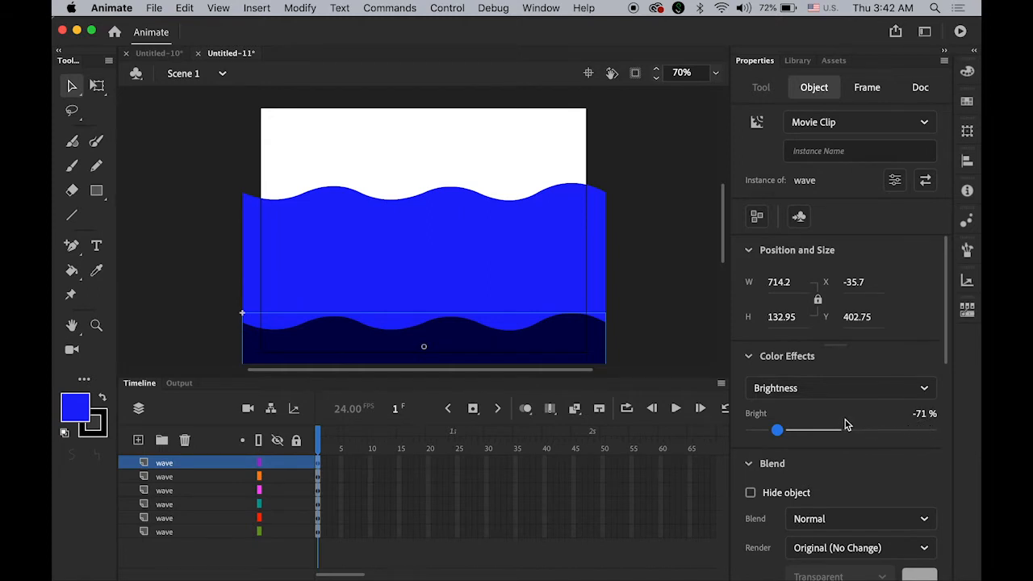
click(919, 87)
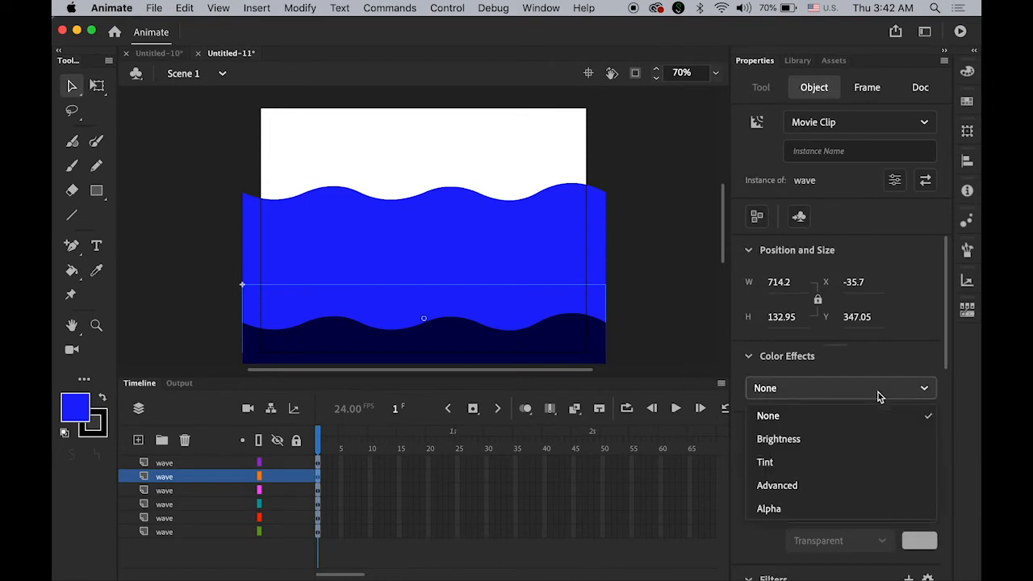
click(778, 439)
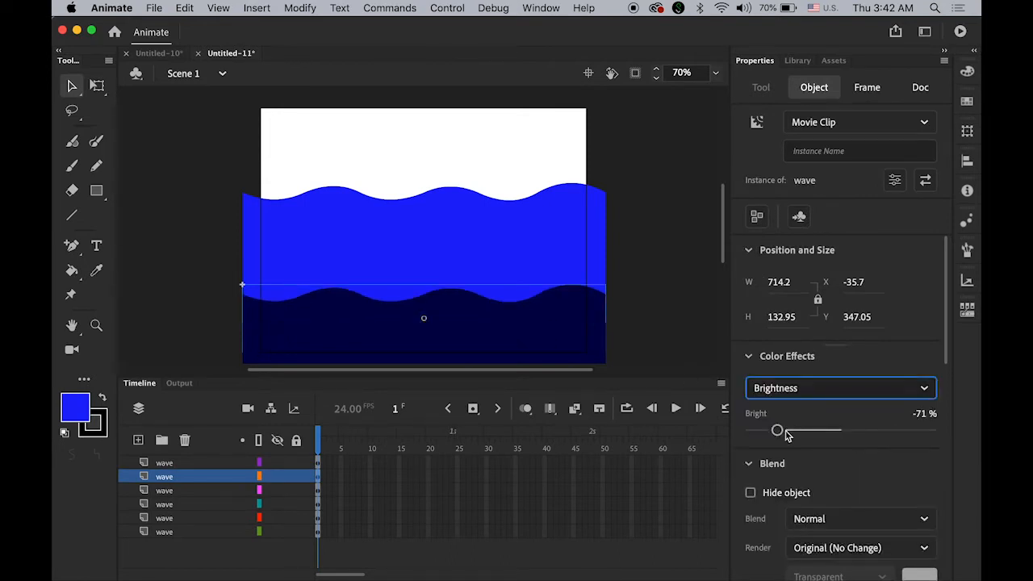
drag(776, 430, 793, 429)
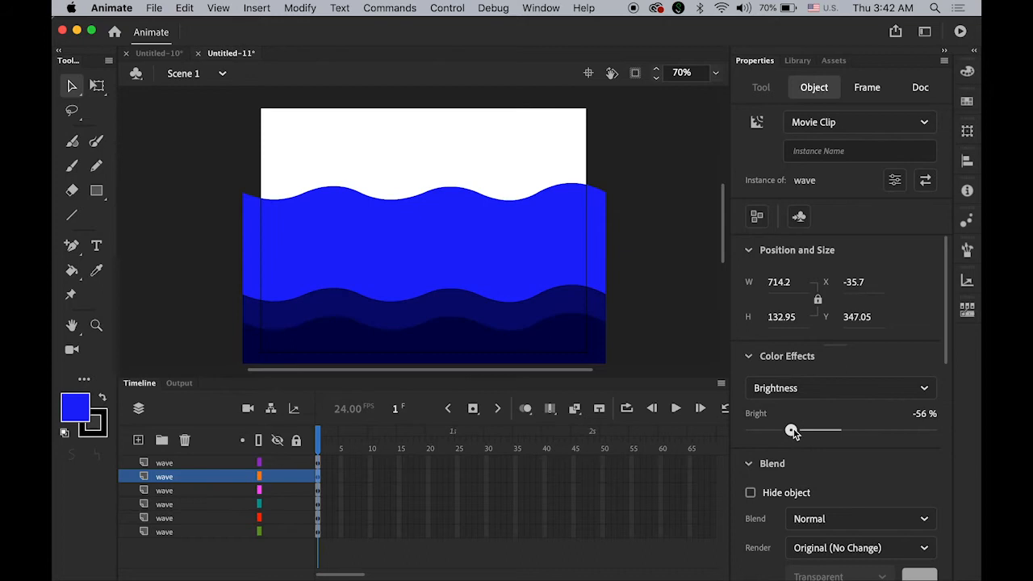
drag(791, 430, 794, 429)
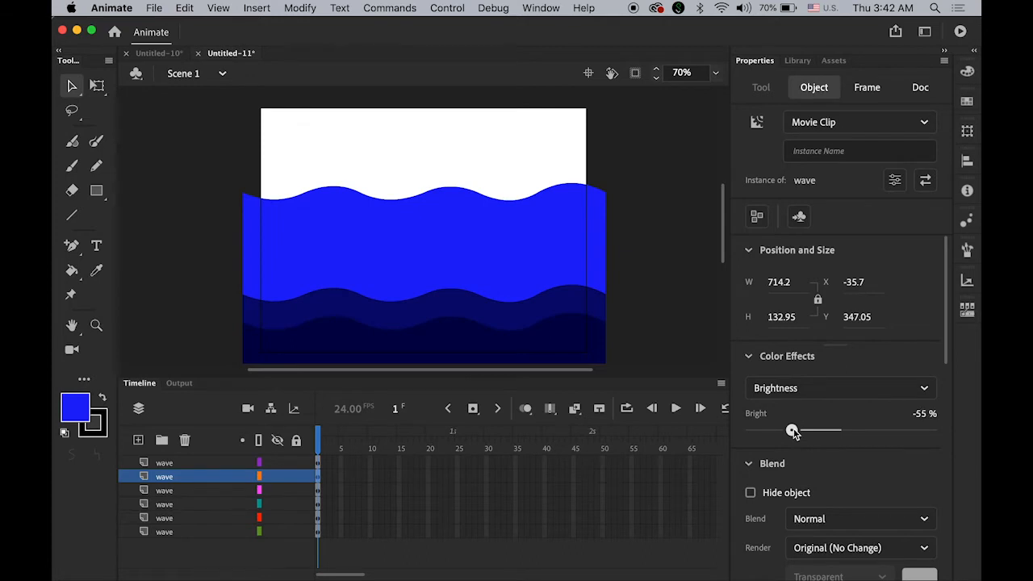
Darken the middle waves with Brightness effects, the upper one to about -22%.
click(920, 87)
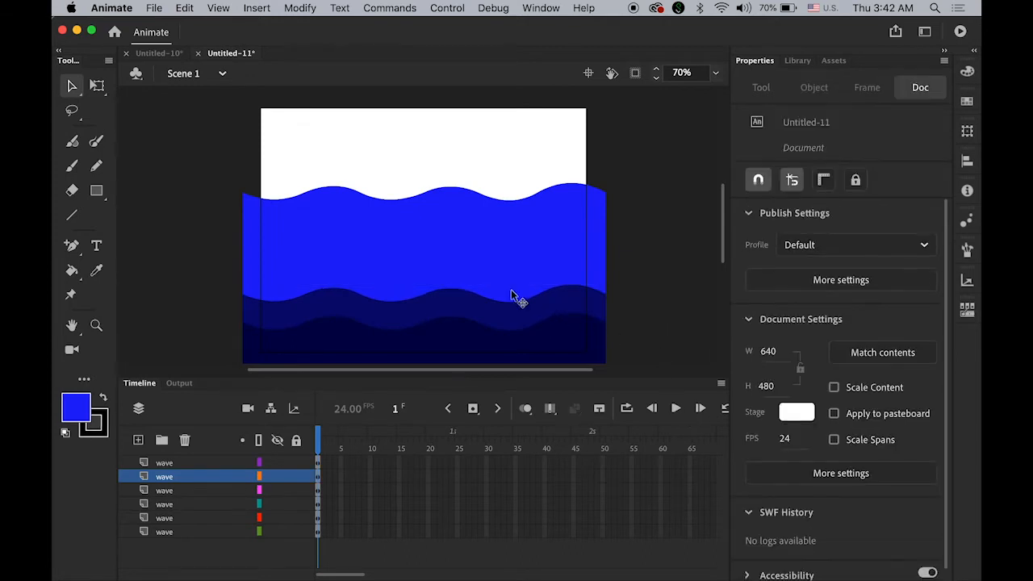
click(839, 387)
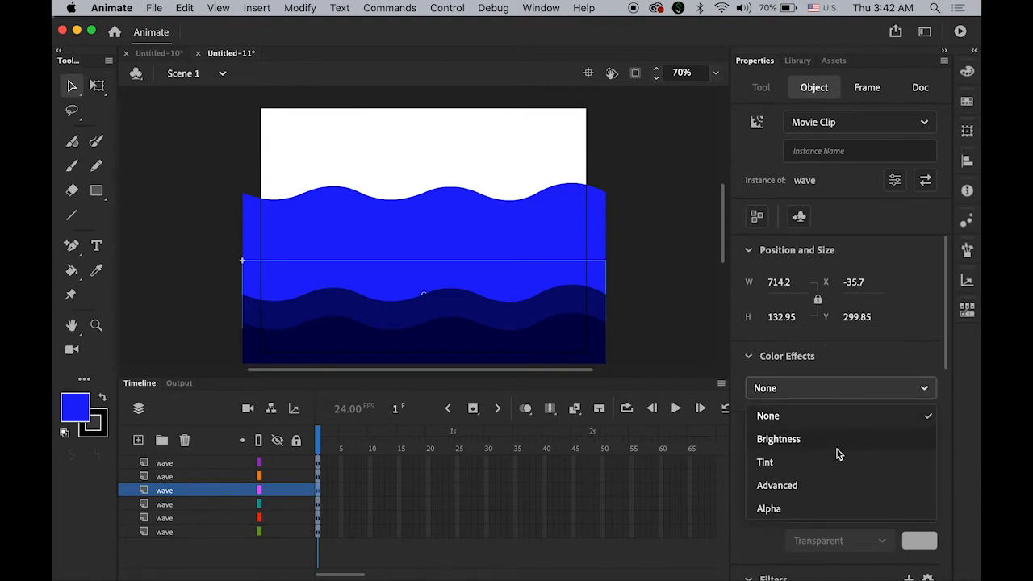
click(777, 439)
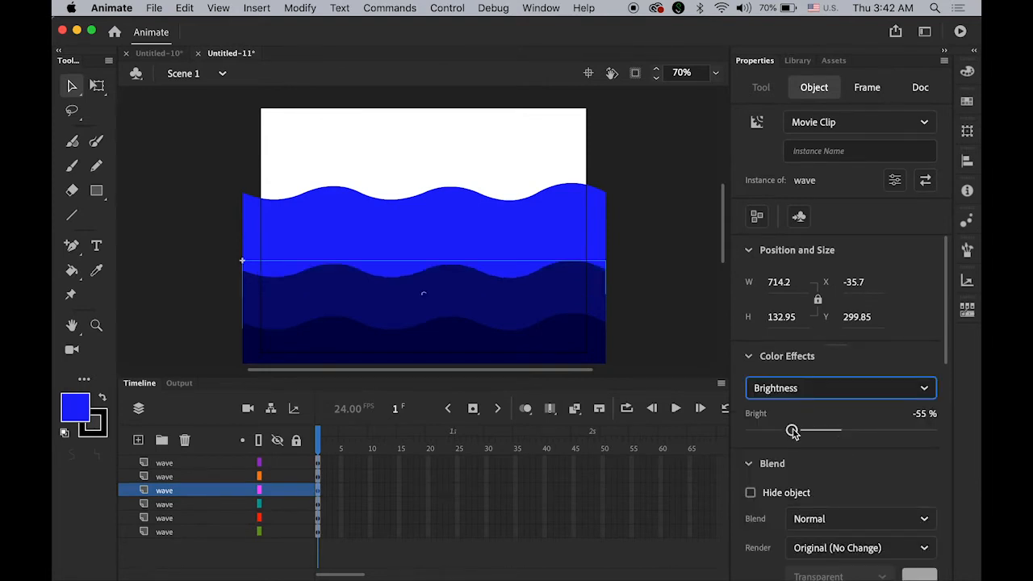
drag(791, 429, 808, 429)
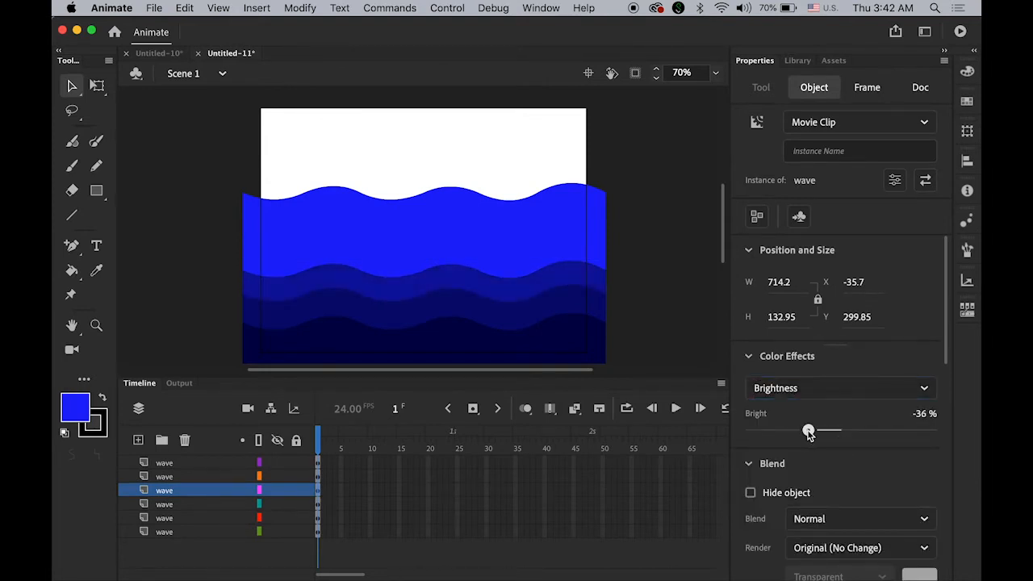
click(920, 87)
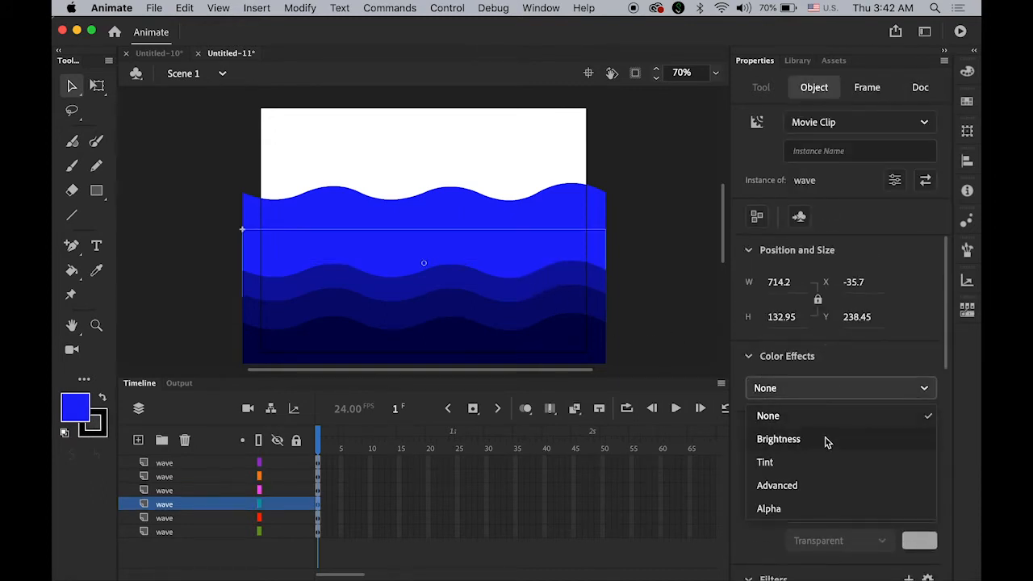
click(778, 439)
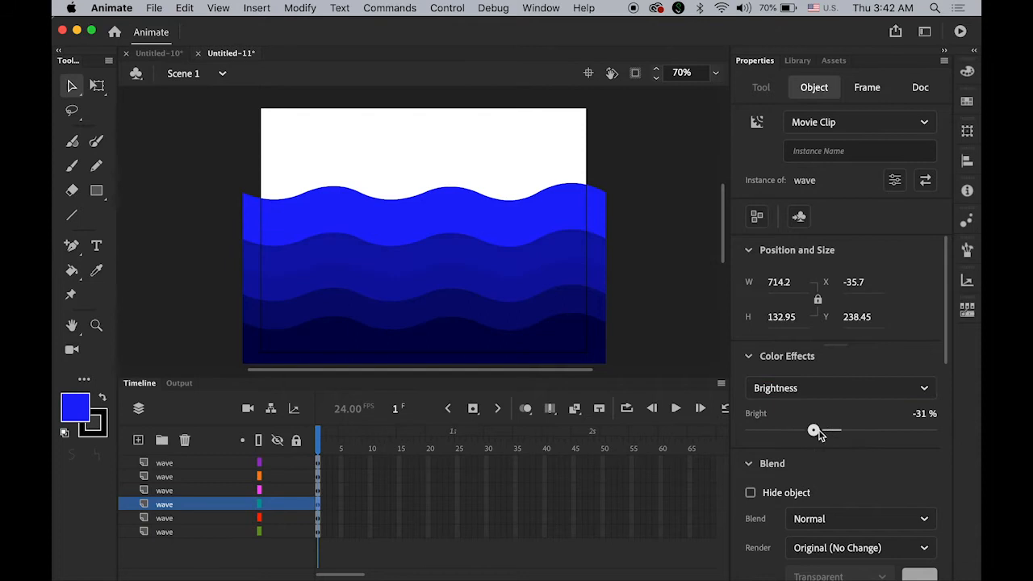
drag(814, 429, 821, 429)
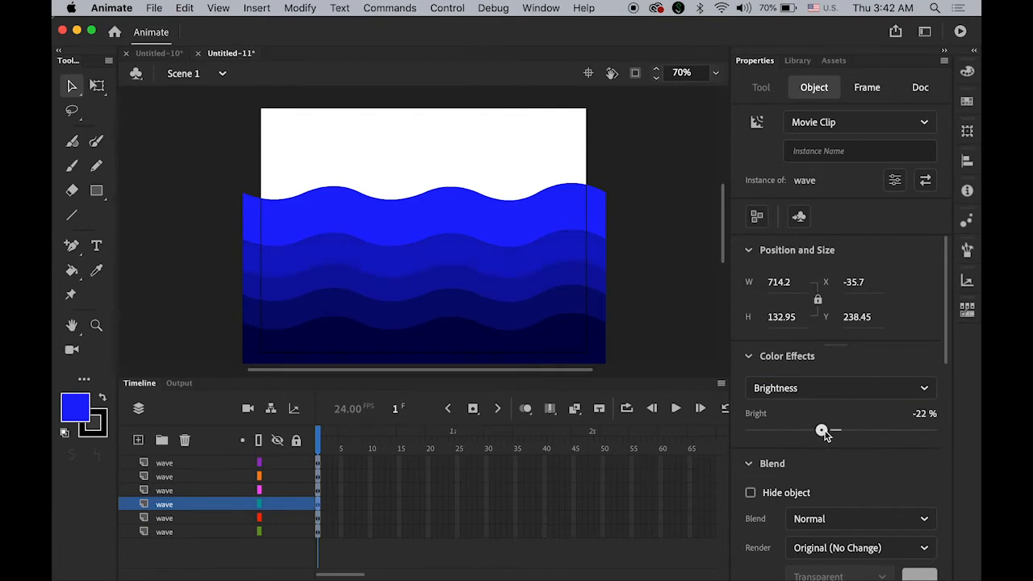
Brighten the top wave to about 33% and review the shades of the stack.
click(920, 87)
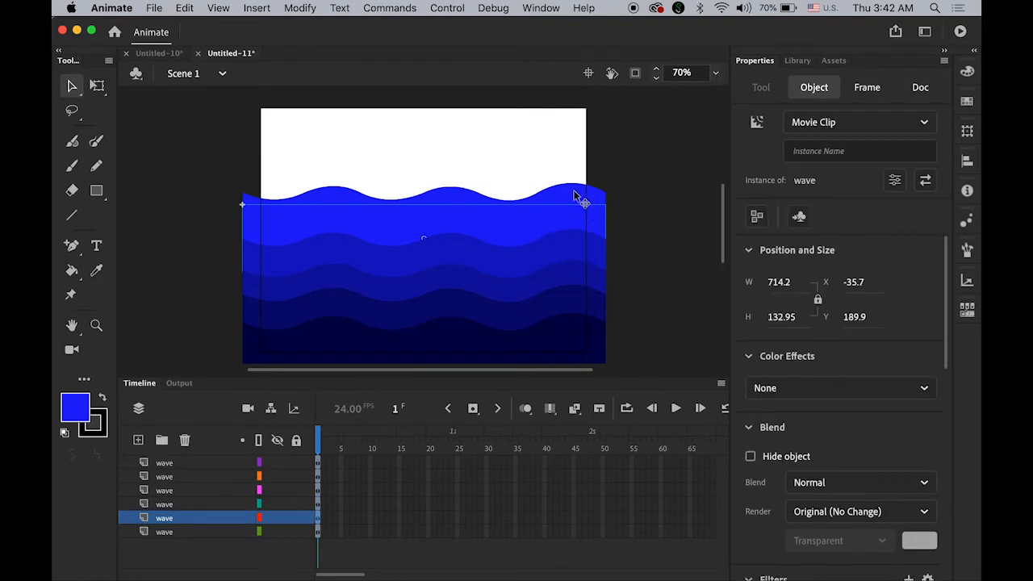
click(839, 387)
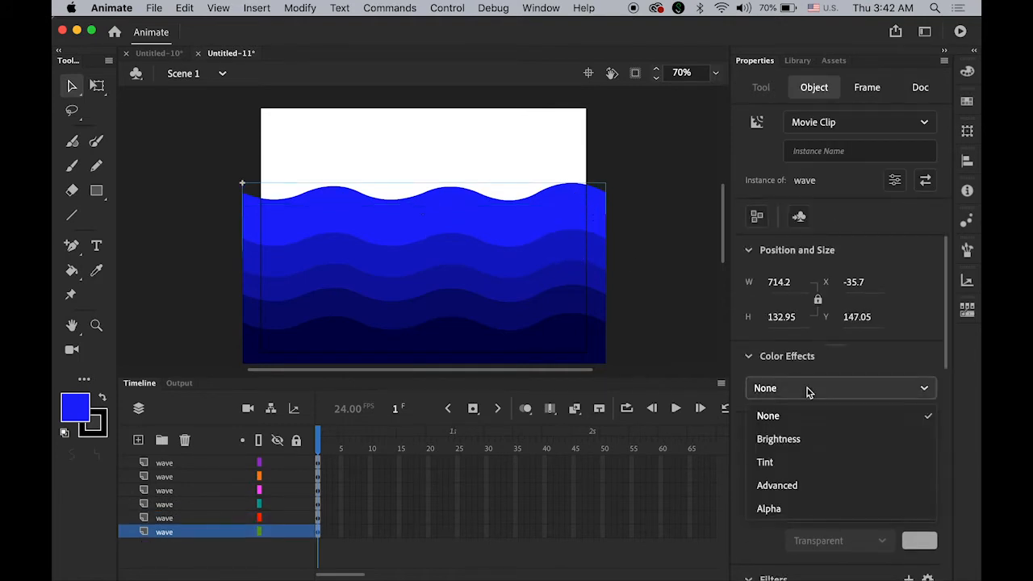
click(777, 439)
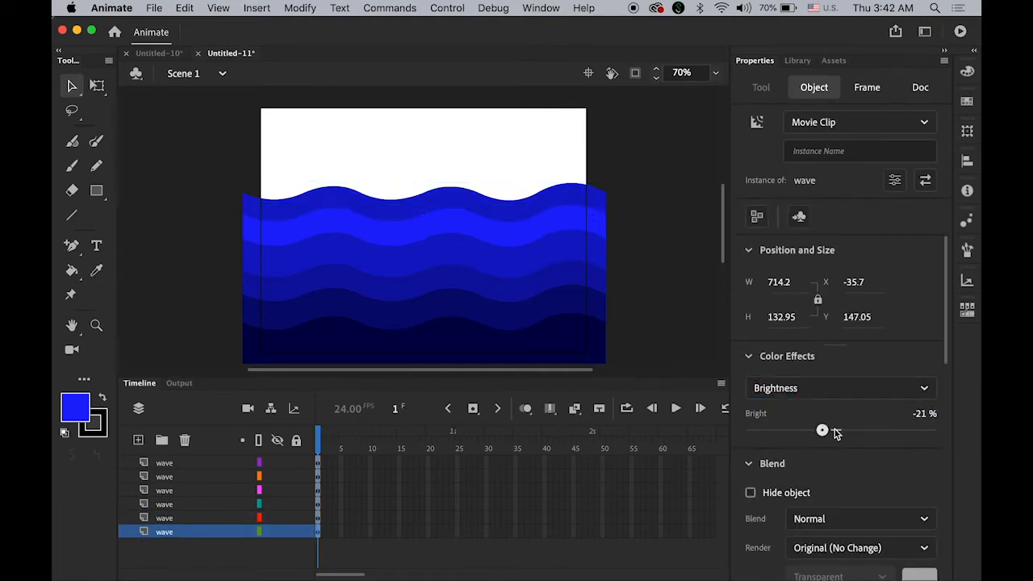
drag(823, 430, 868, 429)
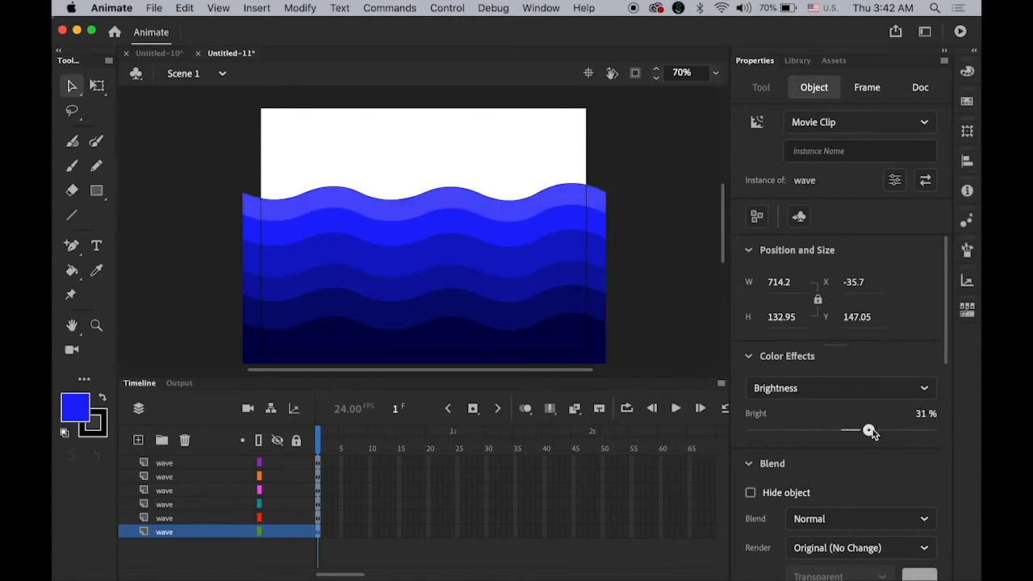
drag(849, 429, 870, 429)
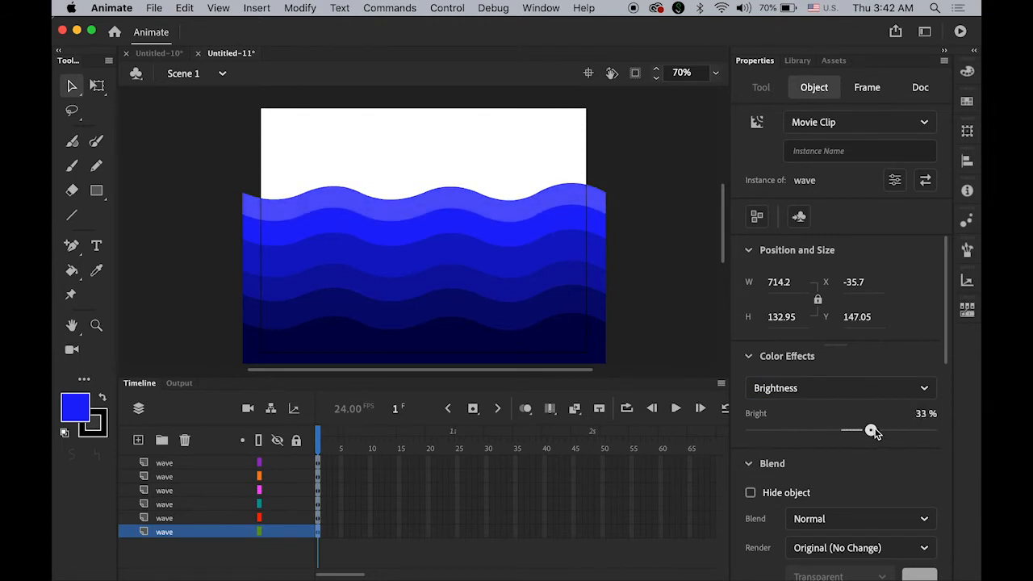
click(919, 87)
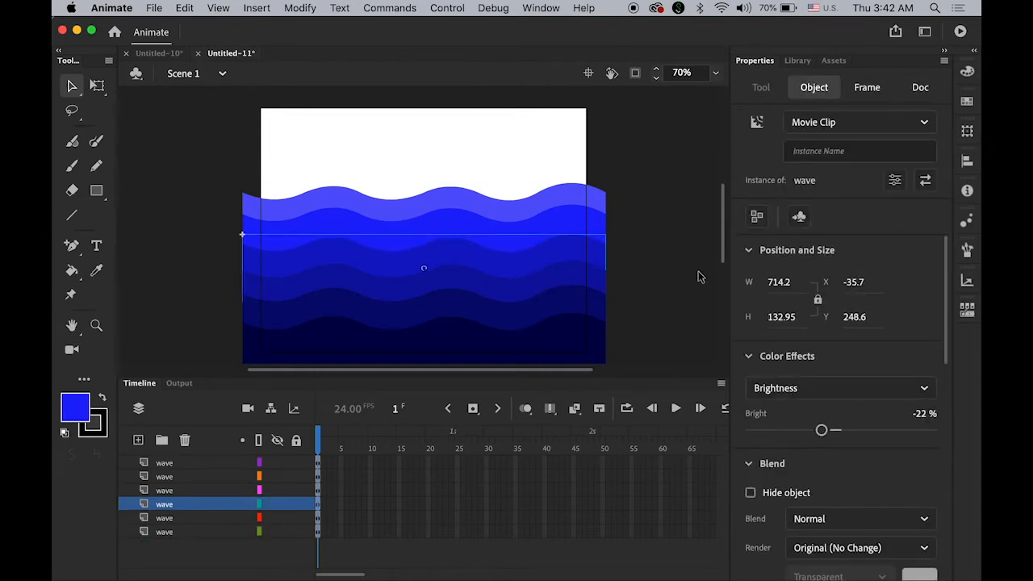
click(165, 516)
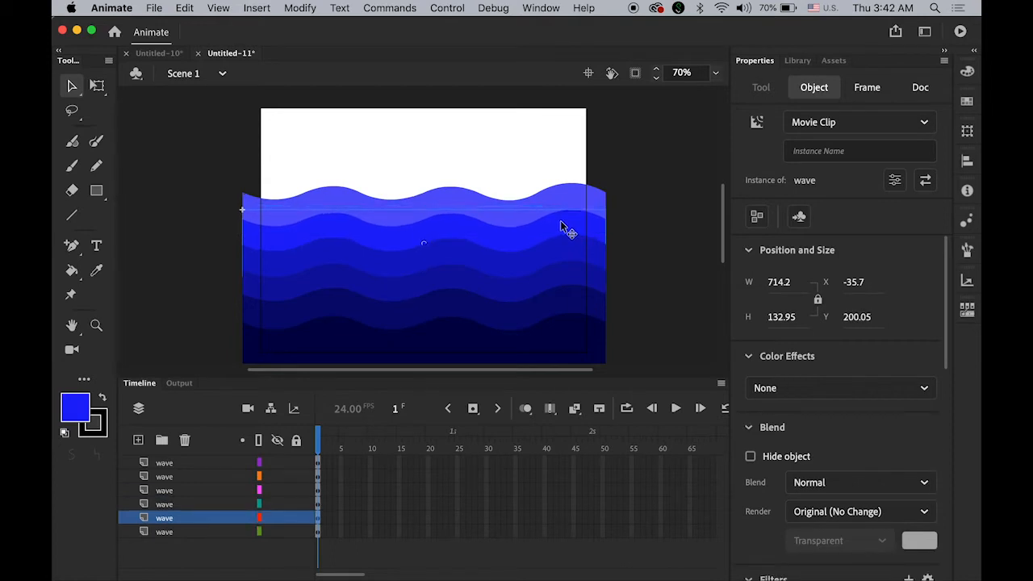
click(919, 87)
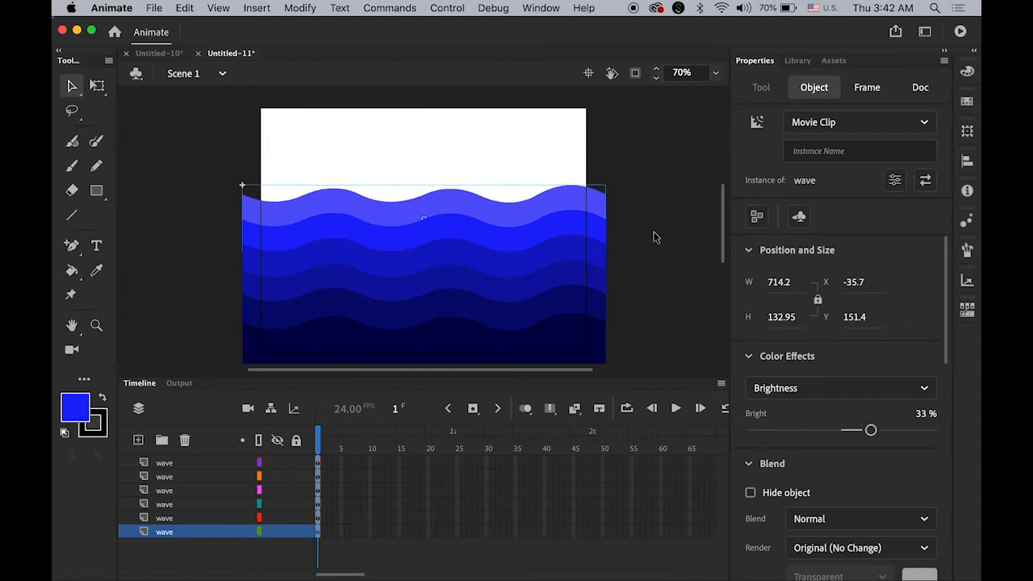
click(920, 87)
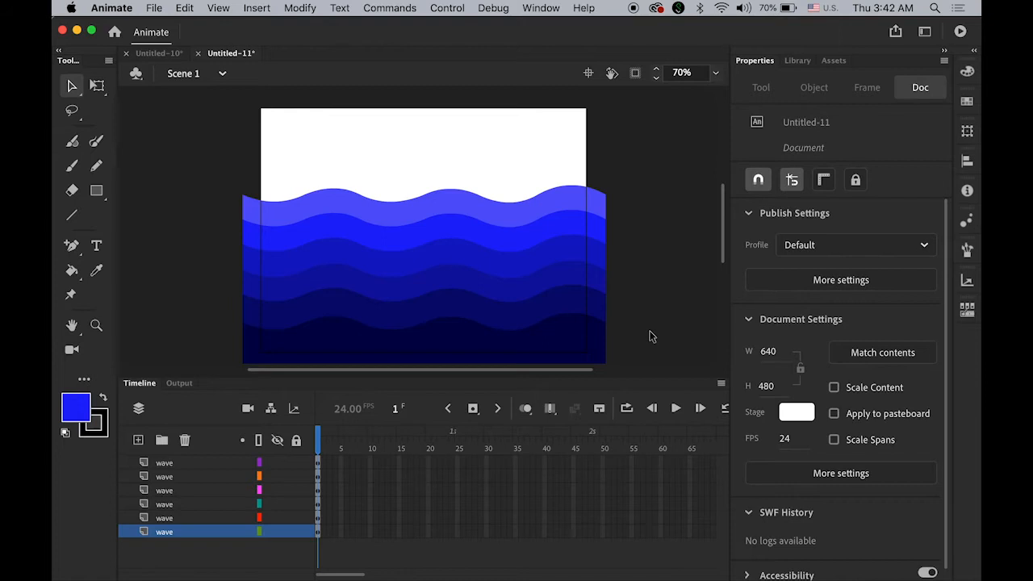
click(447, 8)
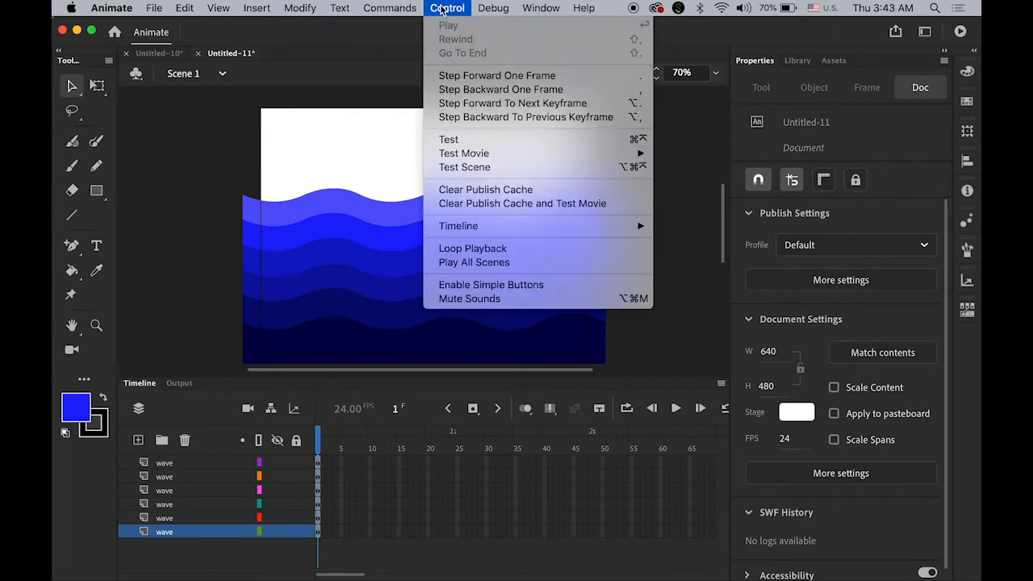
mouse_move(465, 153)
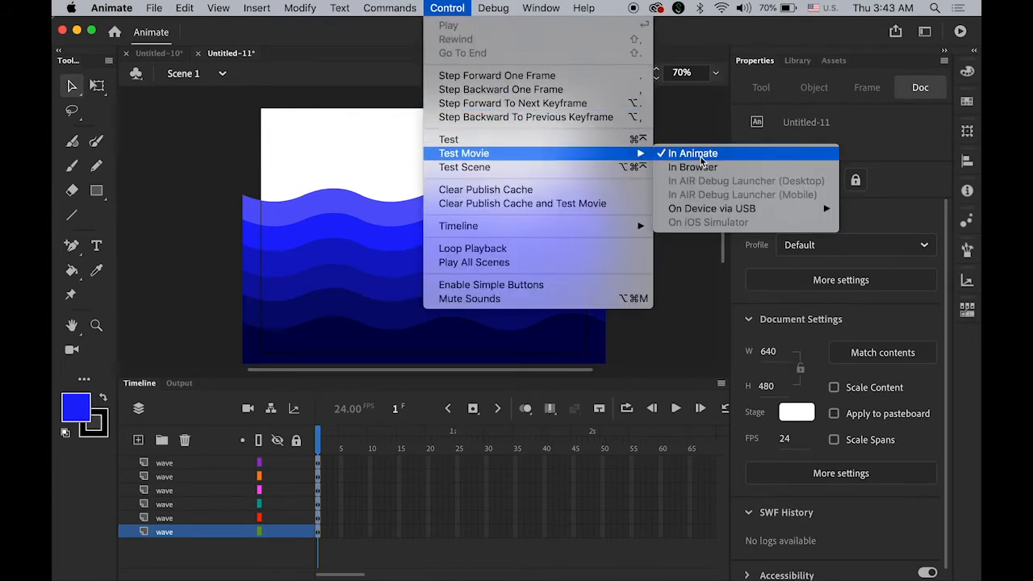
click(692, 154)
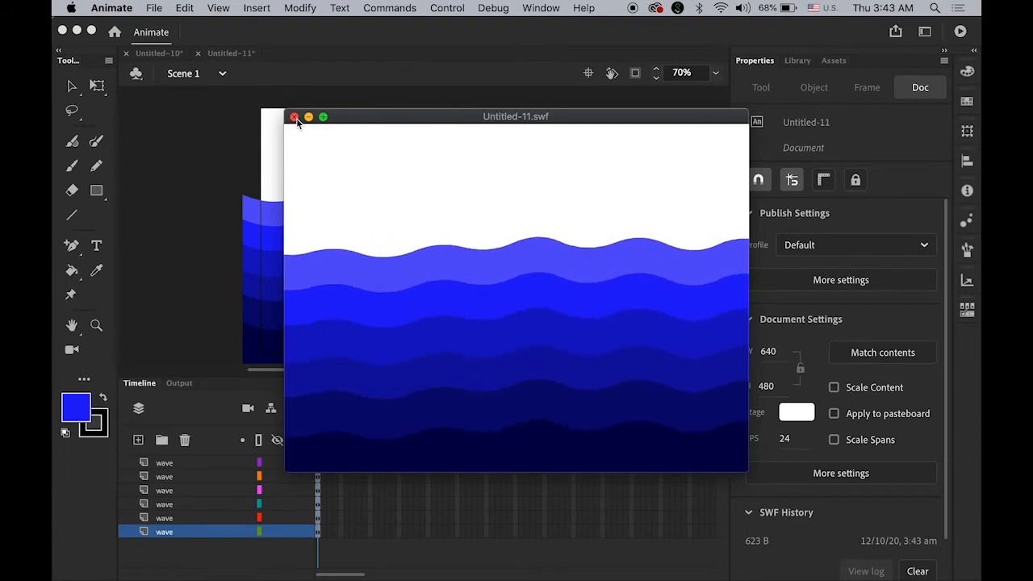
click(293, 116)
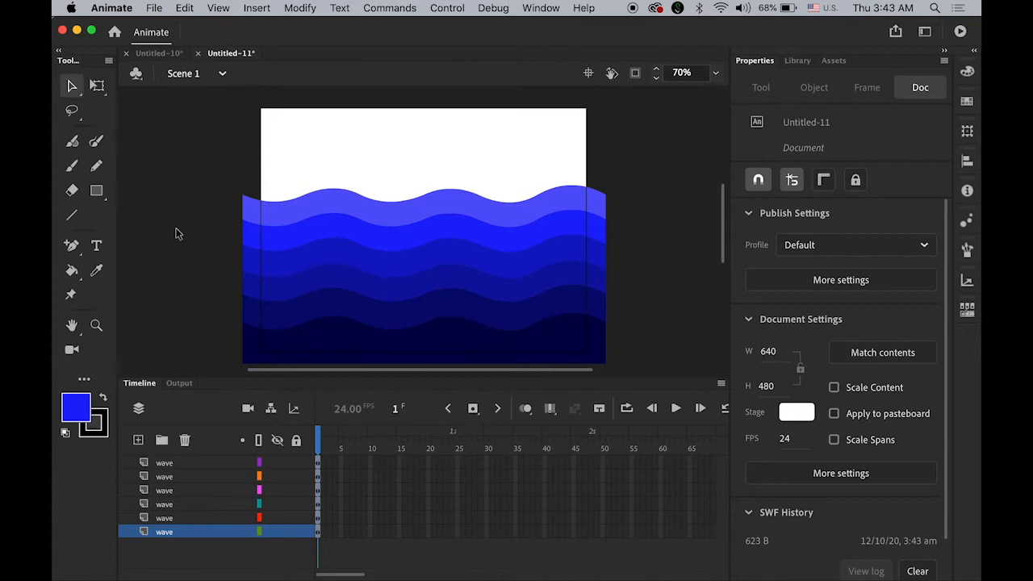
mouse_move(530, 349)
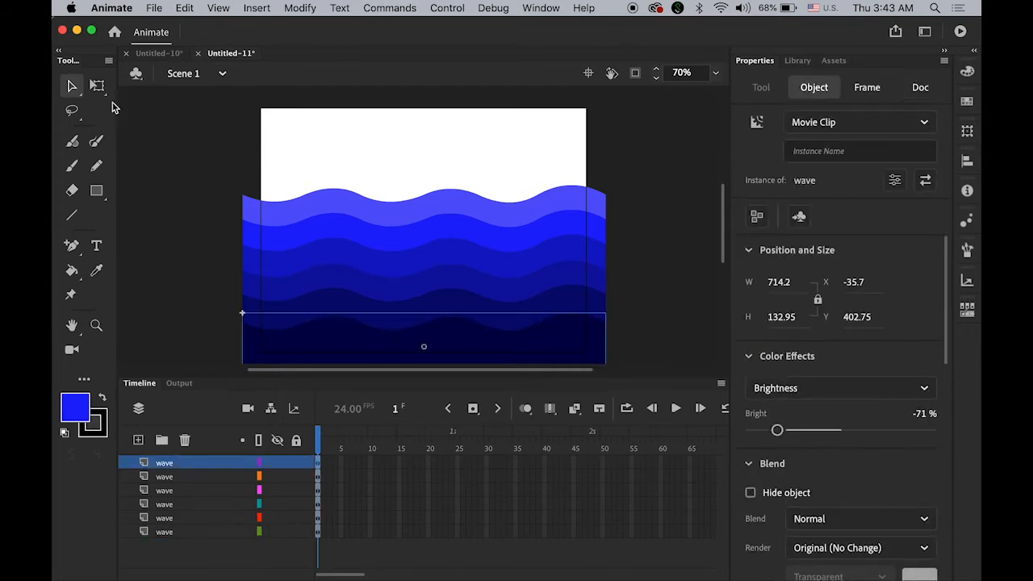
mouse_move(96, 87)
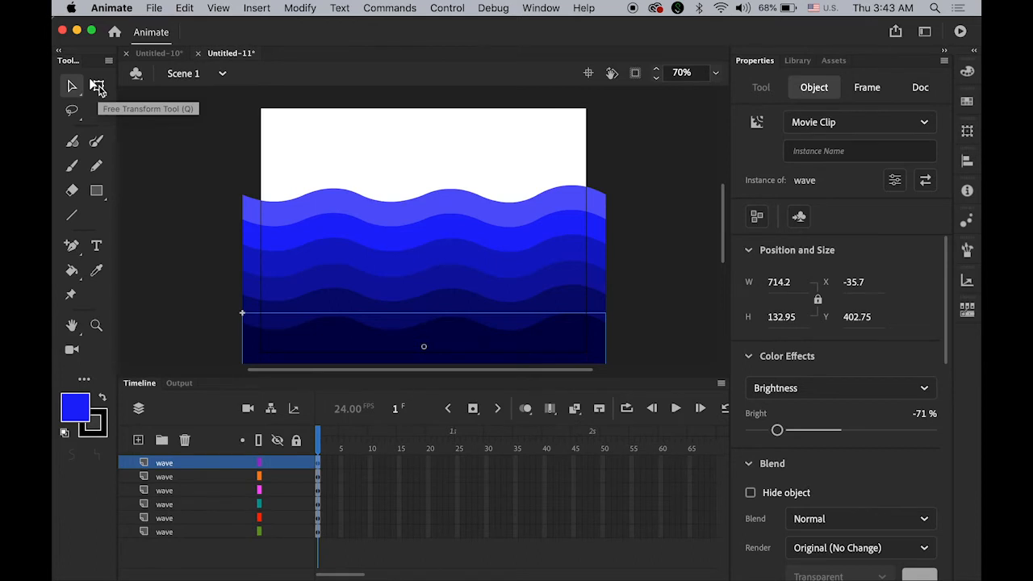
With Free Transform, stretch a lower wave wider than the stage and shift it right.
click(97, 85)
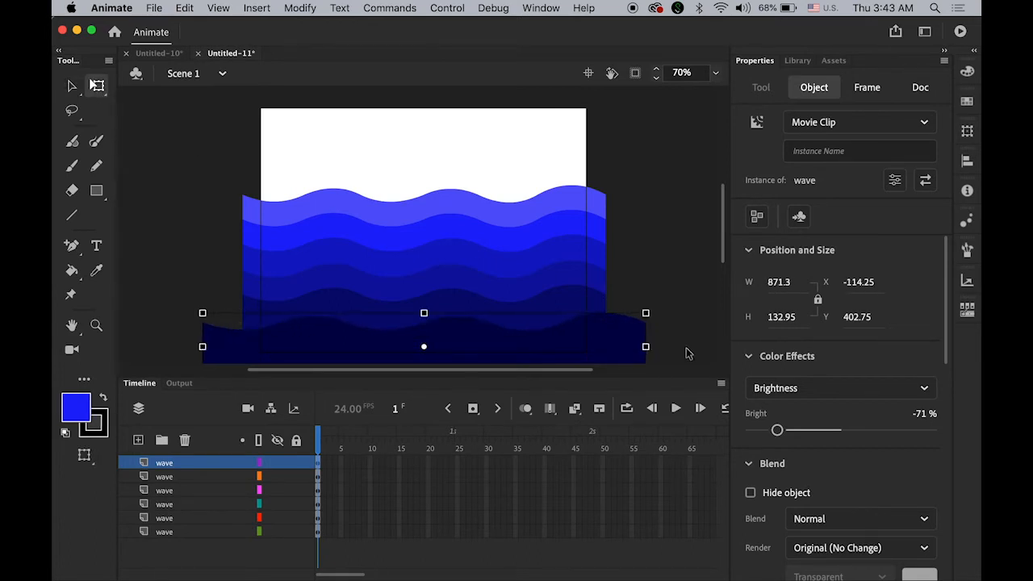
click(920, 87)
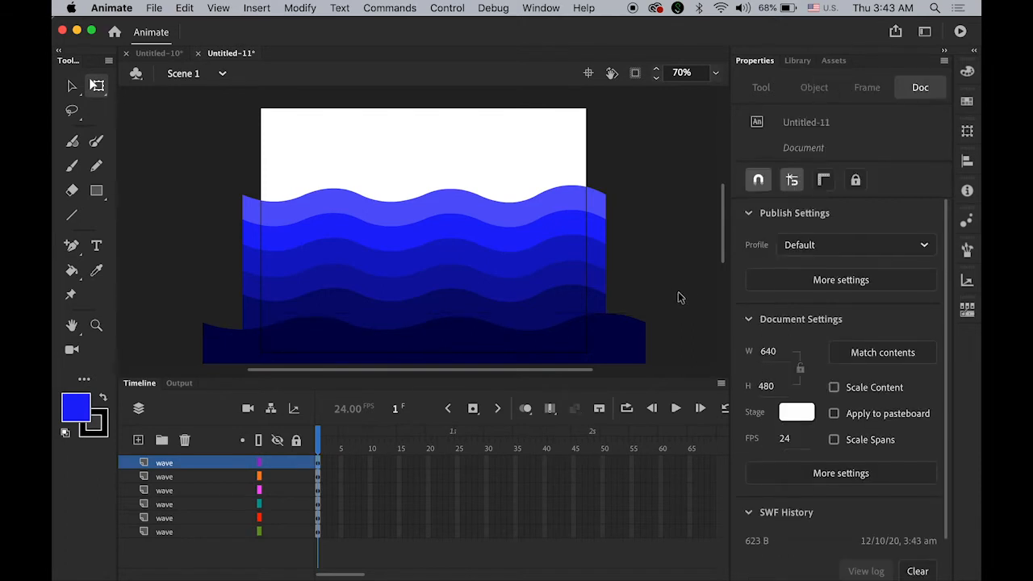
click(423, 318)
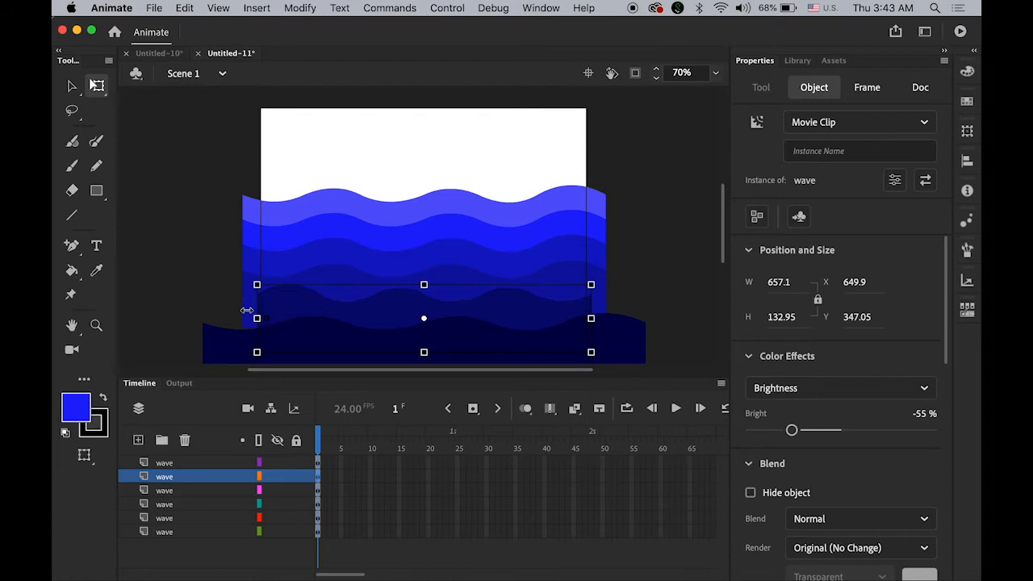
drag(256, 317, 219, 318)
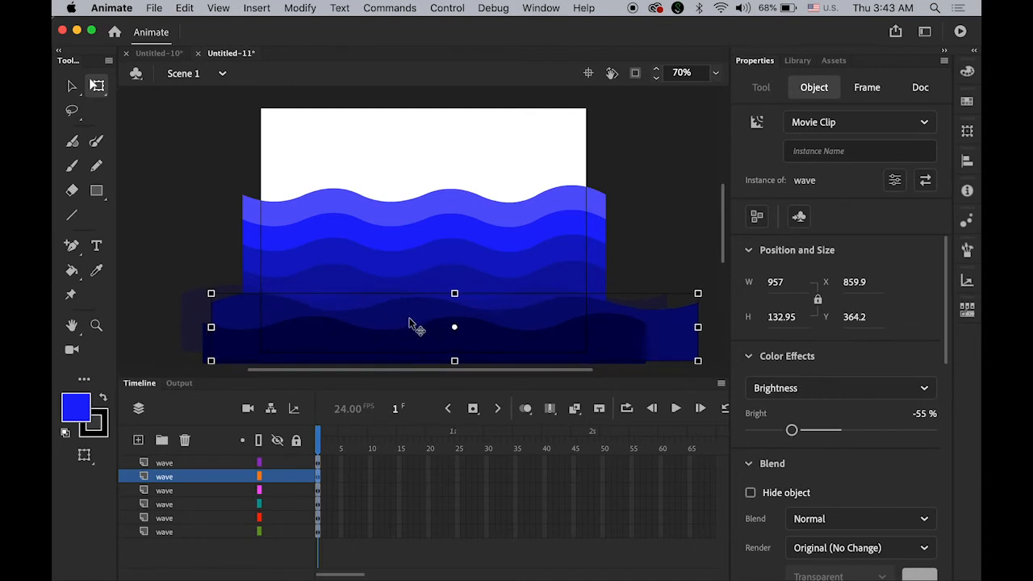
drag(417, 326, 669, 326)
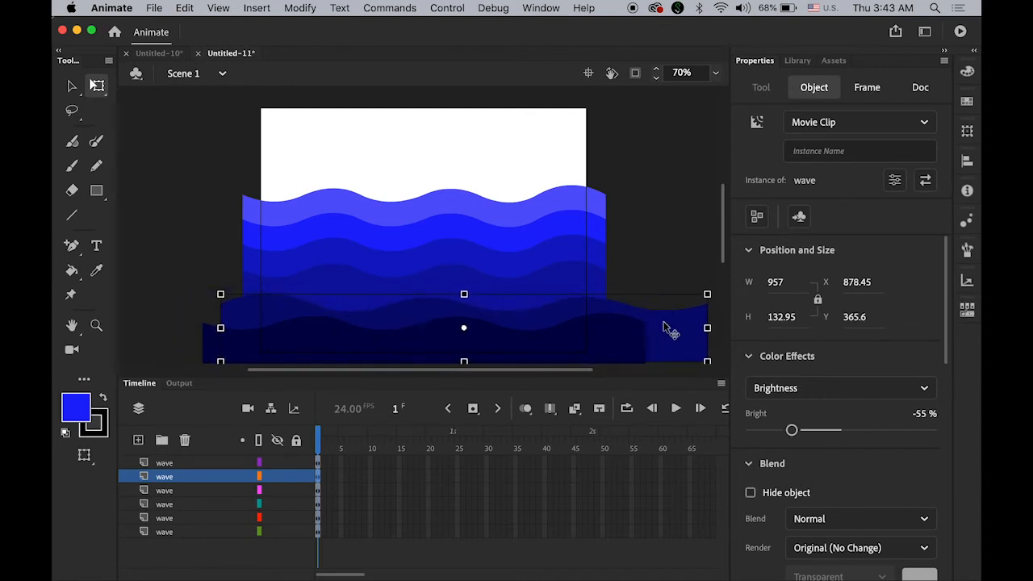
Stretch the upper waves wider and taller, offsetting them sideways.
click(920, 87)
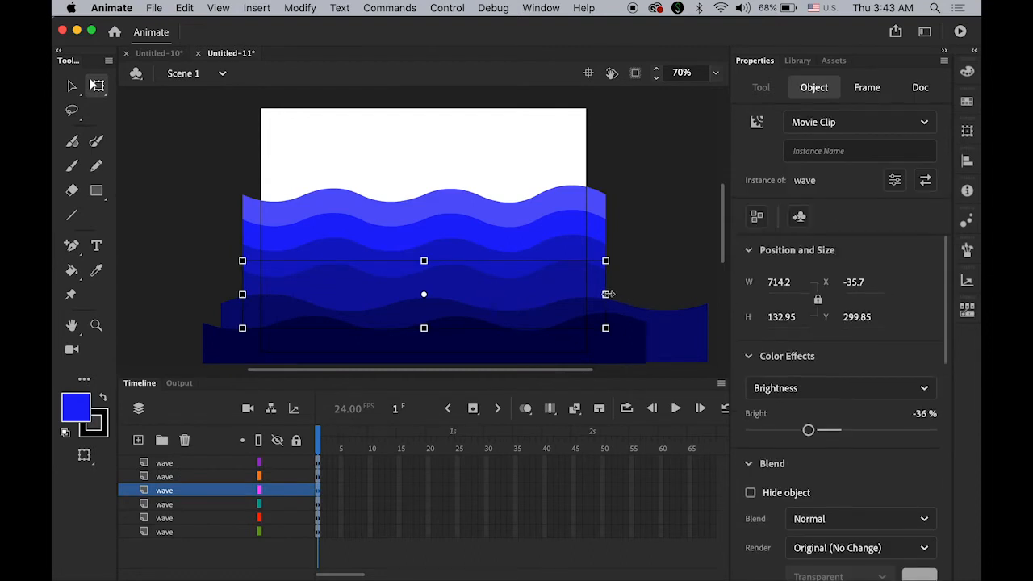
mouse_move(426, 338)
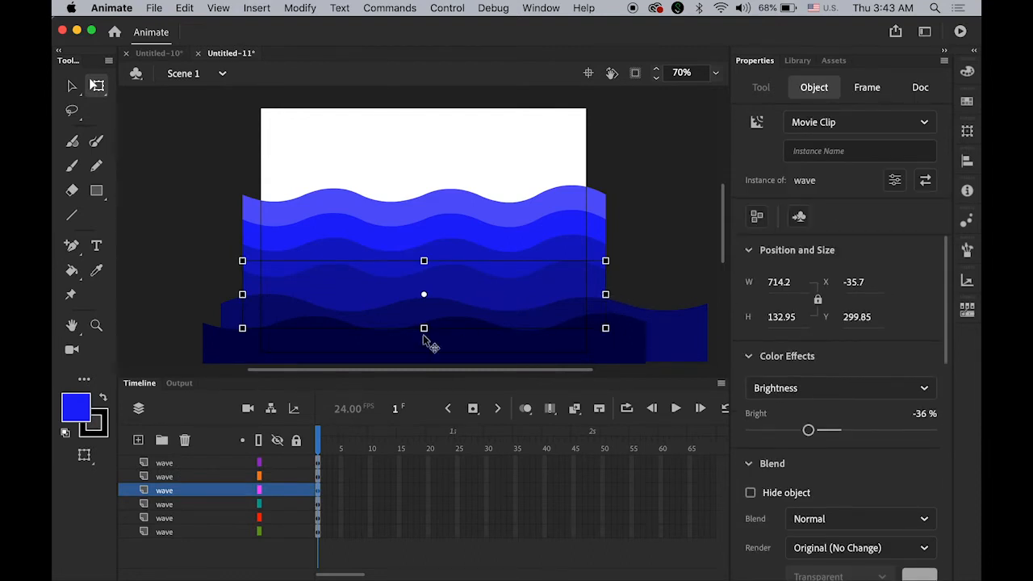
drag(423, 260, 423, 242)
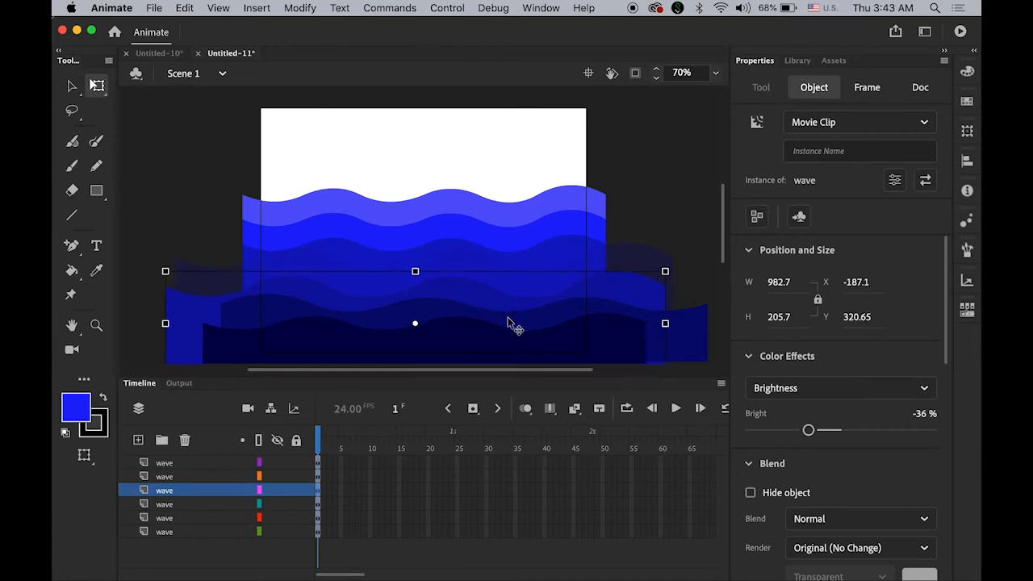
drag(508, 322, 654, 323)
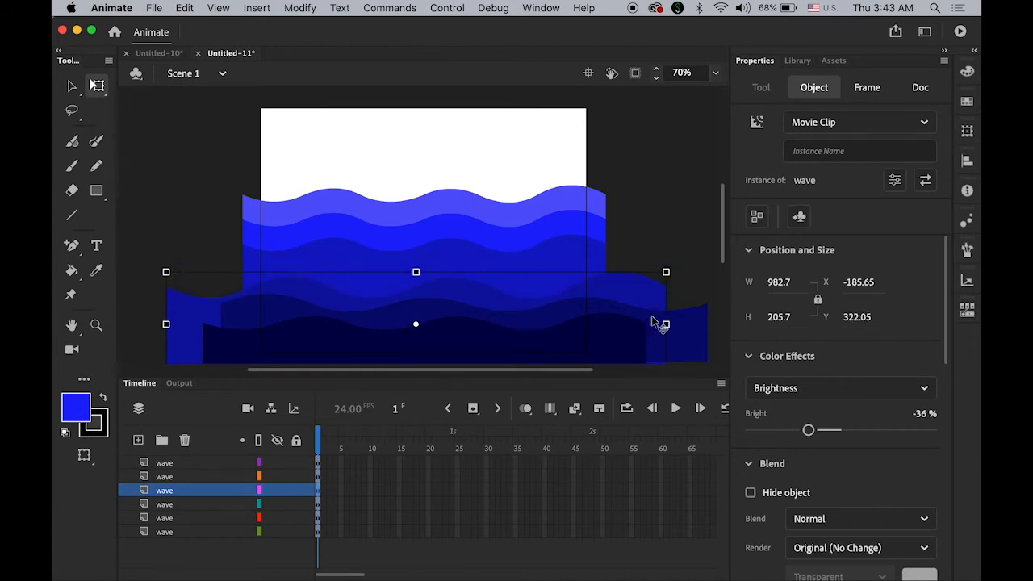
mouse_move(568, 267)
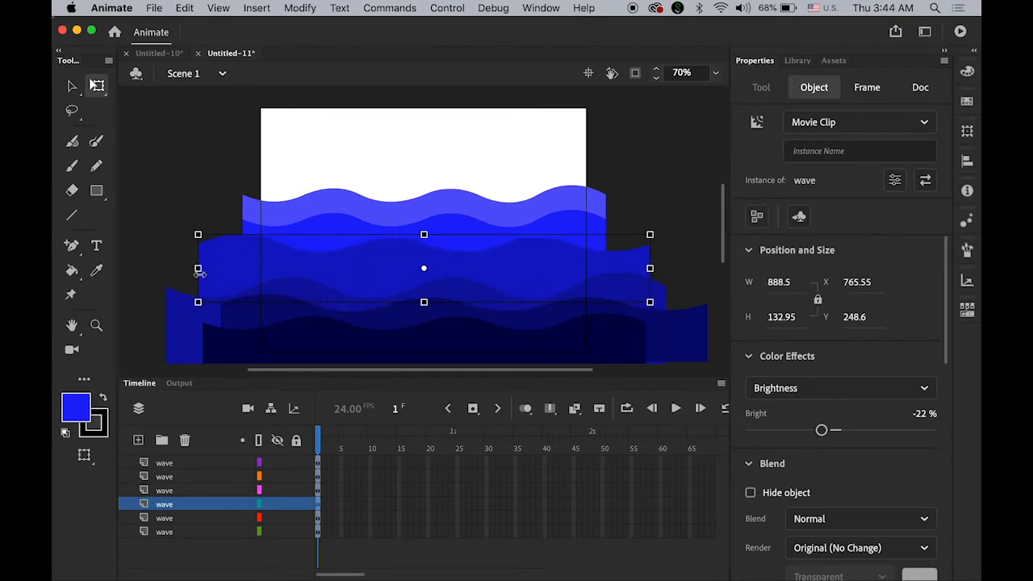
drag(423, 234, 423, 224)
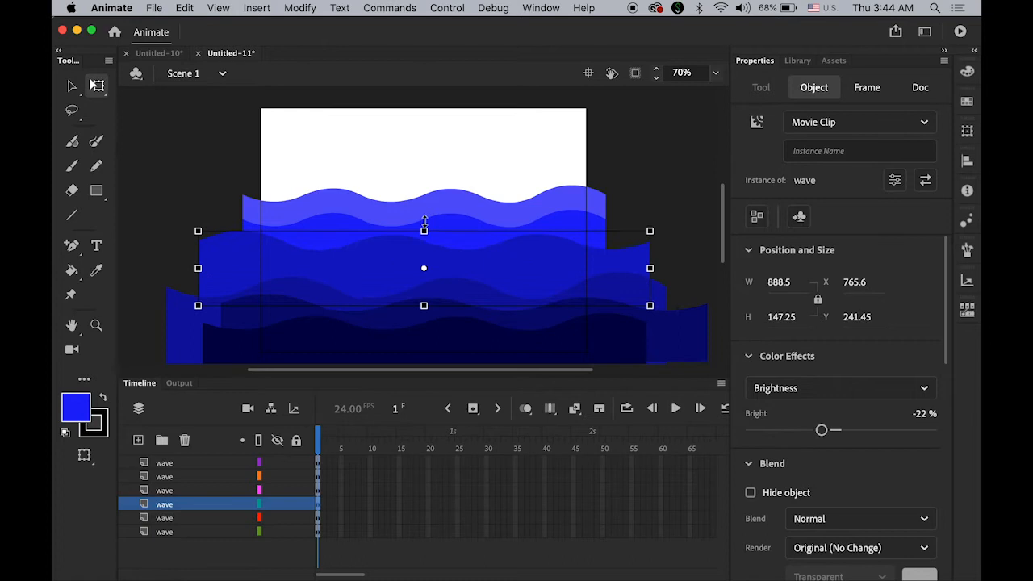
drag(423, 305, 423, 329)
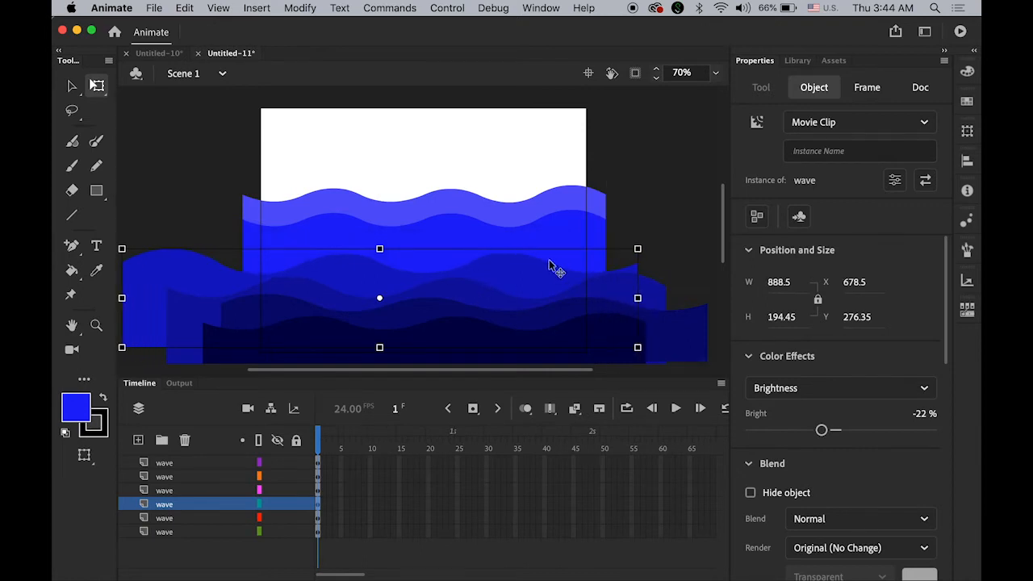
Select the rearmost wave to widen it and brighten it to 33%.
click(920, 87)
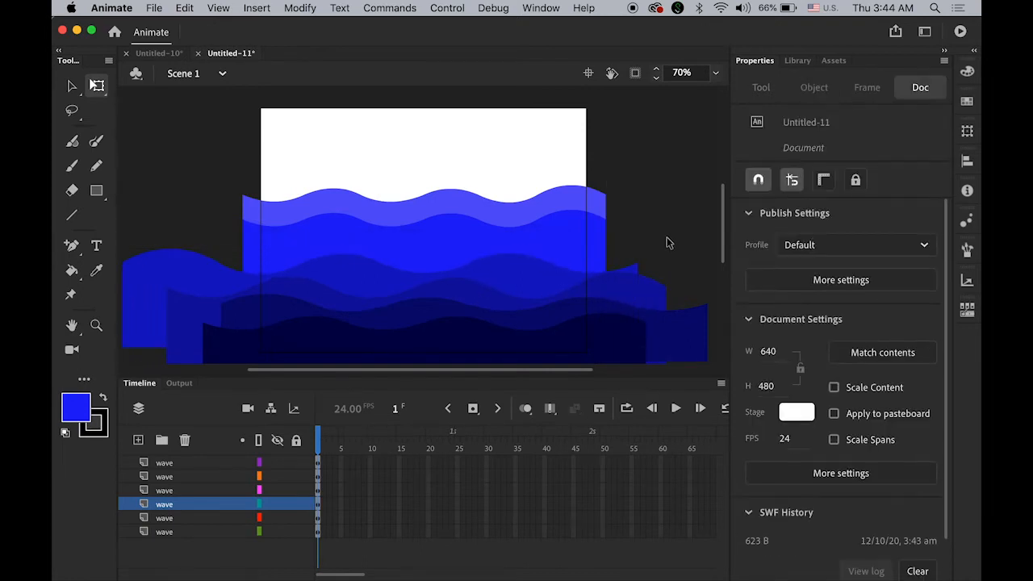
click(422, 242)
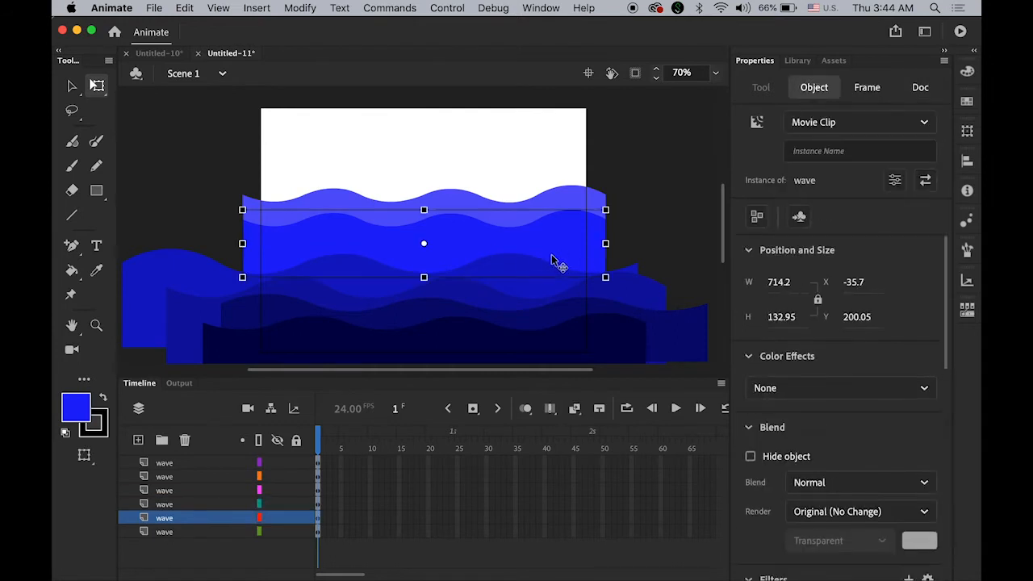
mouse_move(606, 243)
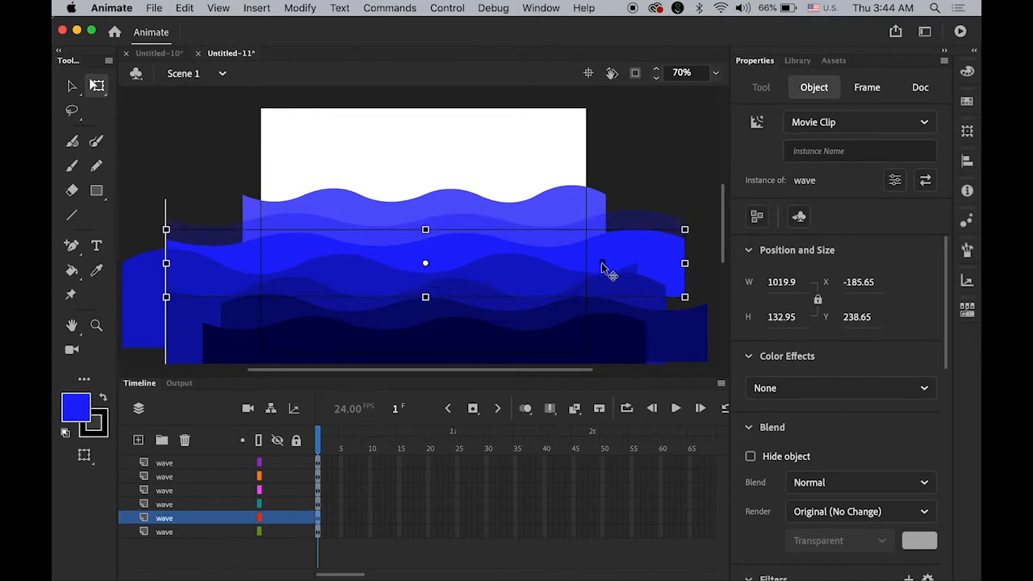
click(920, 87)
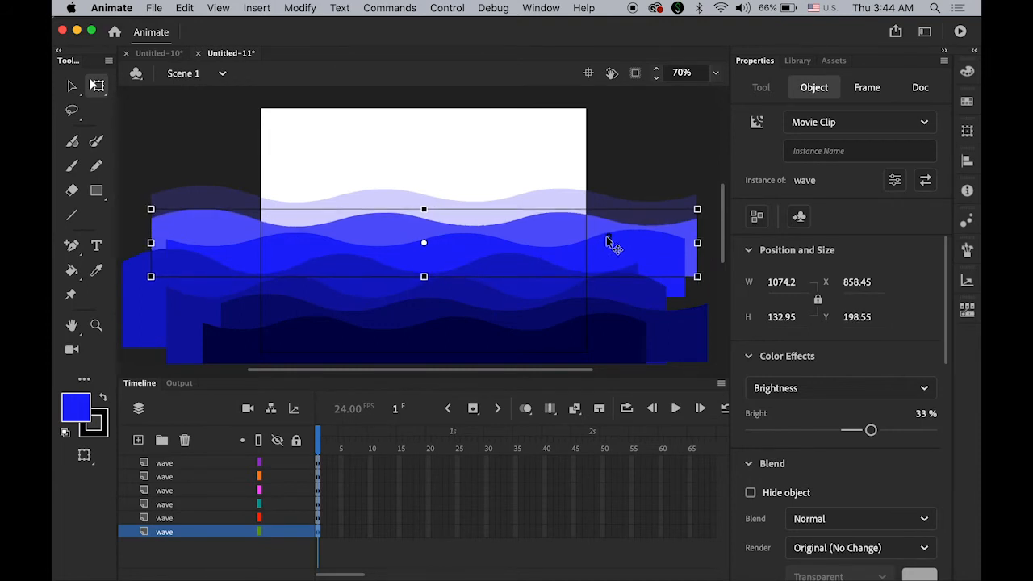
click(920, 87)
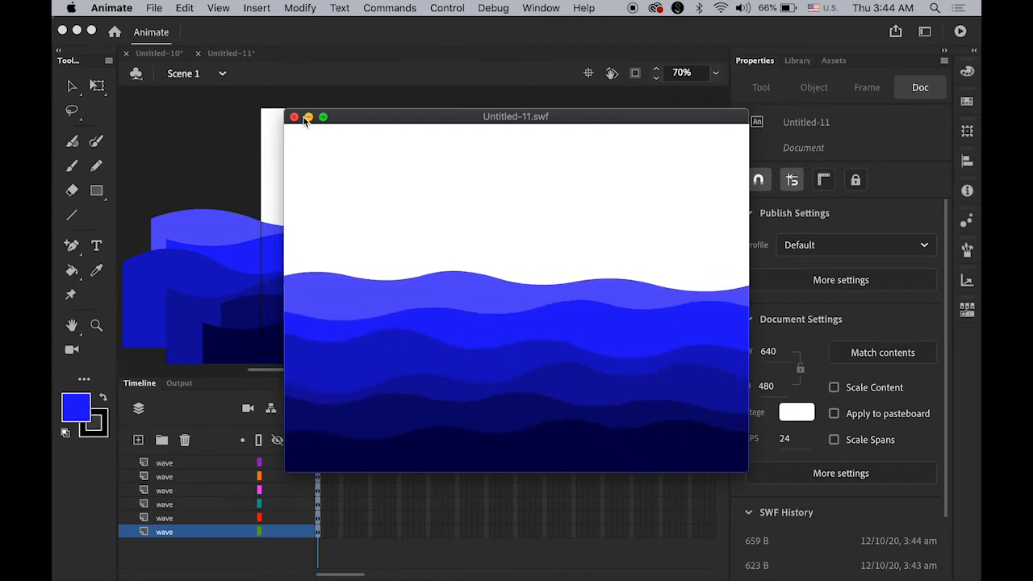
click(294, 116)
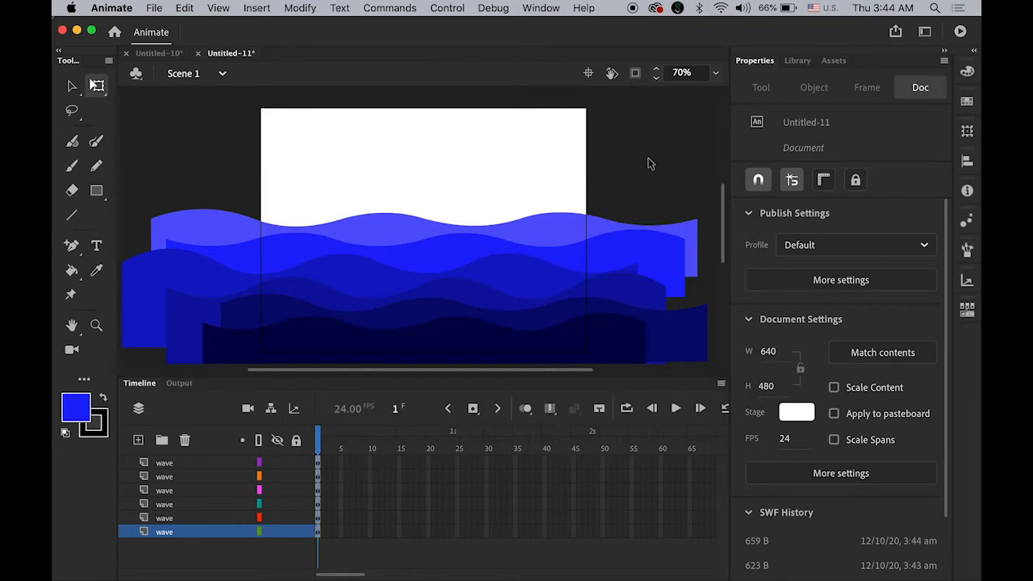
Move the wave symbol's ending keyframe from frame 48 out to frame 72.
click(797, 60)
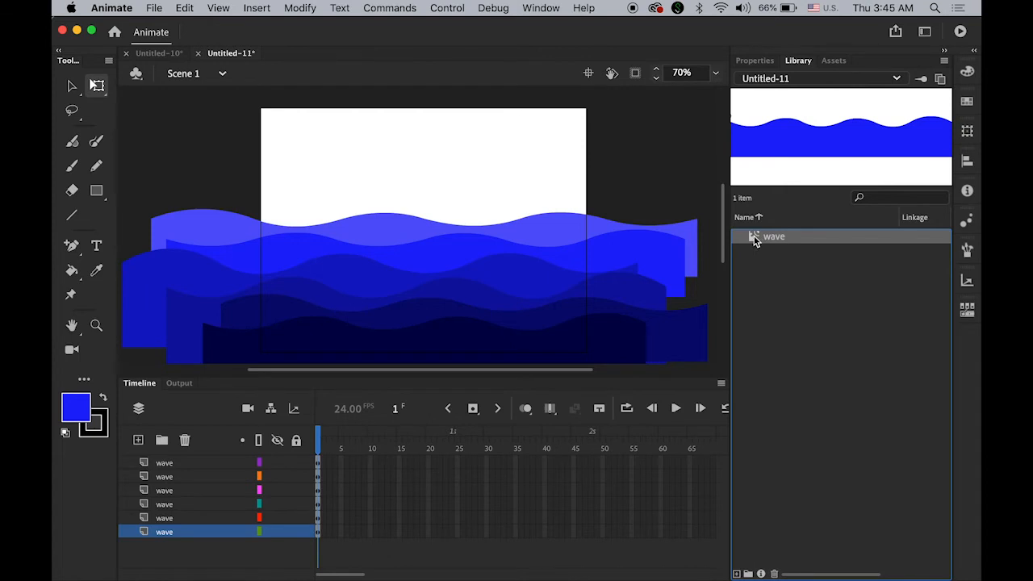
double_click(773, 236)
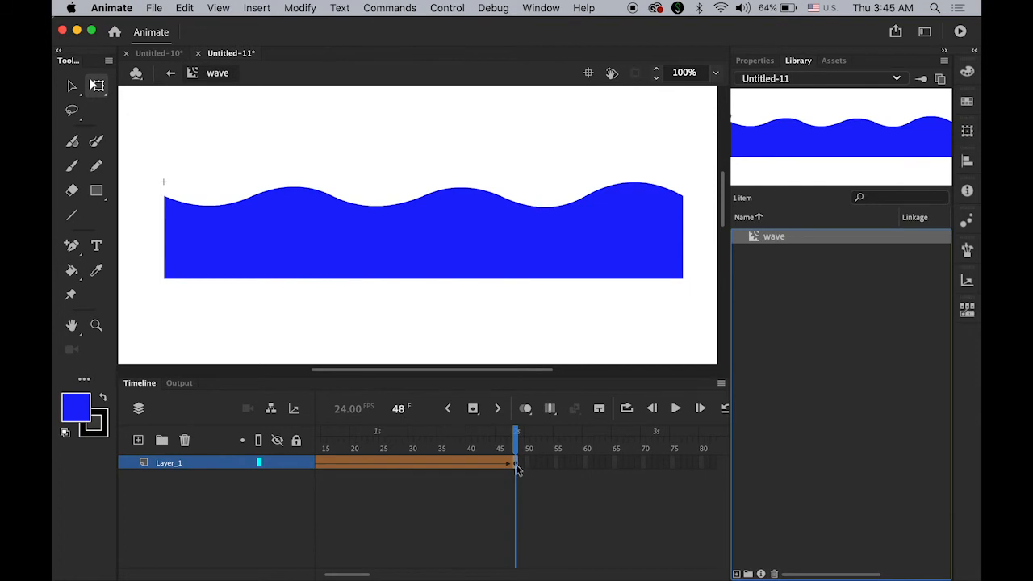
click(423, 229)
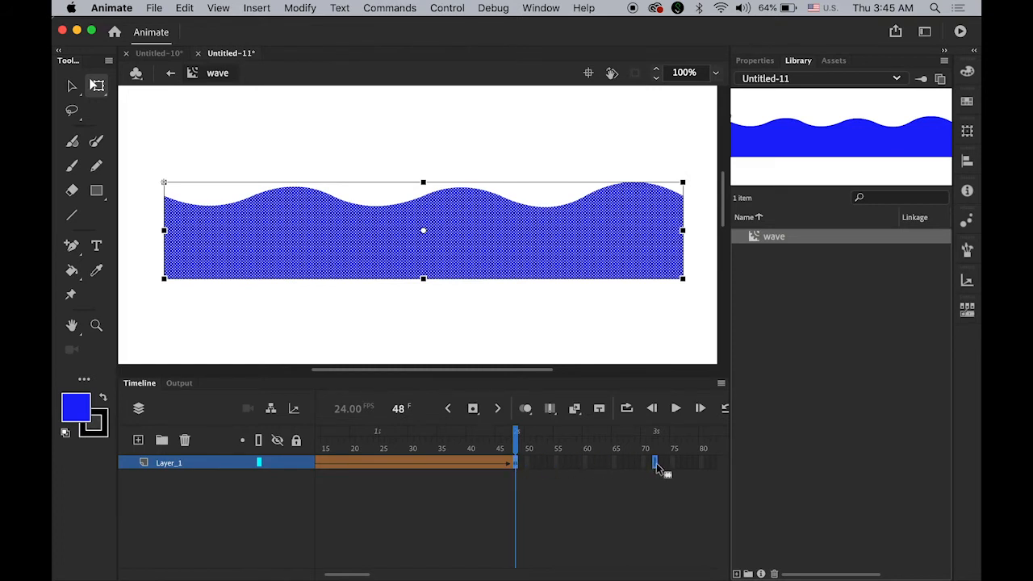
drag(515, 462, 654, 461)
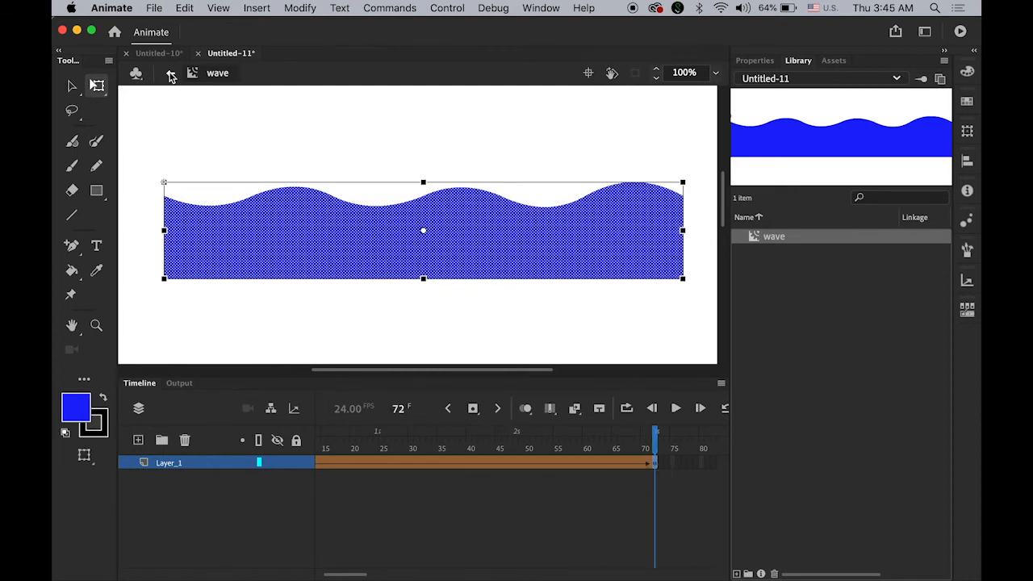
Return to Scene 1 and run and close a test movie preview.
click(171, 74)
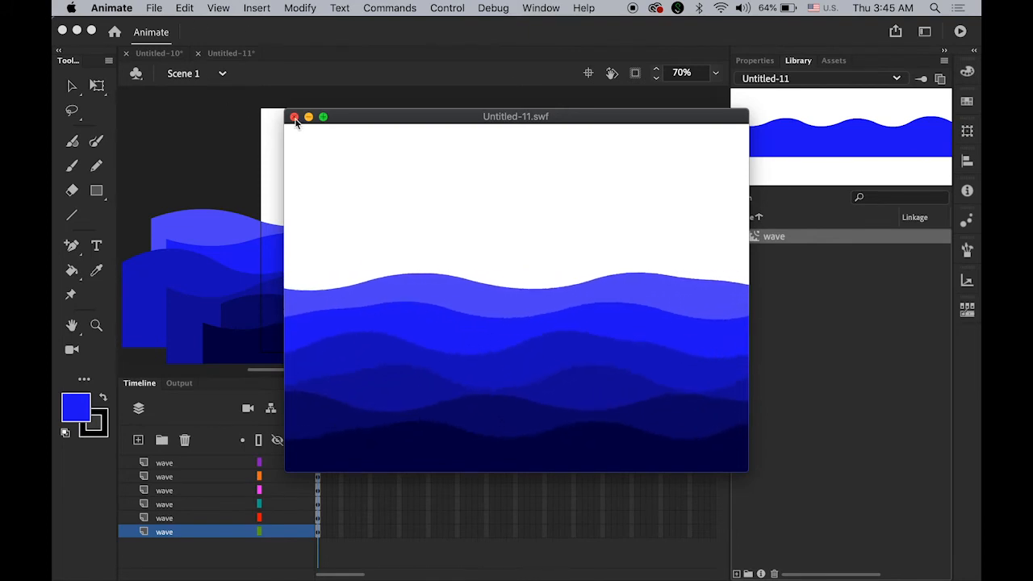
click(296, 116)
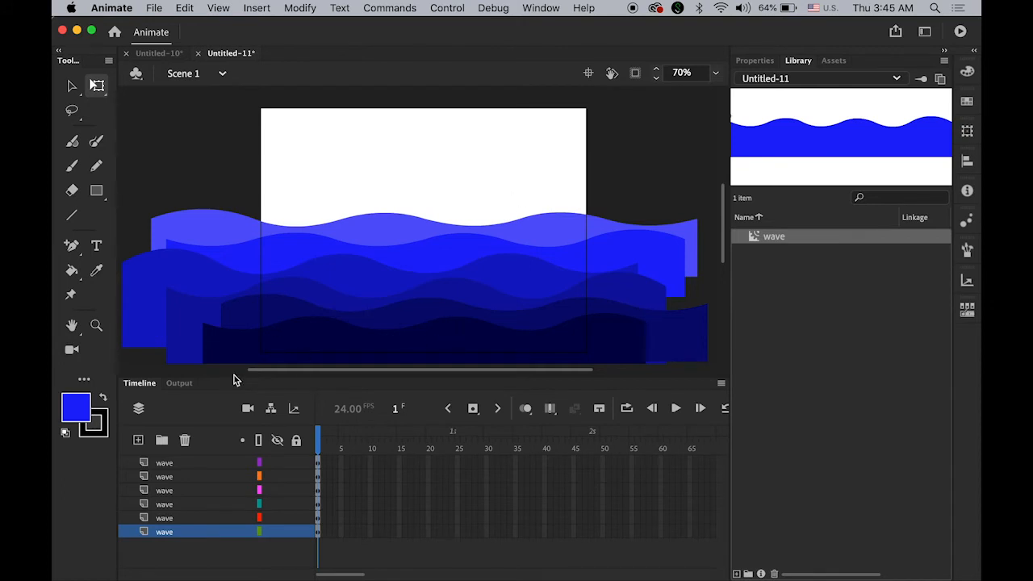
Add a new layer beneath all the wave layers and rename it BG.
click(139, 439)
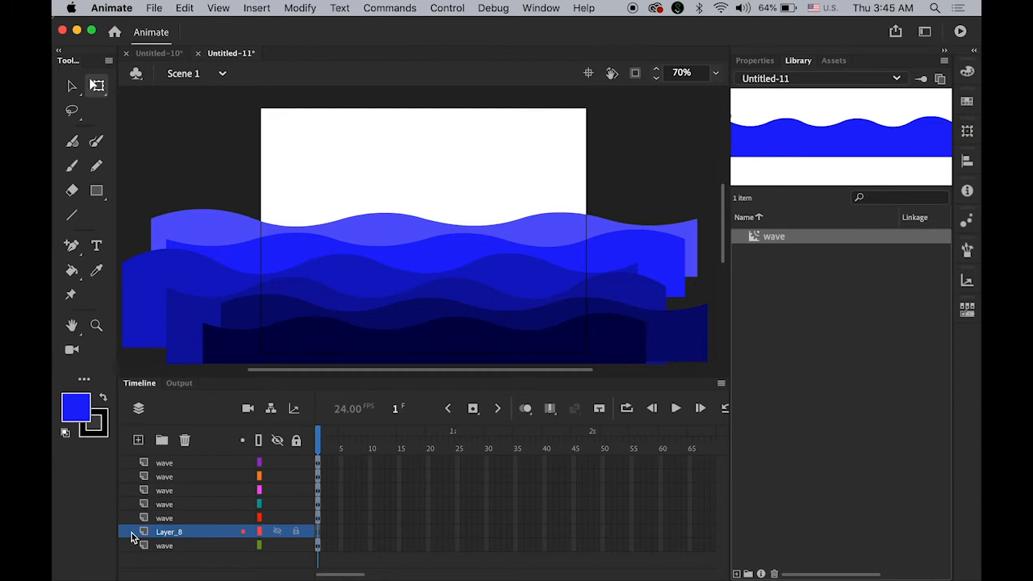
drag(168, 531, 168, 545)
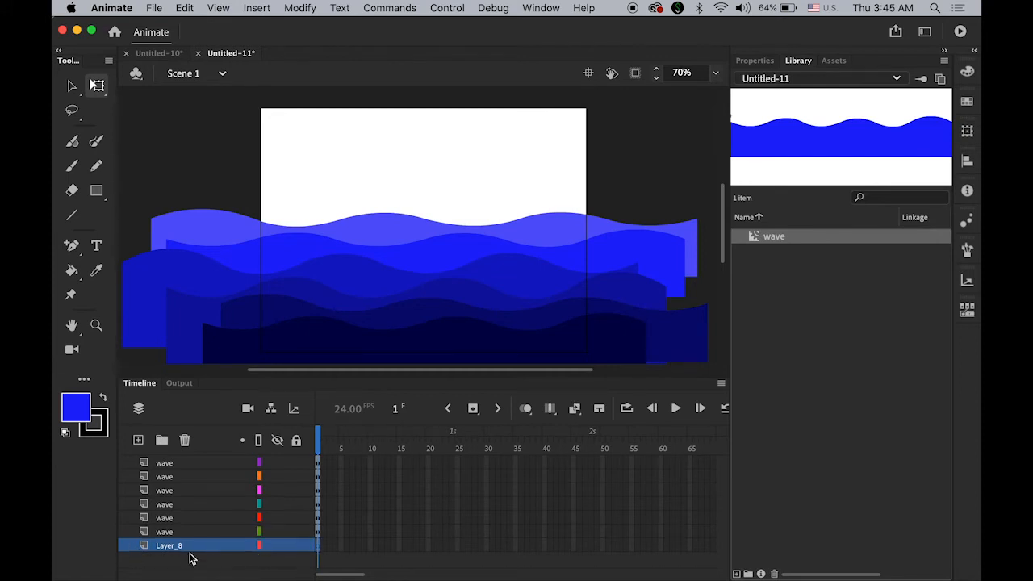
double_click(168, 546)
text(BG)
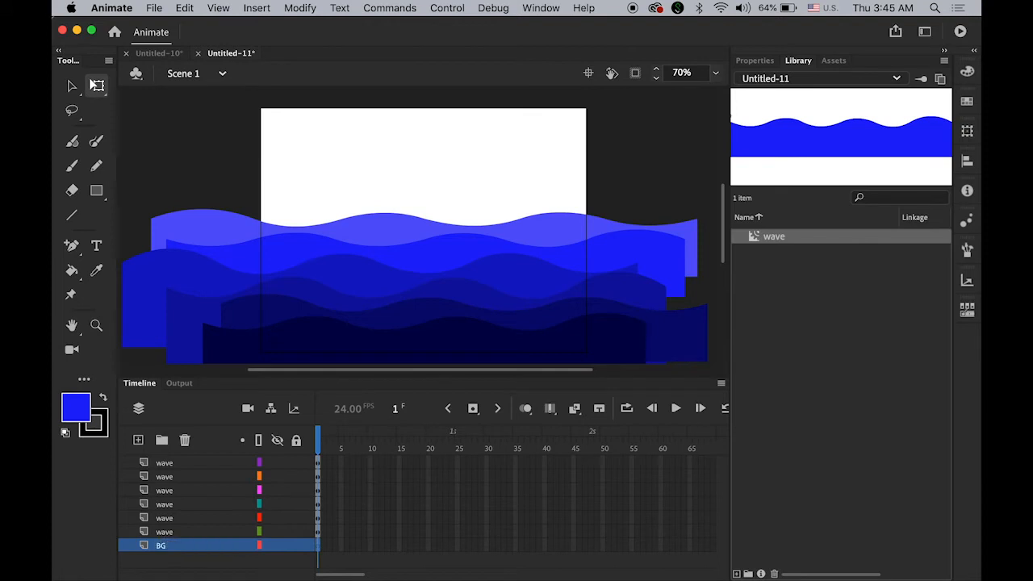
mouse_move(616, 174)
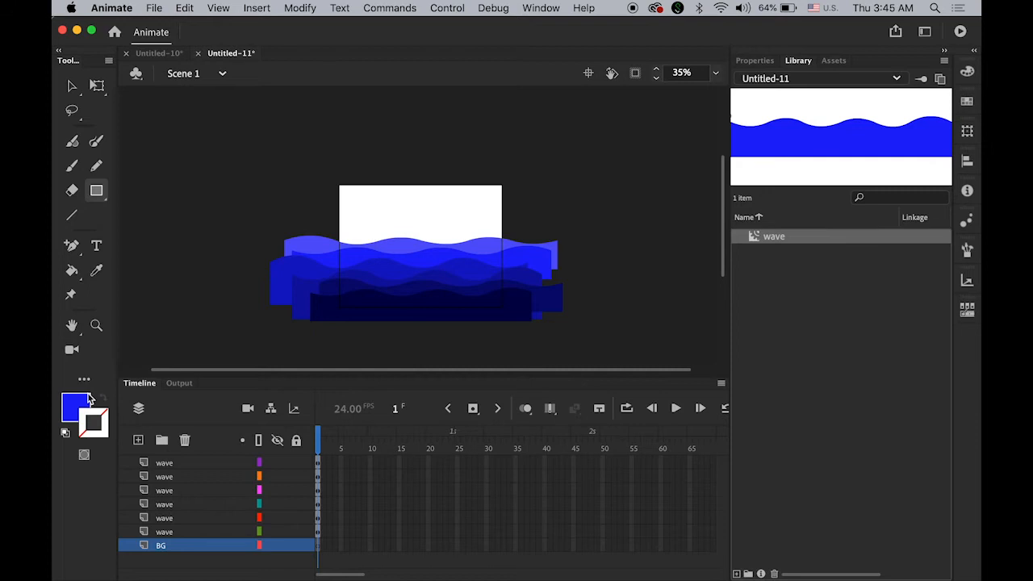
Draw a large rectangle on BG using the black-to-white linear gradient fill.
click(74, 407)
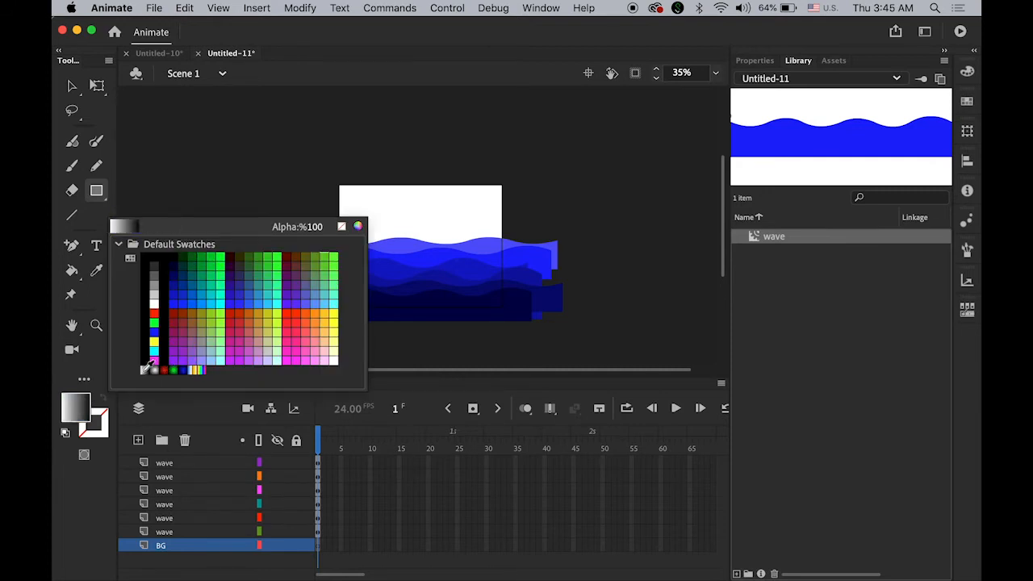
click(148, 362)
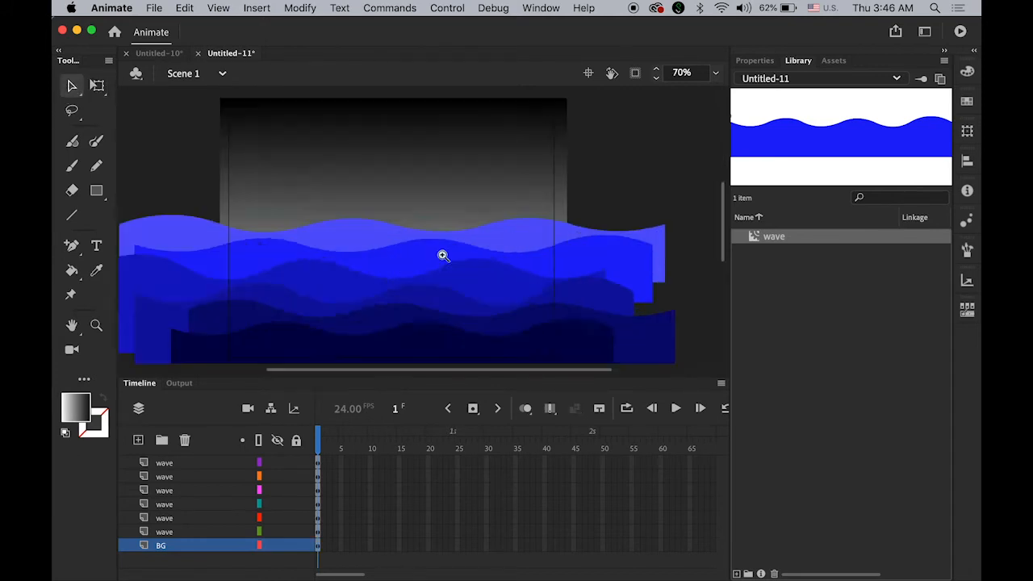
click(164, 531)
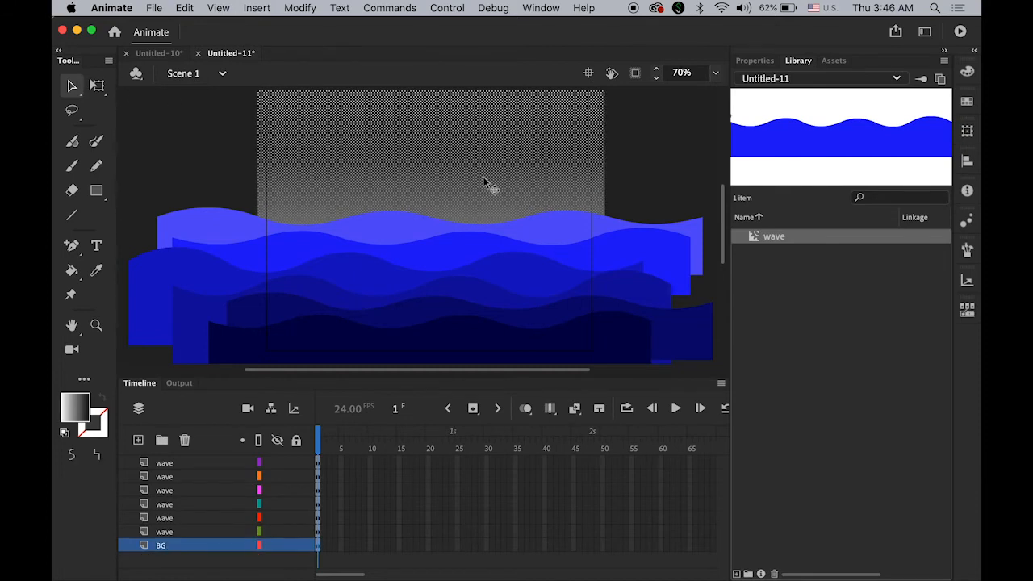
mouse_move(502, 158)
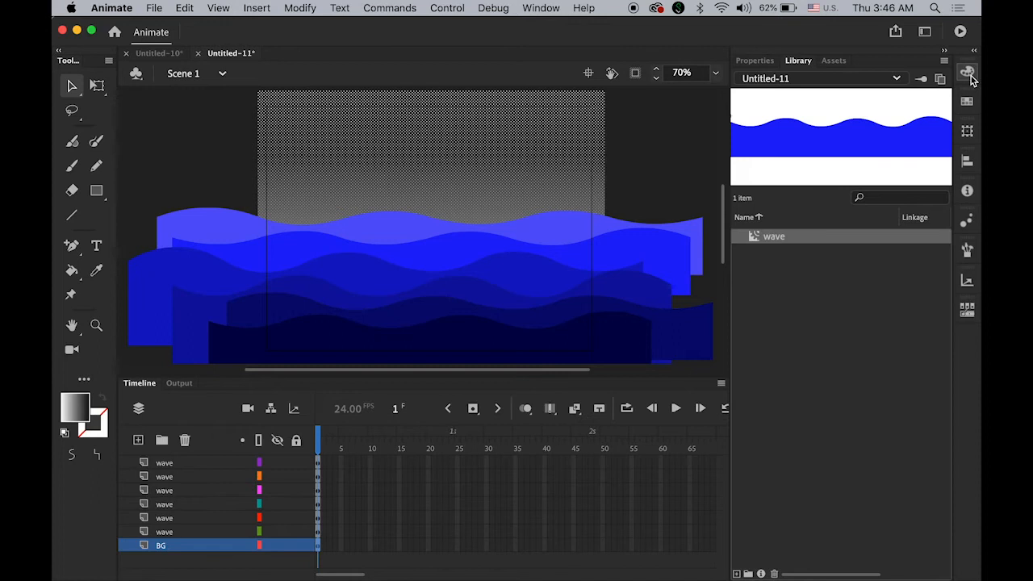
Recolour the BG gradient to purple #9900CC with the white stop shifted inward.
click(967, 71)
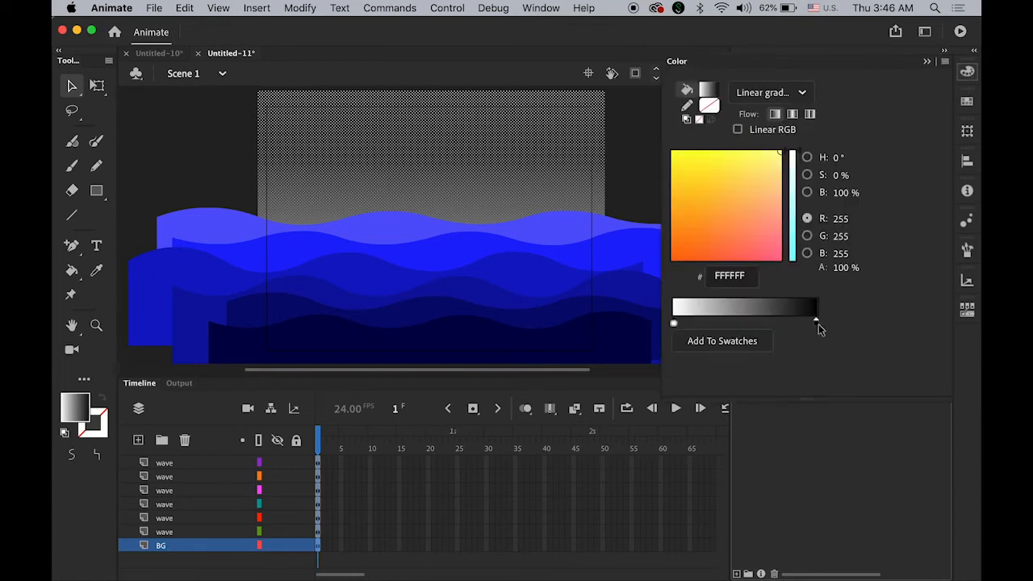
mouse_move(819, 329)
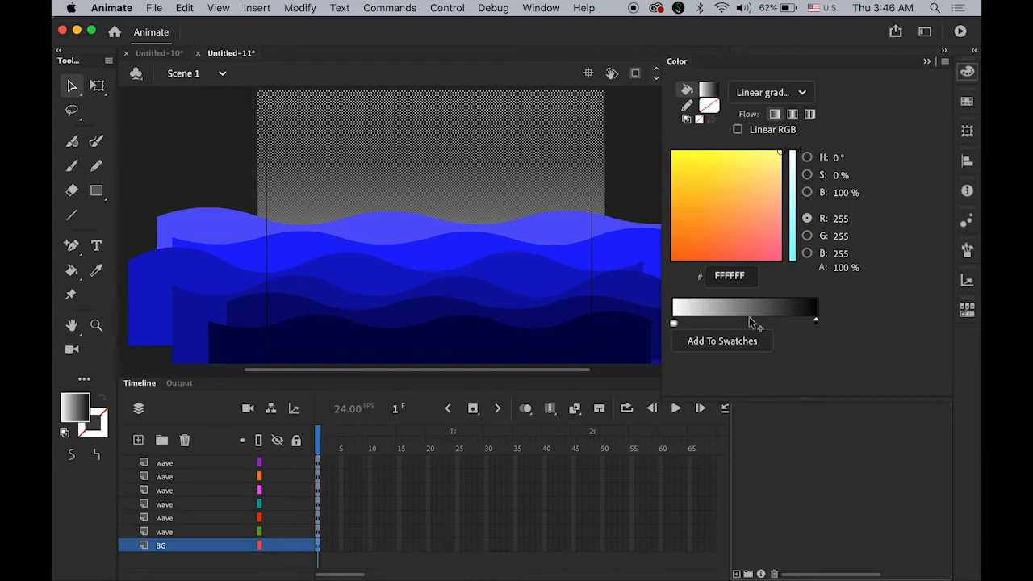
mouse_move(690, 334)
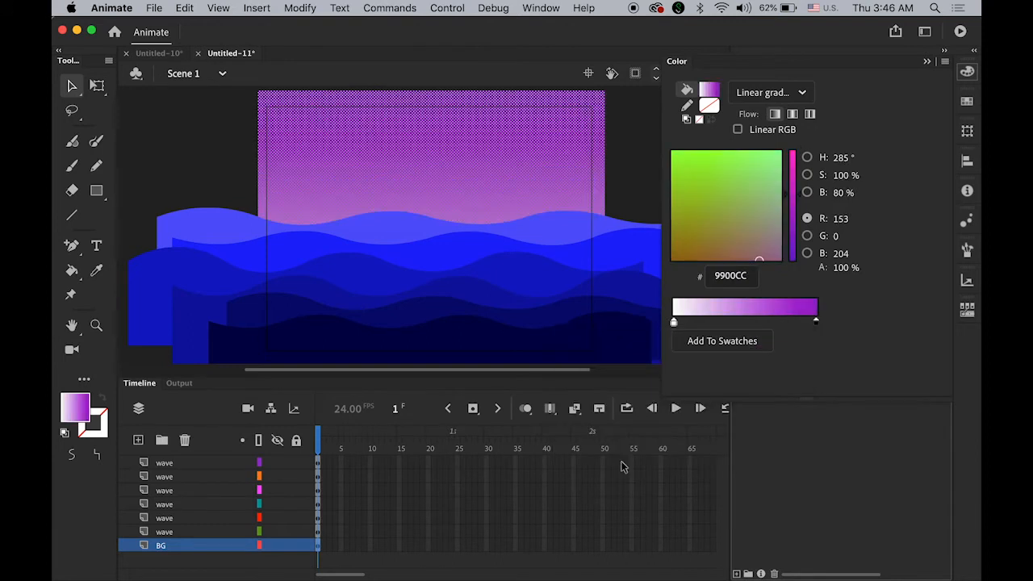
click(681, 323)
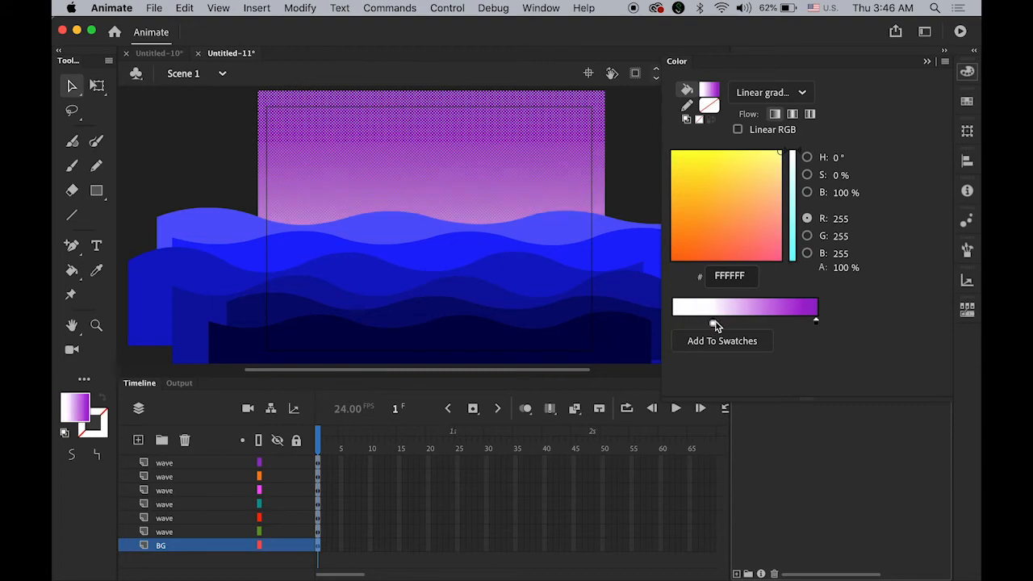
drag(713, 320, 734, 320)
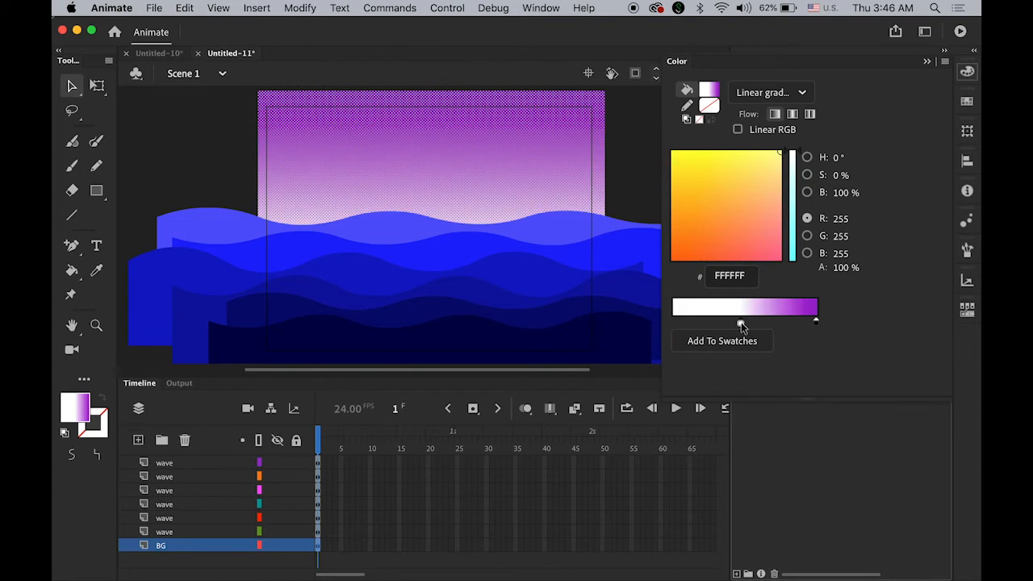
Run a test movie preview of the scene and close it.
click(797, 61)
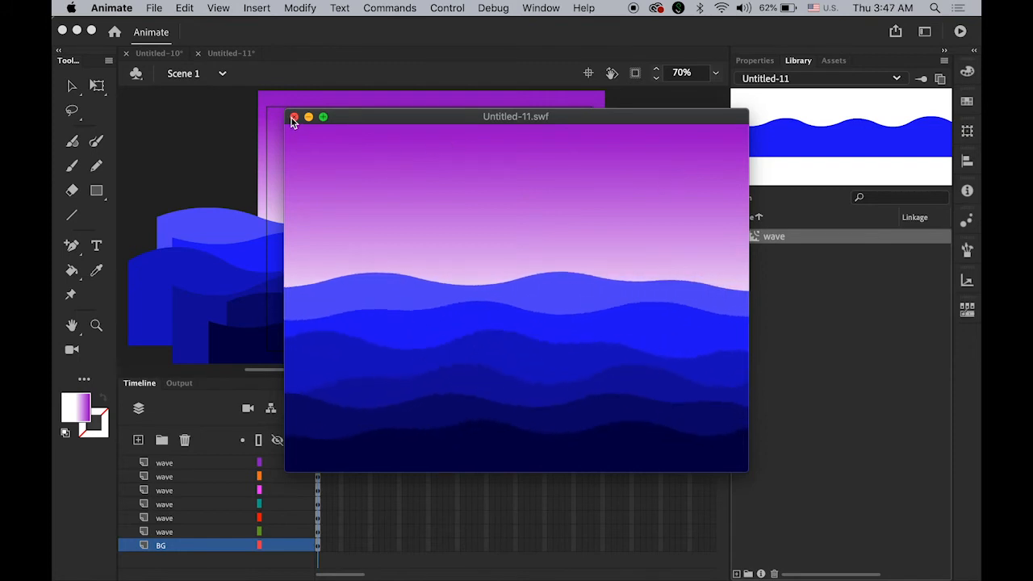
click(293, 116)
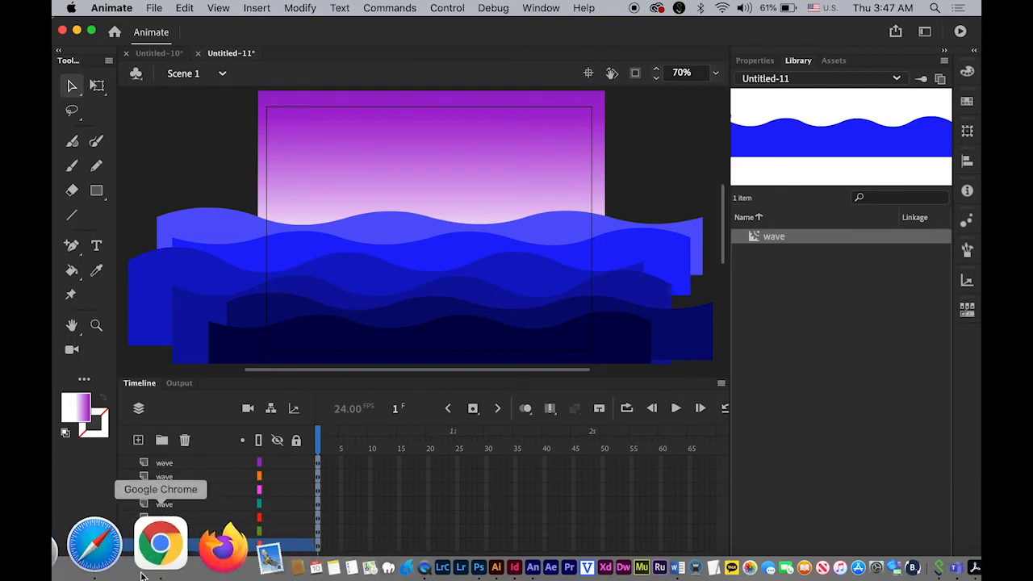
Import kraken.svg into the library with all paths on one layer and frame.
click(77, 541)
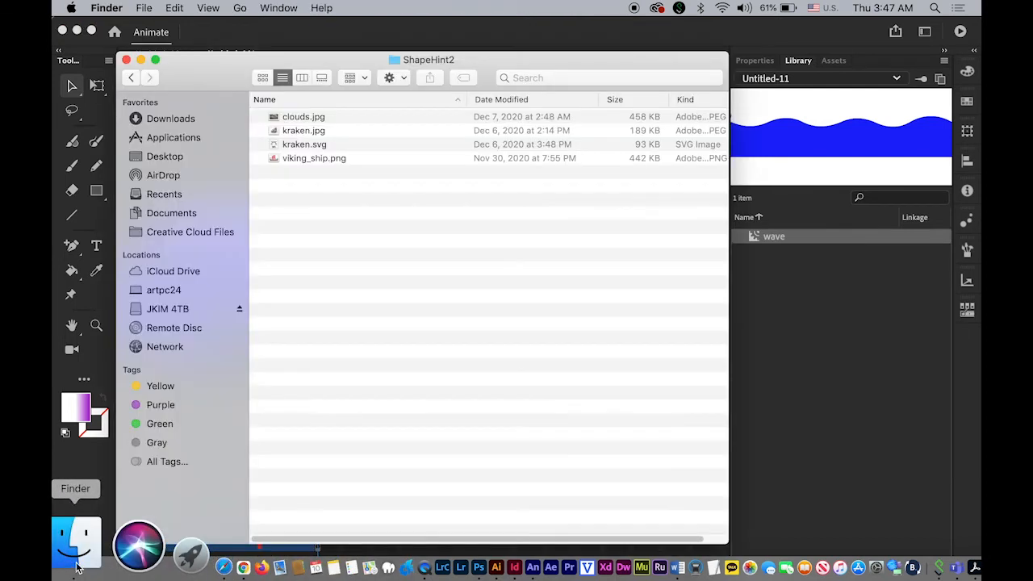
click(305, 144)
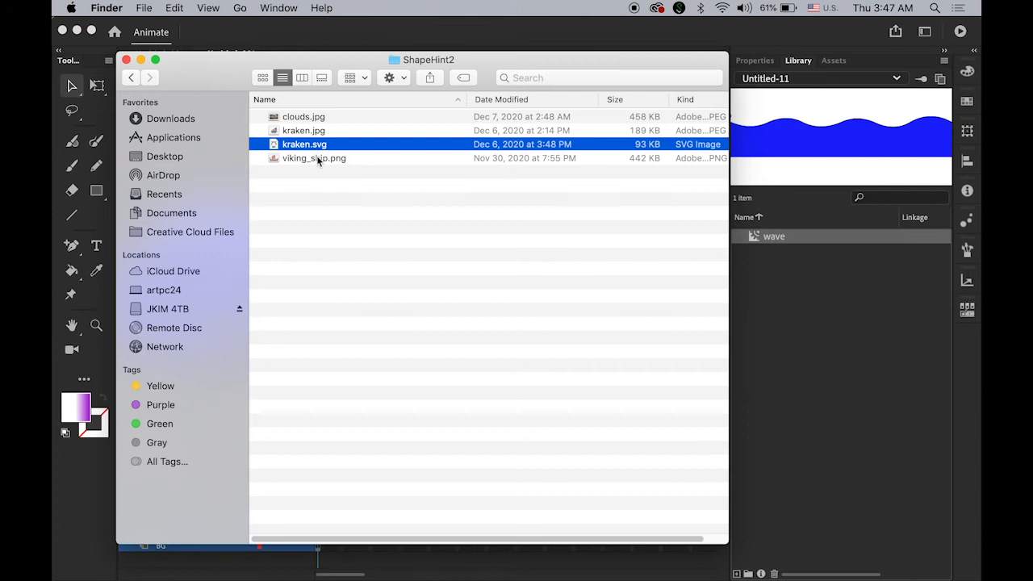
mouse_move(338, 167)
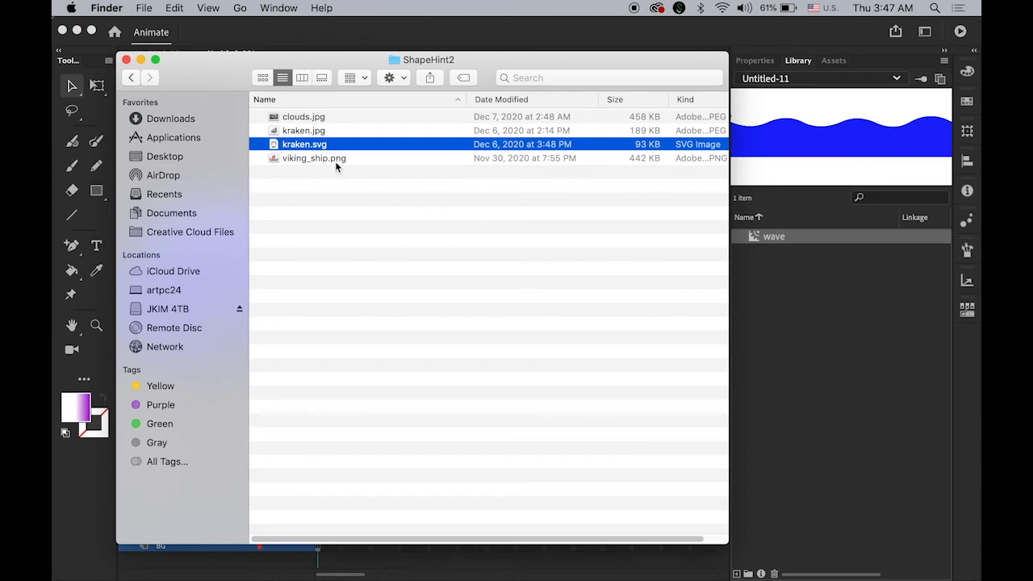
drag(304, 144, 766, 307)
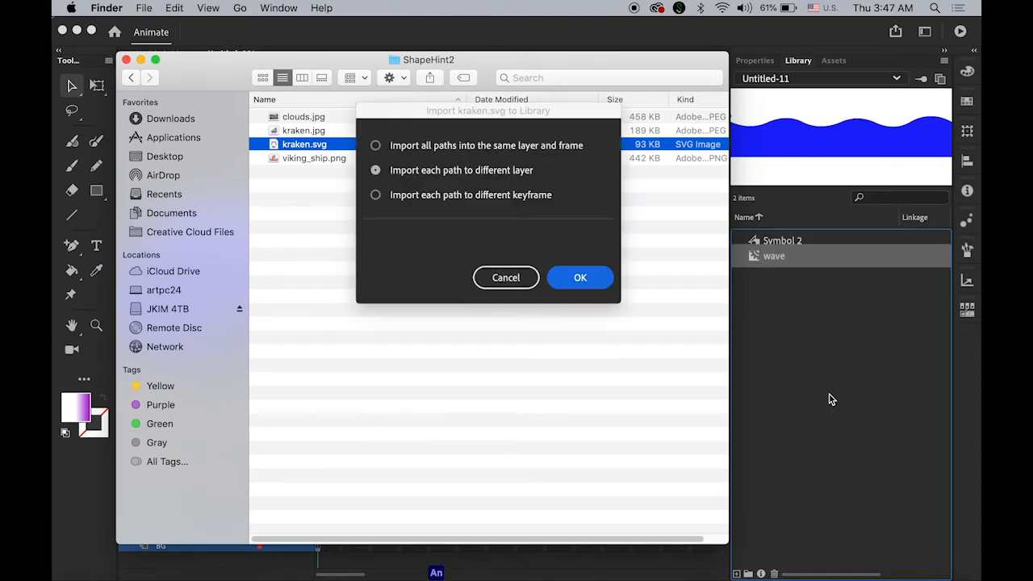
mouse_move(416, 133)
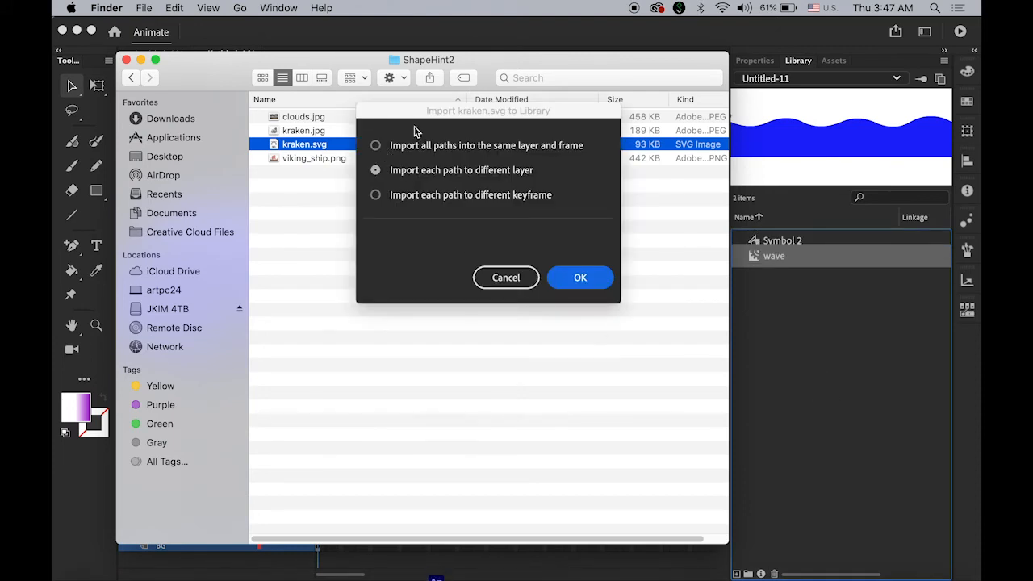
click(375, 145)
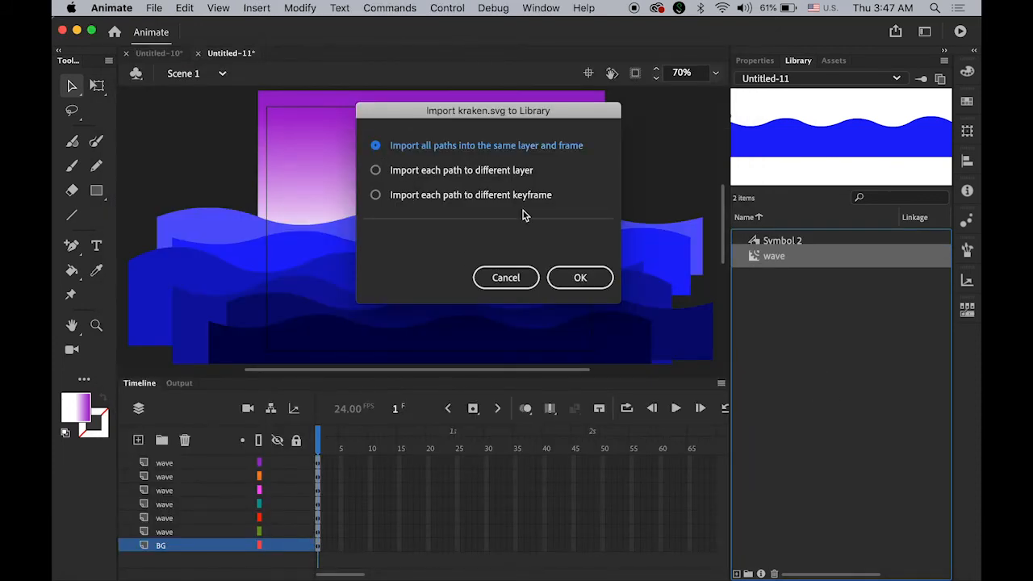
mouse_move(487, 155)
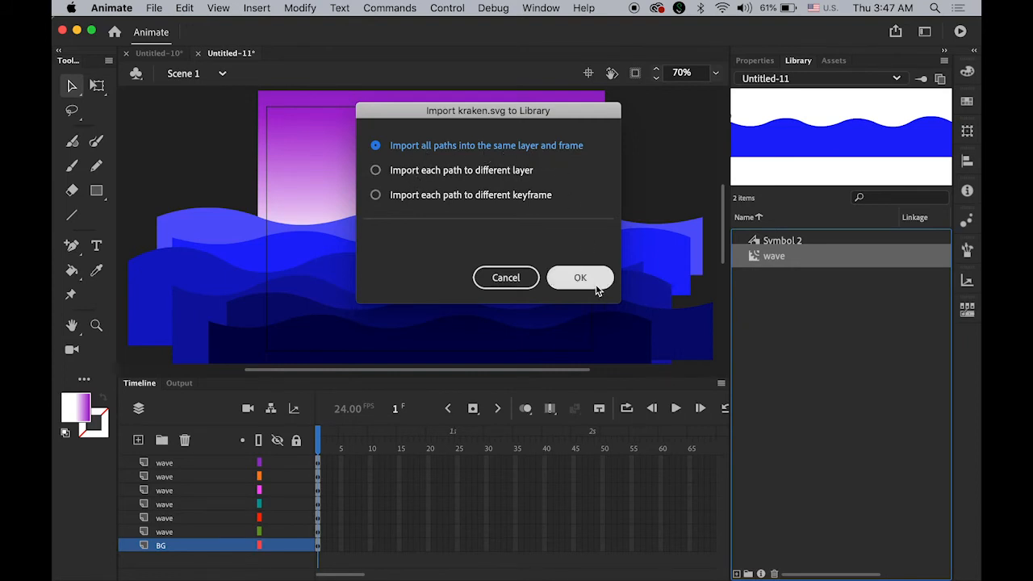
click(581, 278)
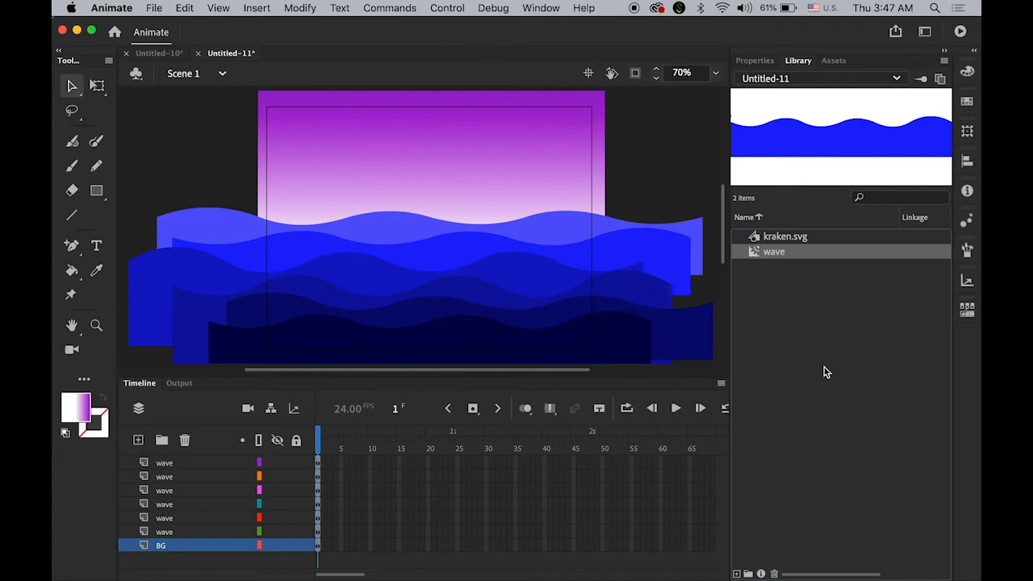
click(784, 236)
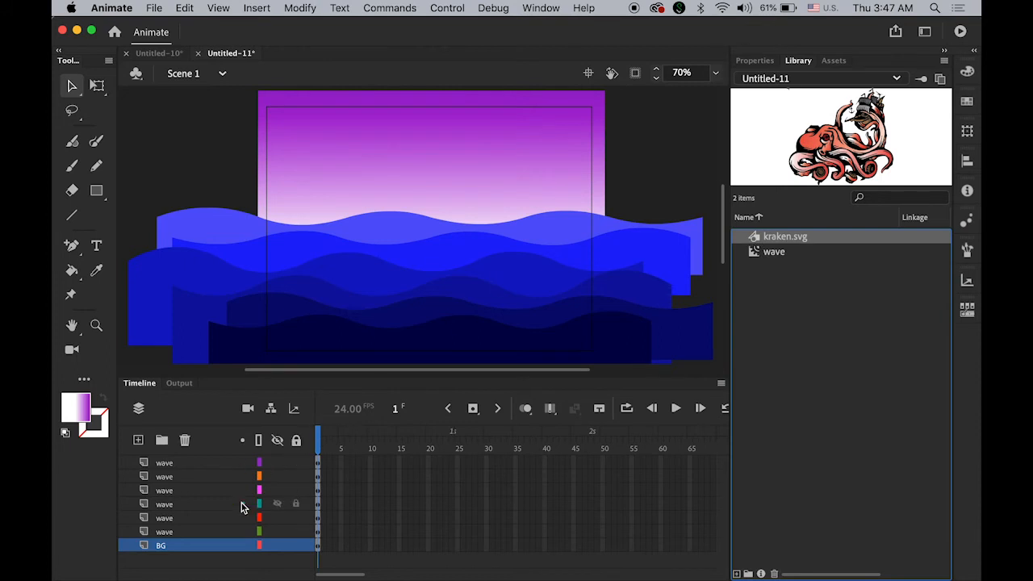
Place the kraken artwork on its own layer among the waves and rename it kraken.
click(164, 503)
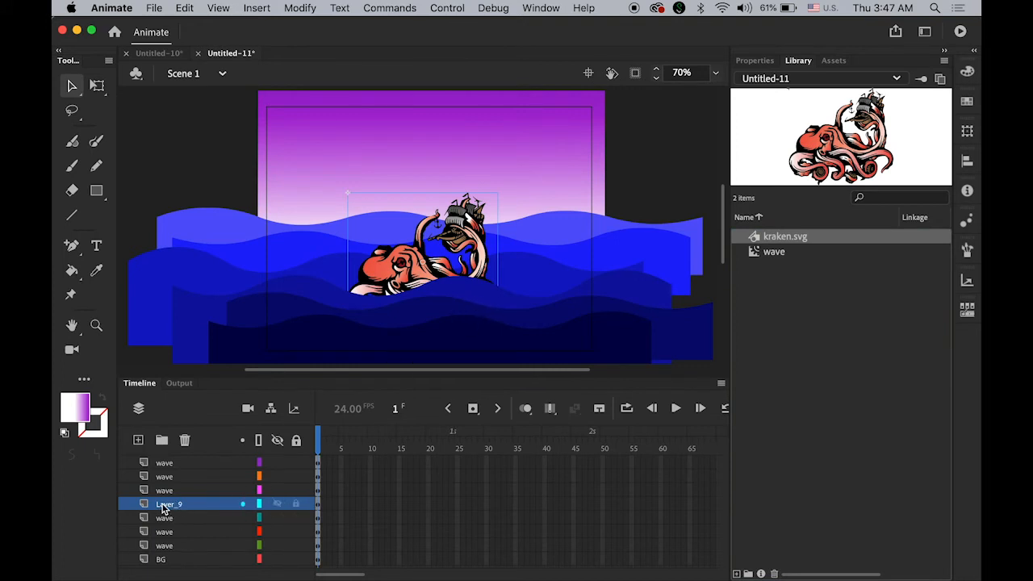
double_click(170, 503)
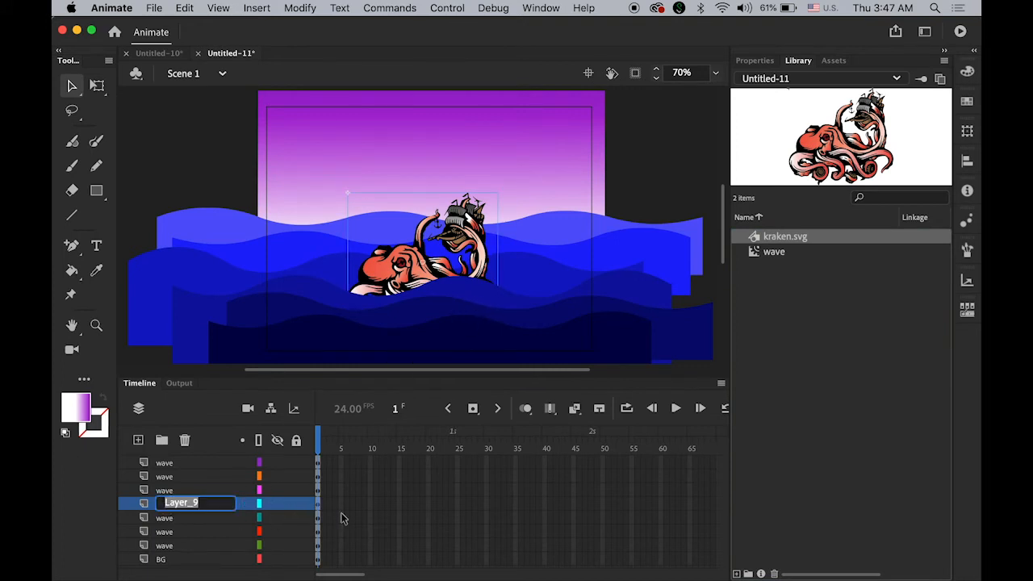
text(krake)
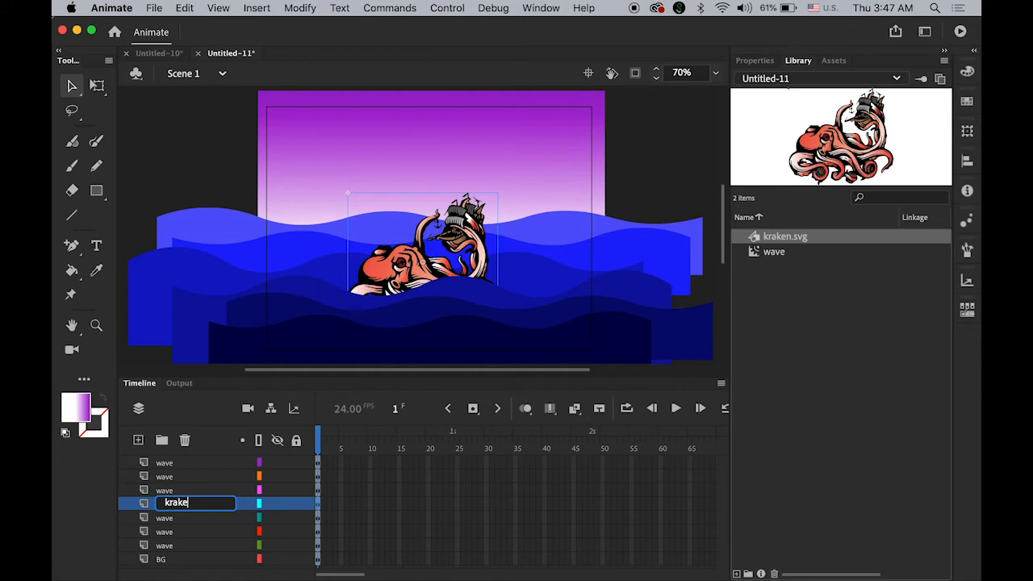
key(Return)
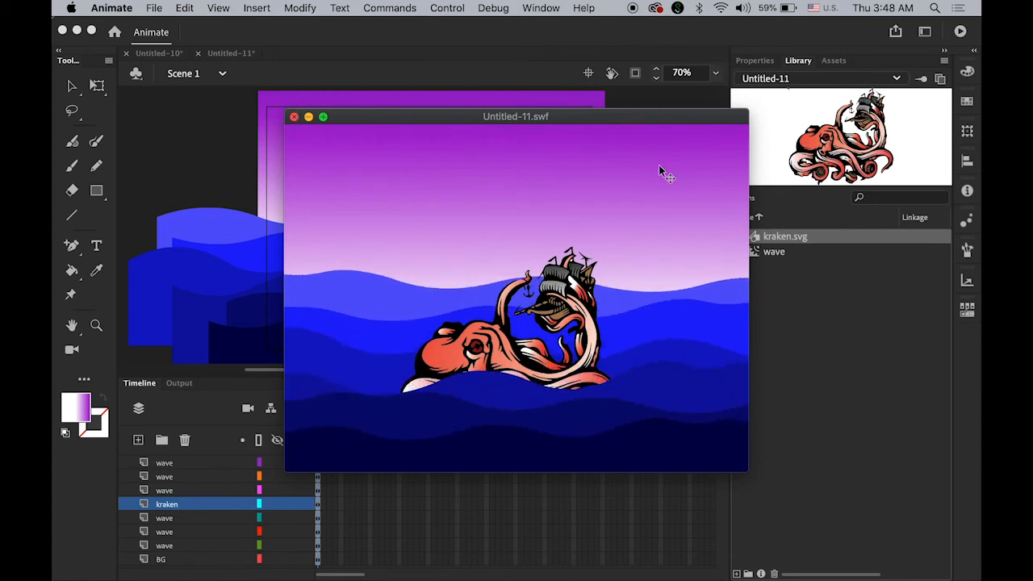
Convert the kraken artwork into a Movie Clip symbol named kraken and enter it for editing.
click(293, 117)
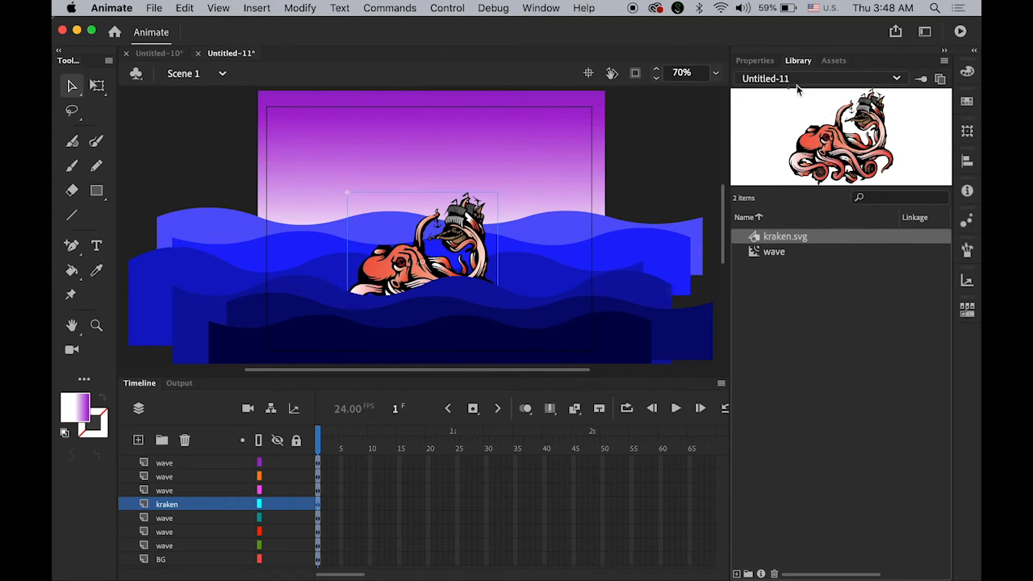
click(754, 62)
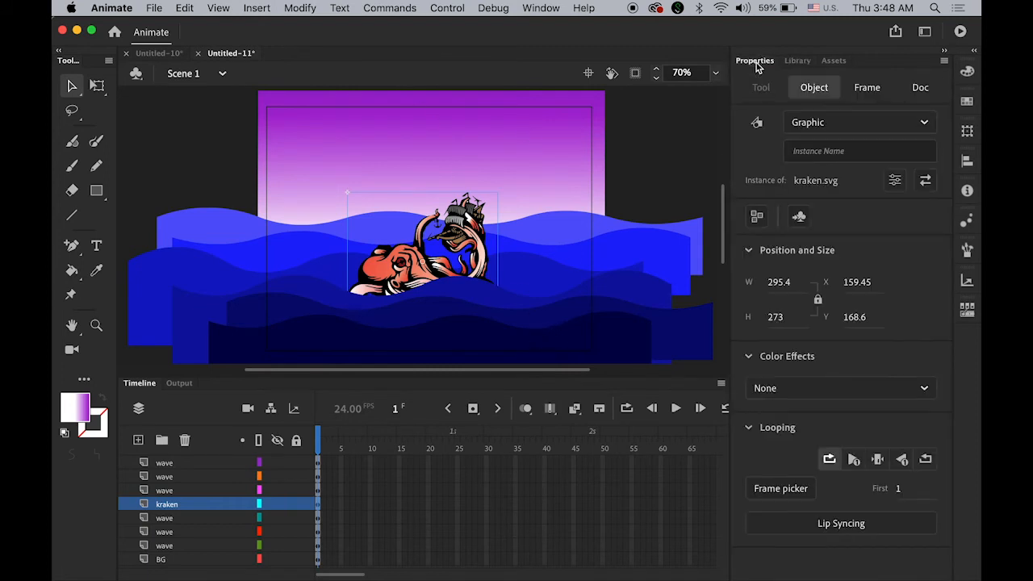
click(799, 216)
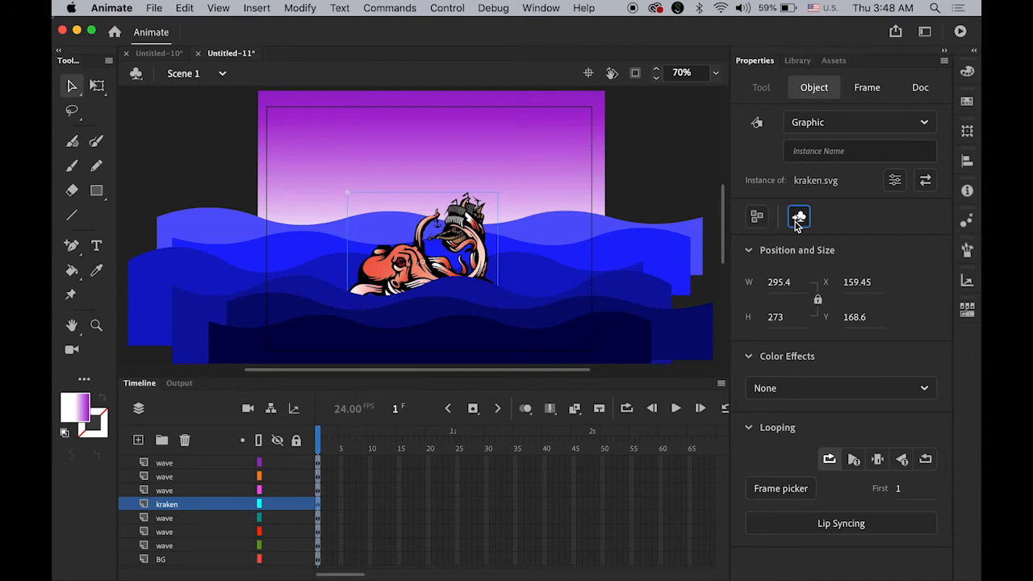
click(797, 216)
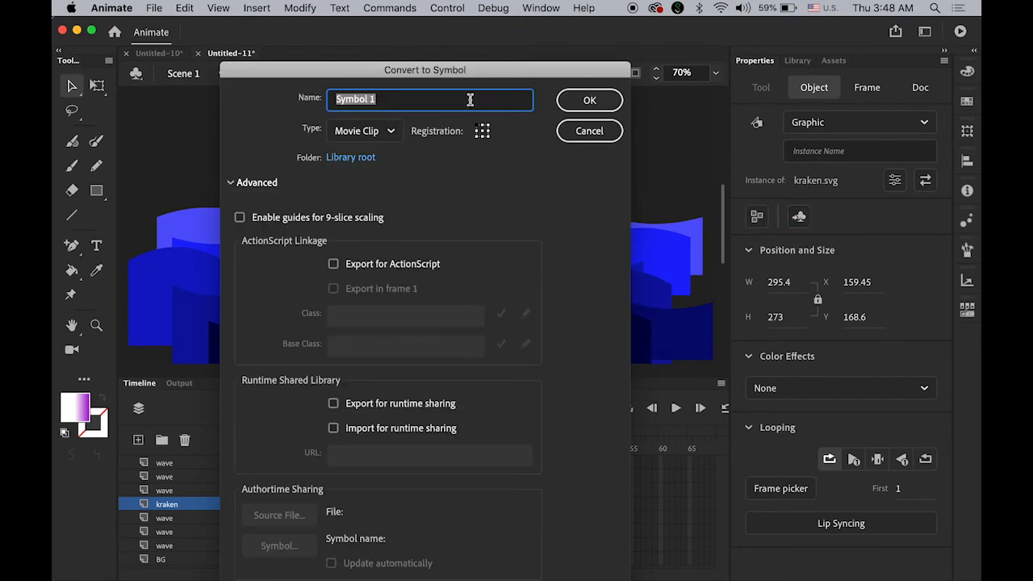
text(kraken)
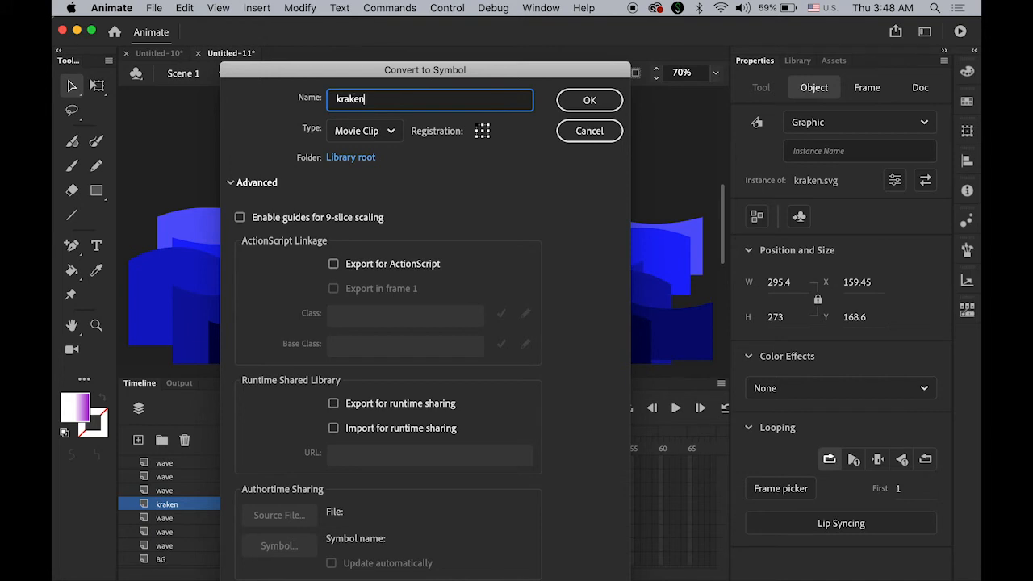
click(589, 100)
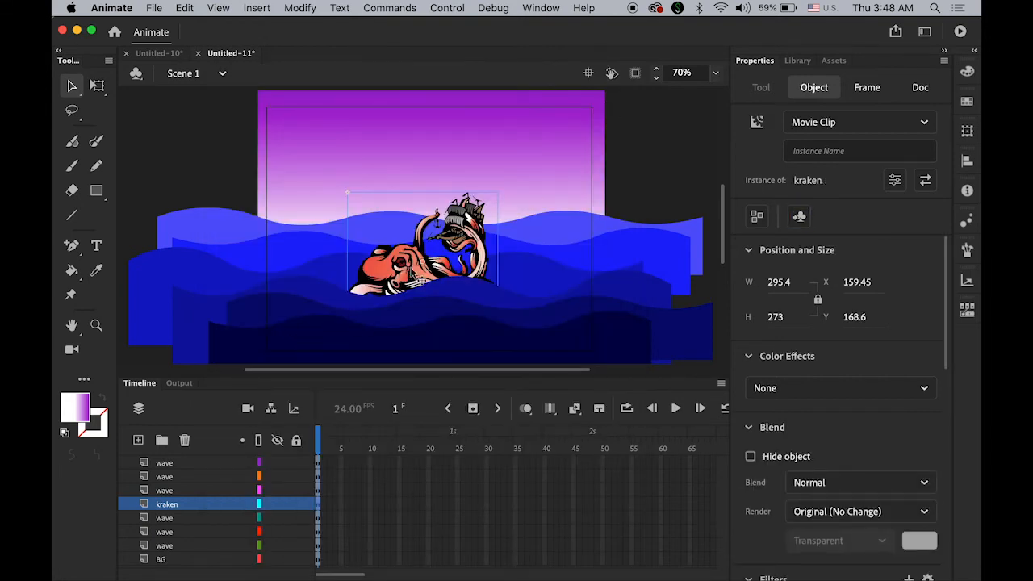
double_click(420, 250)
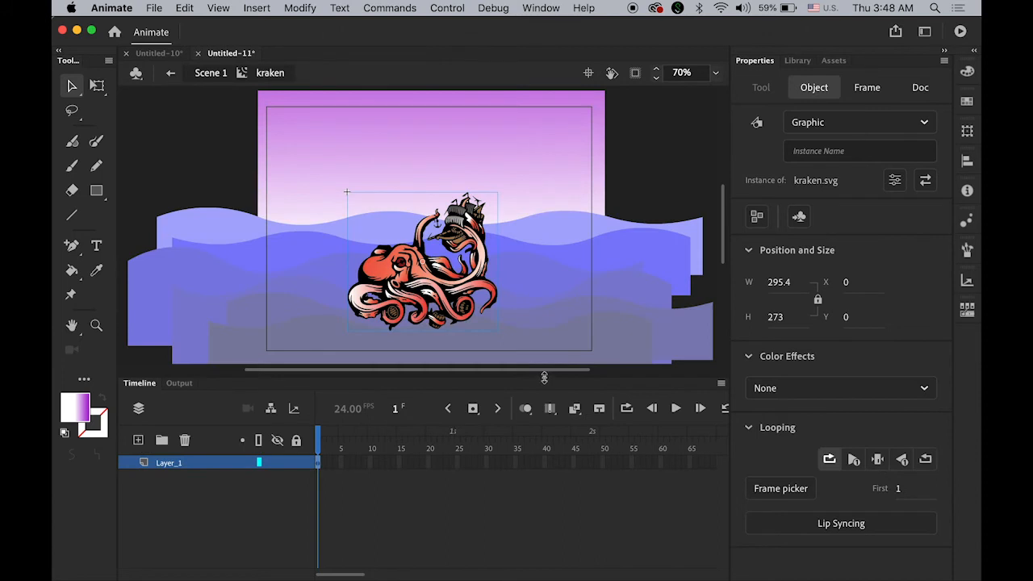
mouse_move(546, 381)
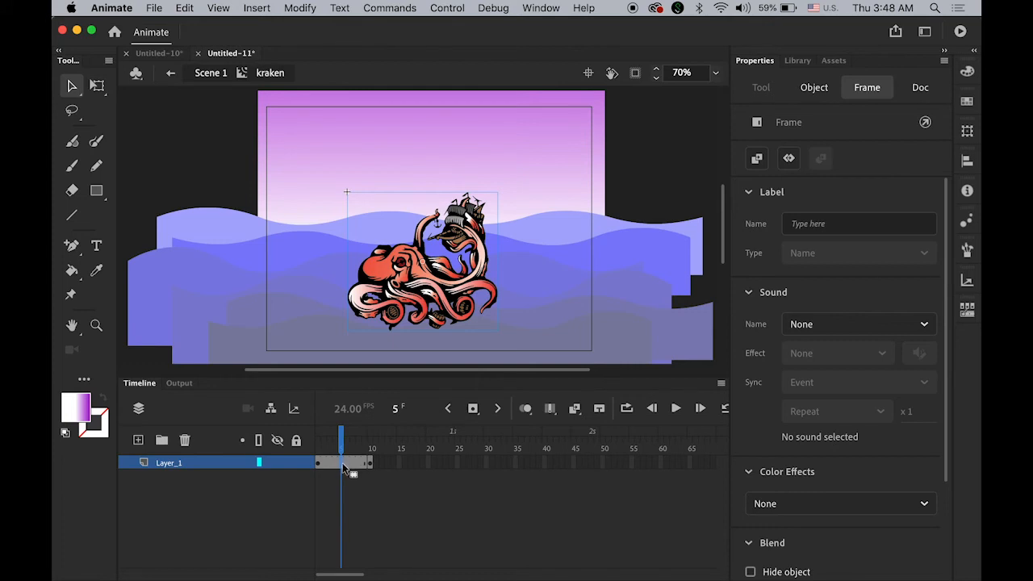
Create classic tweens across the three spans between keyframes 1, 10, 20 and 30.
right_click(342, 461)
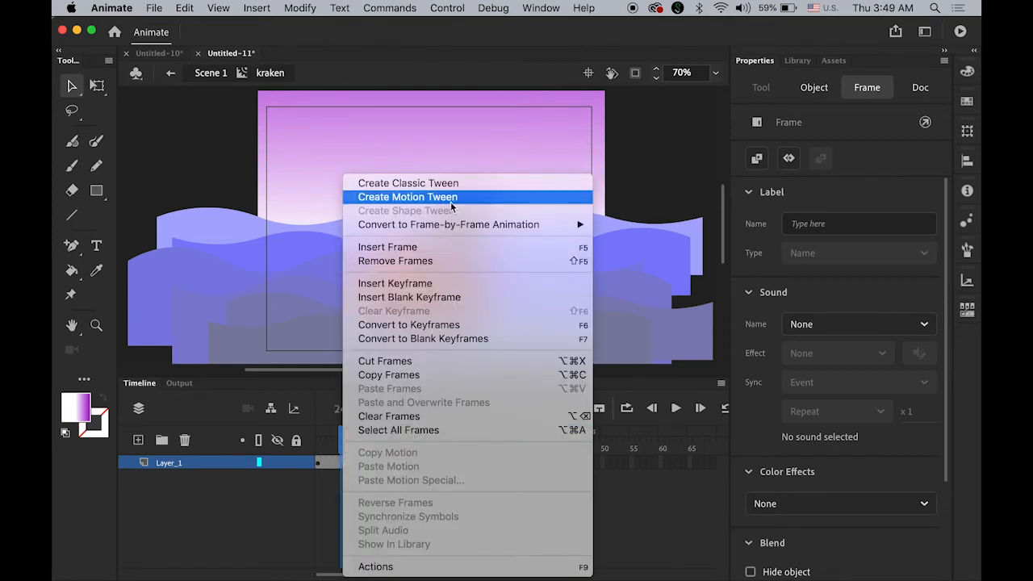
click(406, 182)
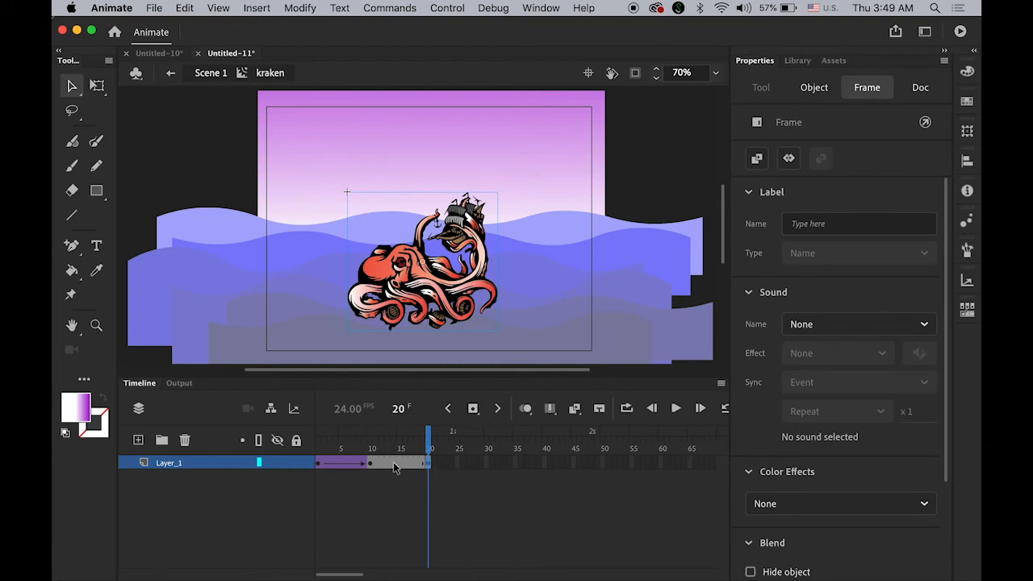
right_click(395, 461)
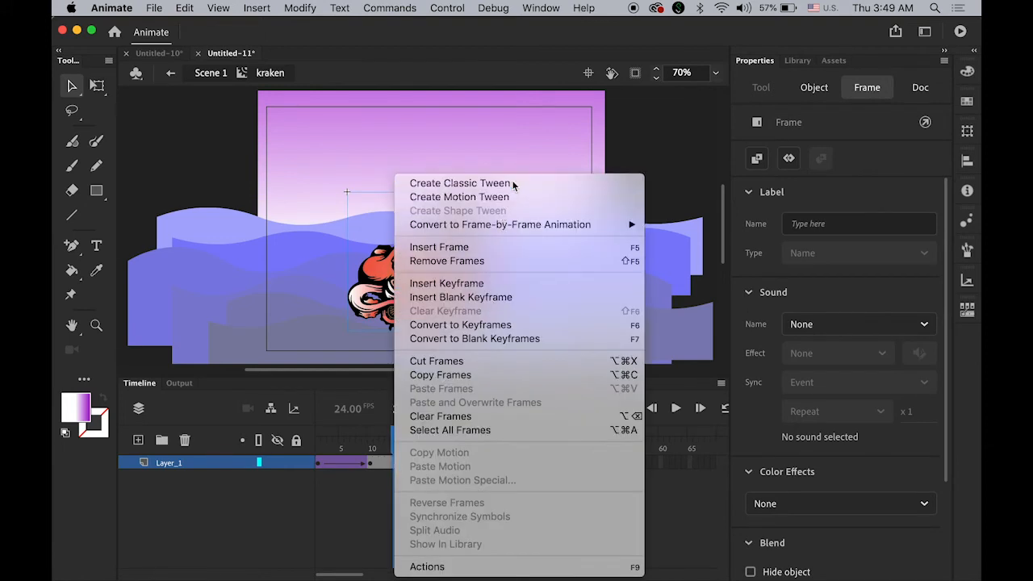
click(458, 184)
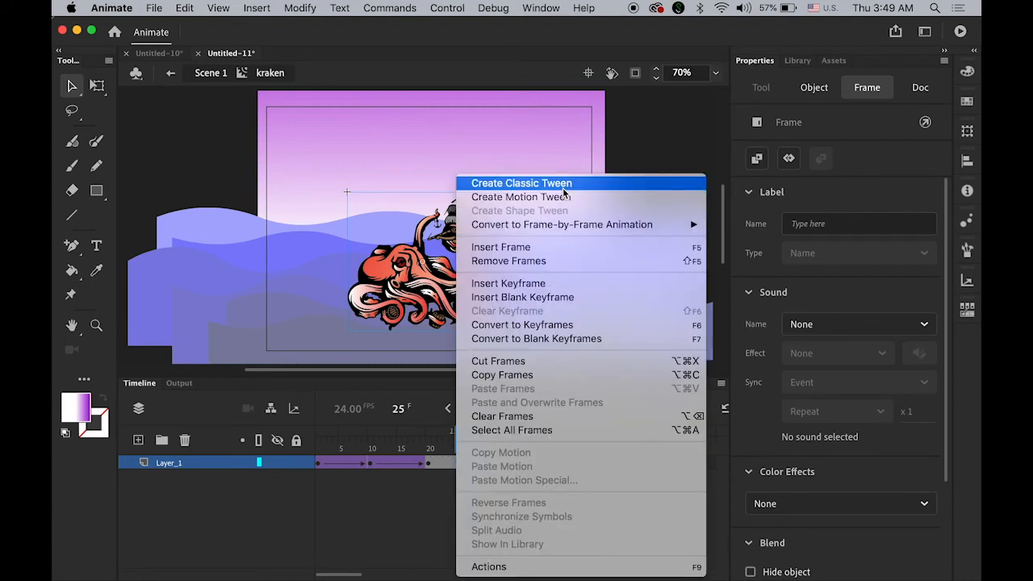
click(520, 182)
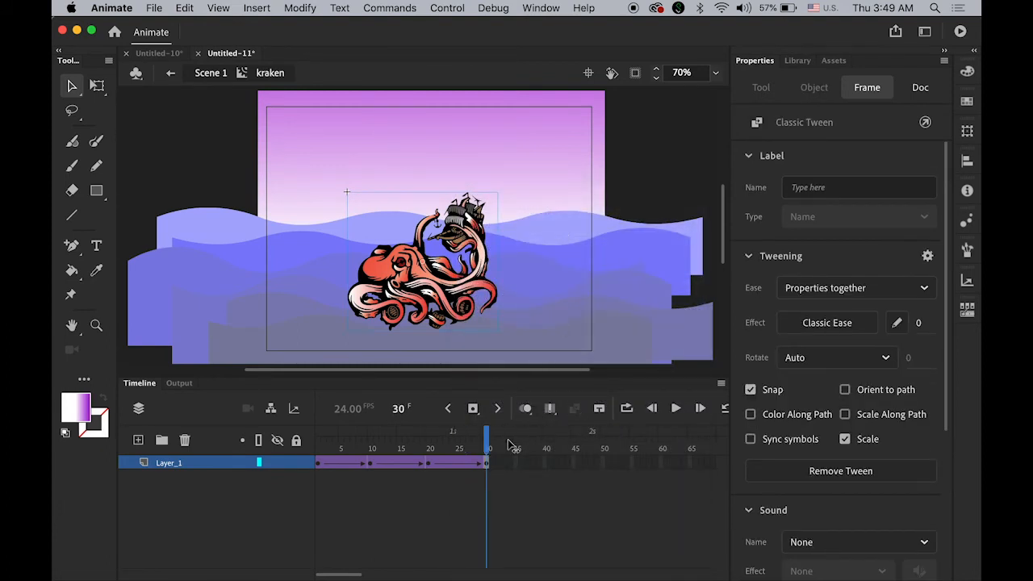
Tilt and enlarge the kraken at frame 10 so it shakes, then check the later frames.
click(363, 449)
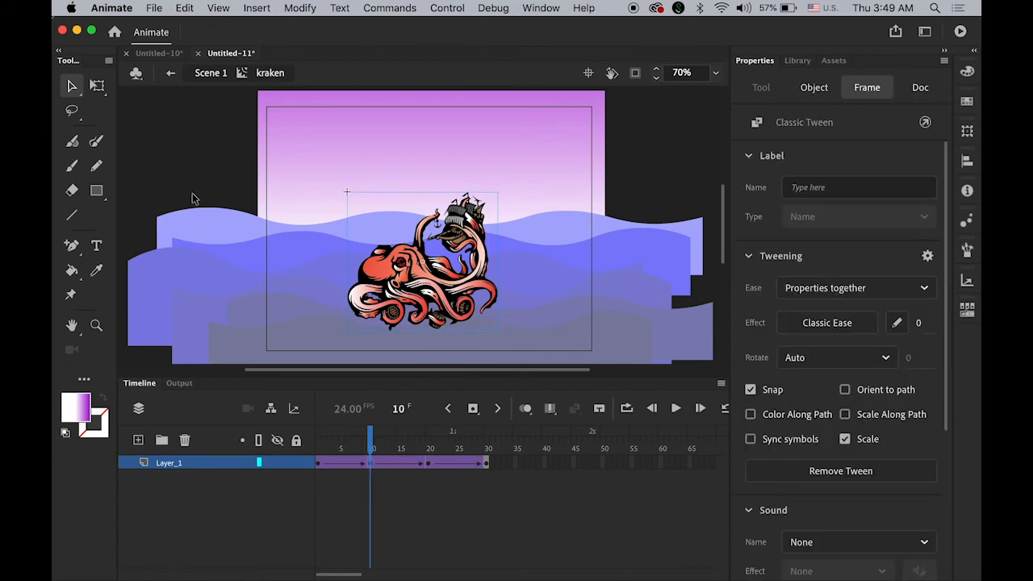
click(420, 258)
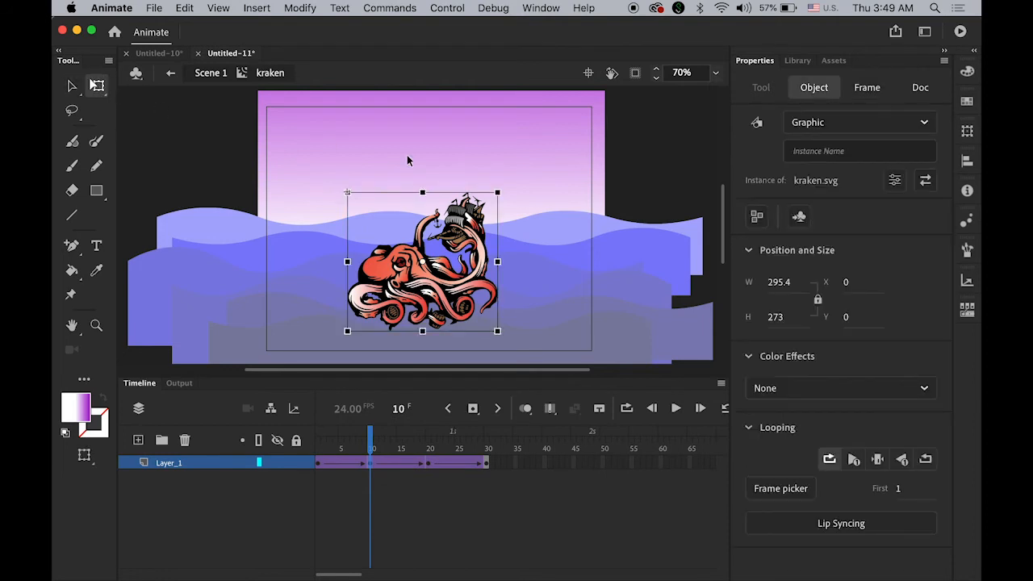
drag(497, 192, 507, 187)
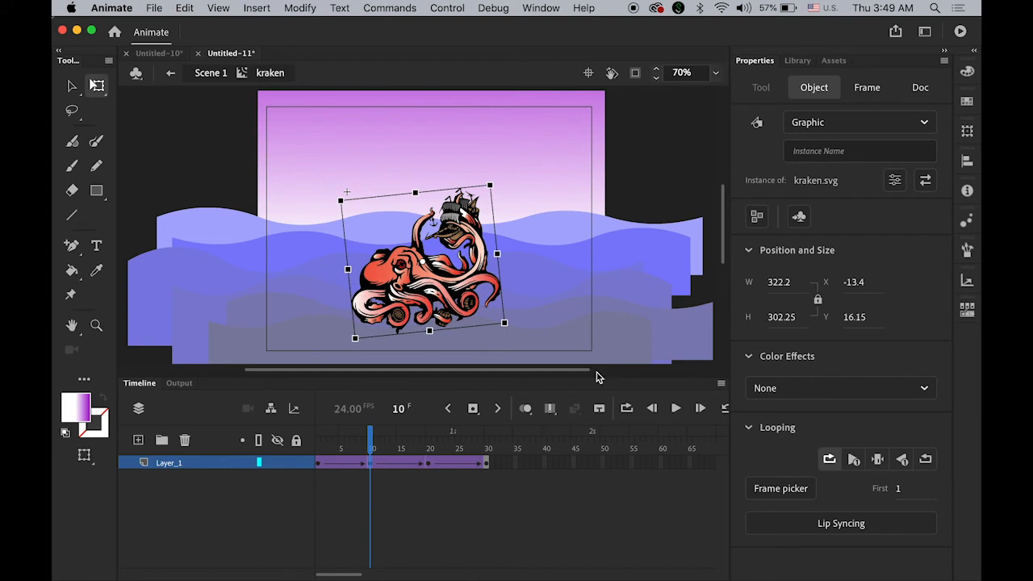
click(866, 87)
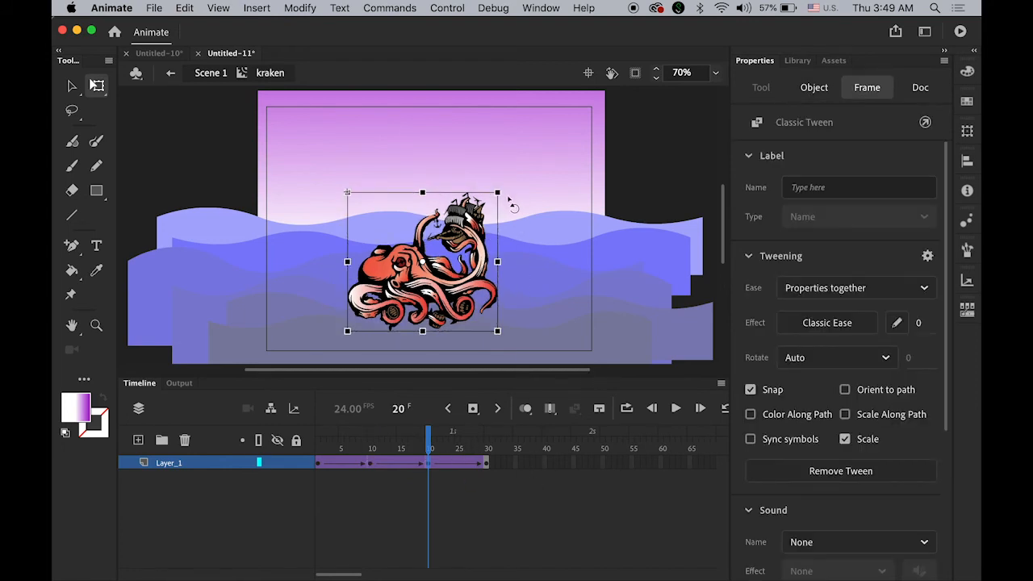
click(813, 87)
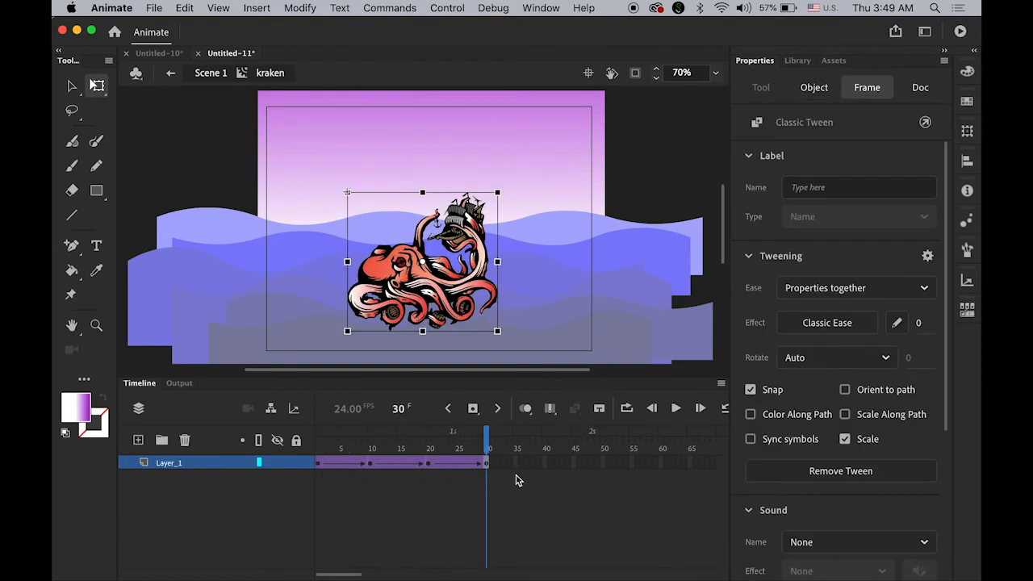
click(920, 87)
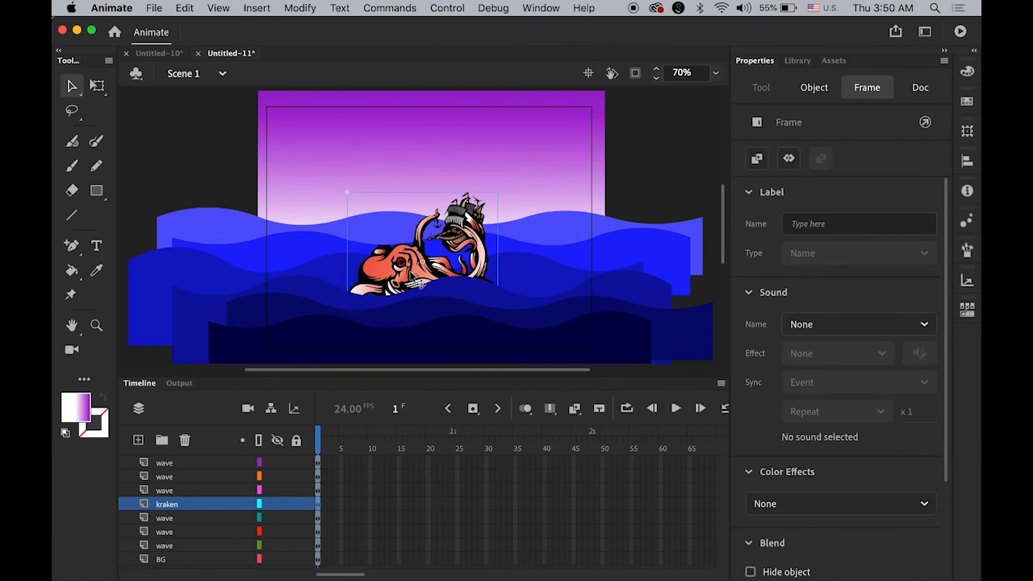
Move the kraken down behind the waves and add a keyframe at frame 24.
click(813, 87)
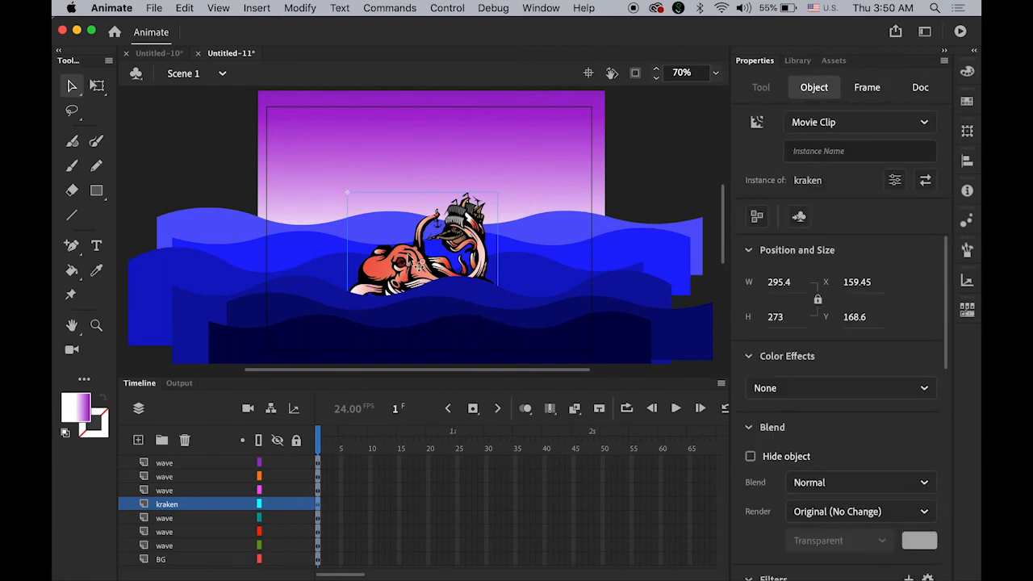
drag(420, 250, 416, 339)
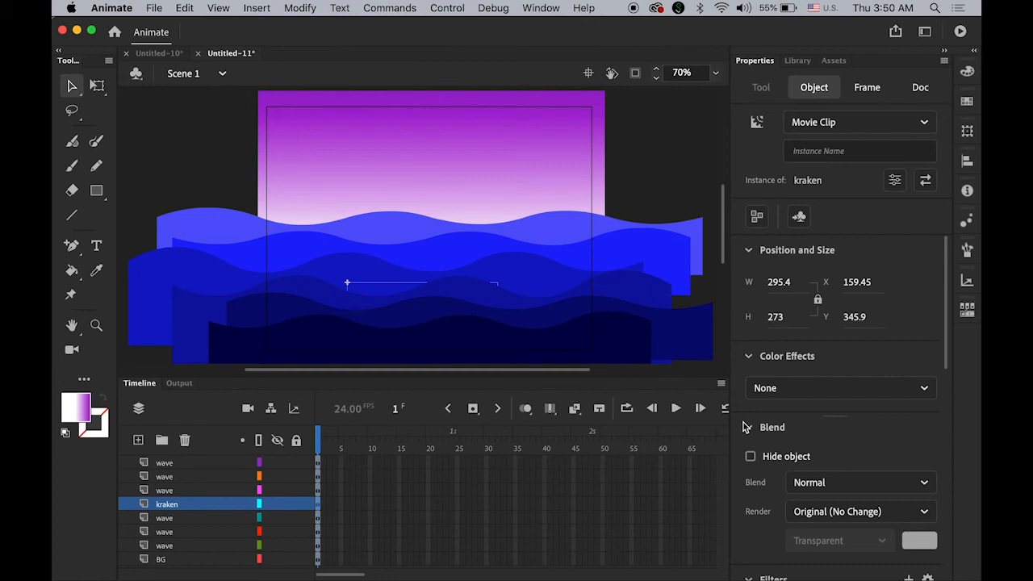
mouse_move(741, 426)
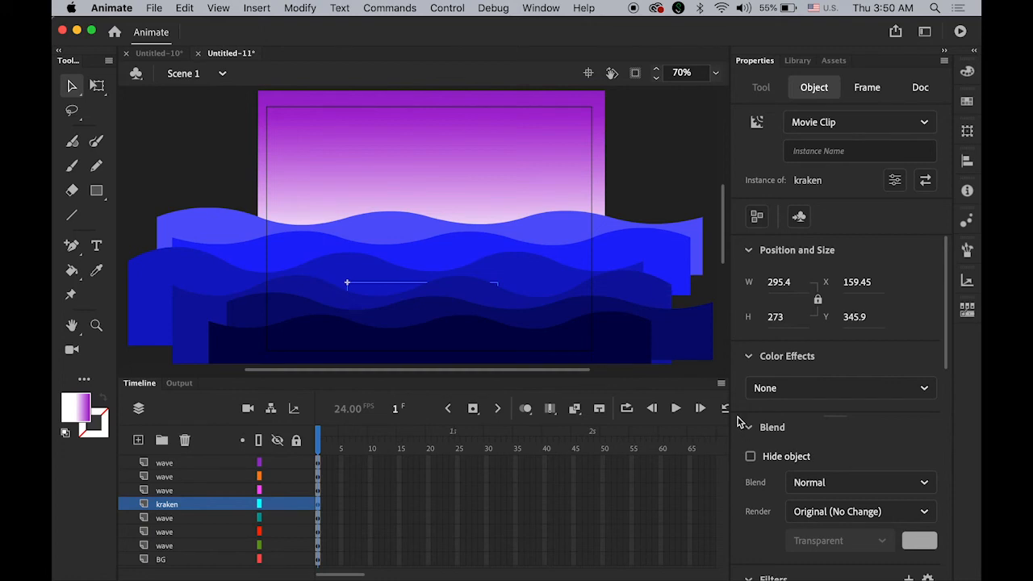
mouse_move(455, 512)
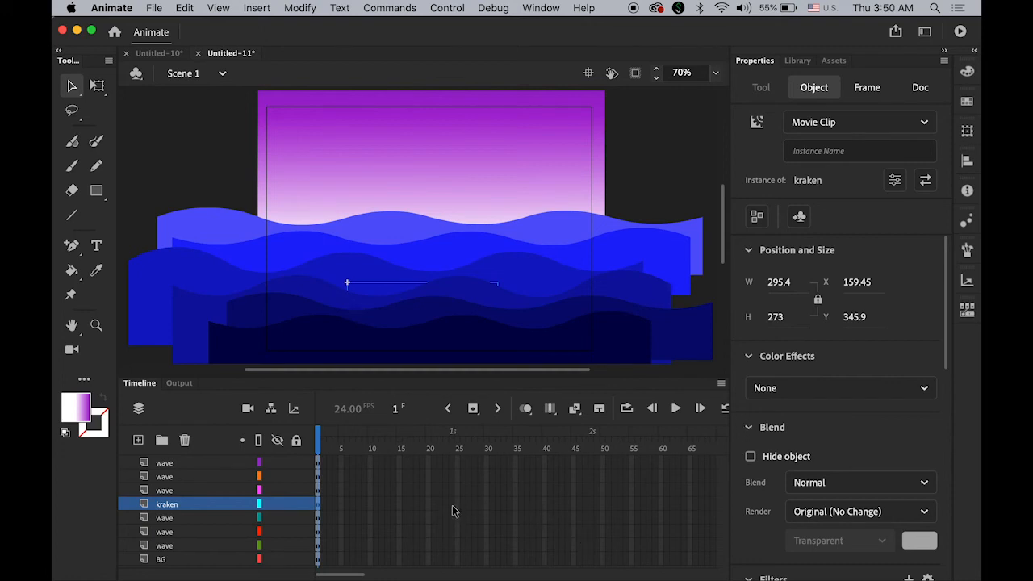
click(919, 87)
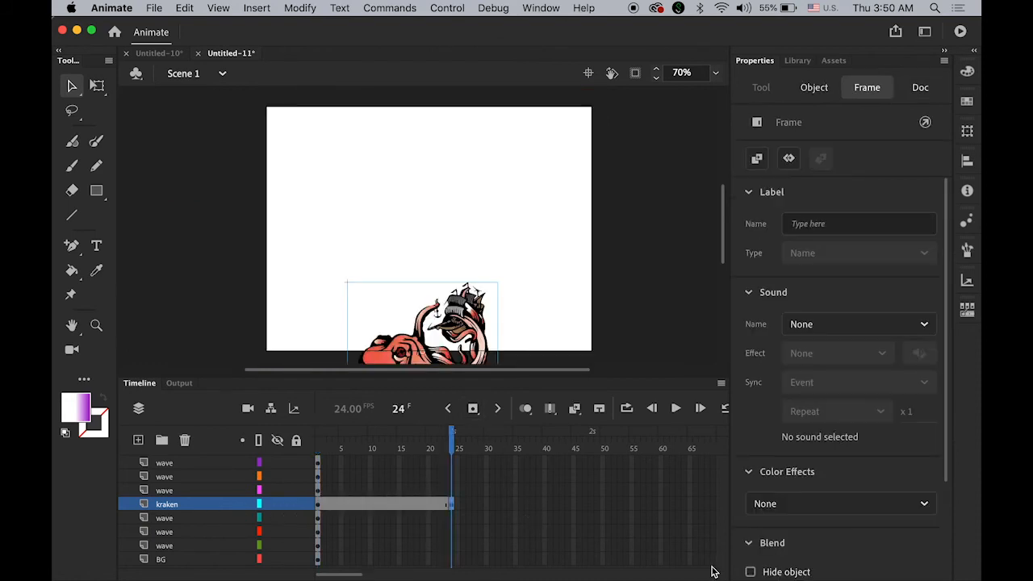
mouse_move(384, 507)
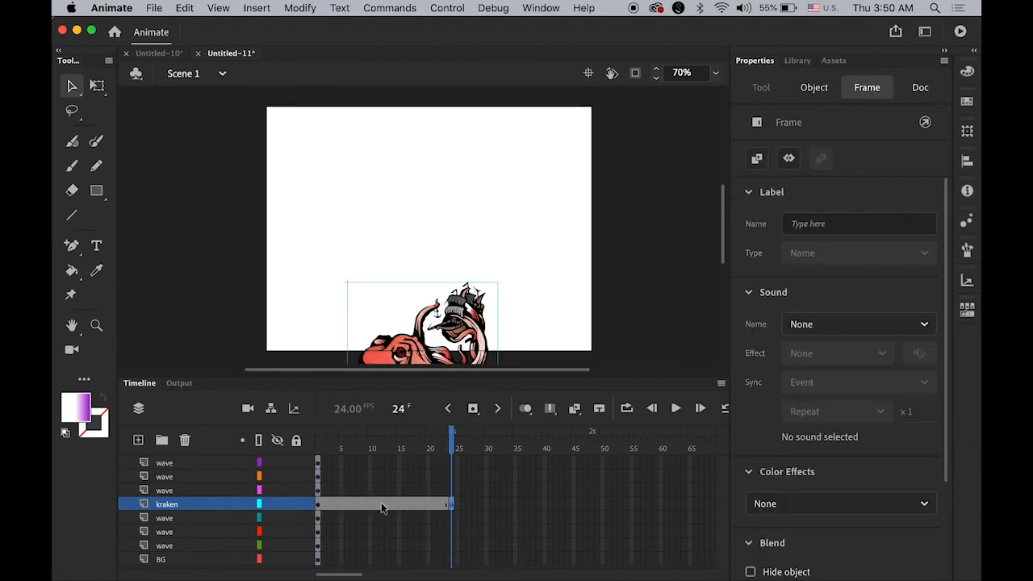
Create a classic tween on the kraken layer so it rises to about Y 133 by frame 24.
click(381, 448)
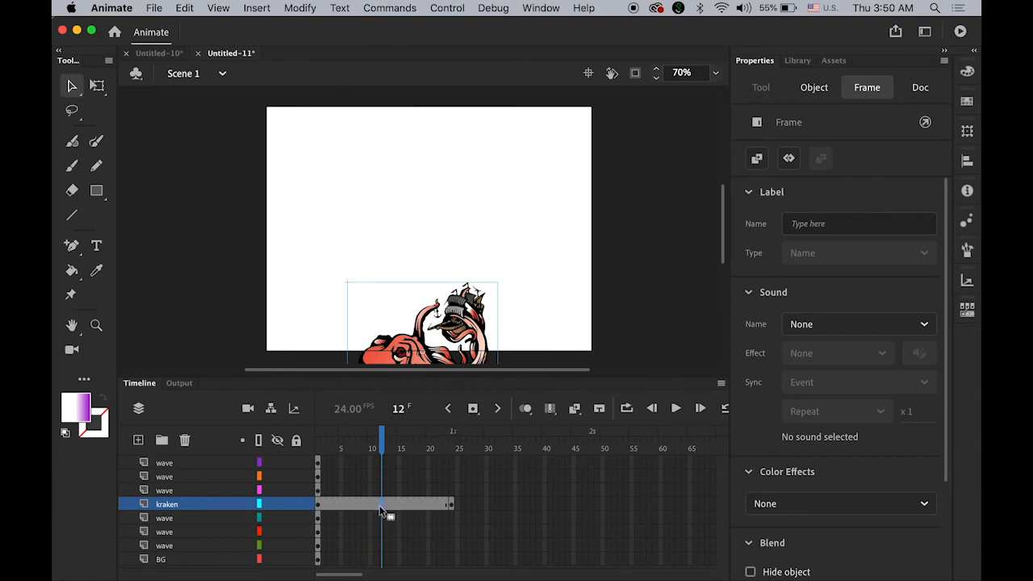
right_click(384, 504)
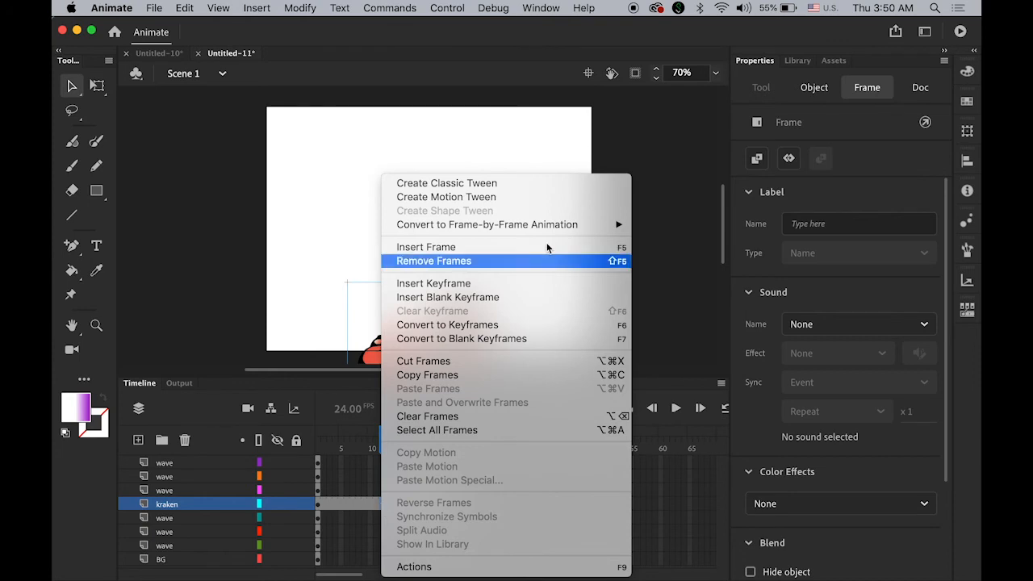
click(426, 245)
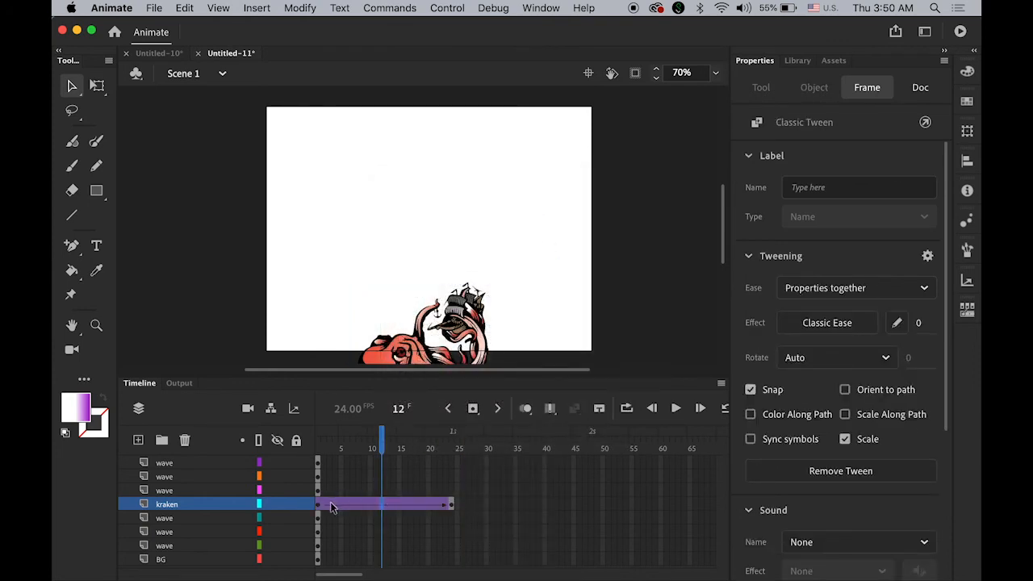
click(316, 449)
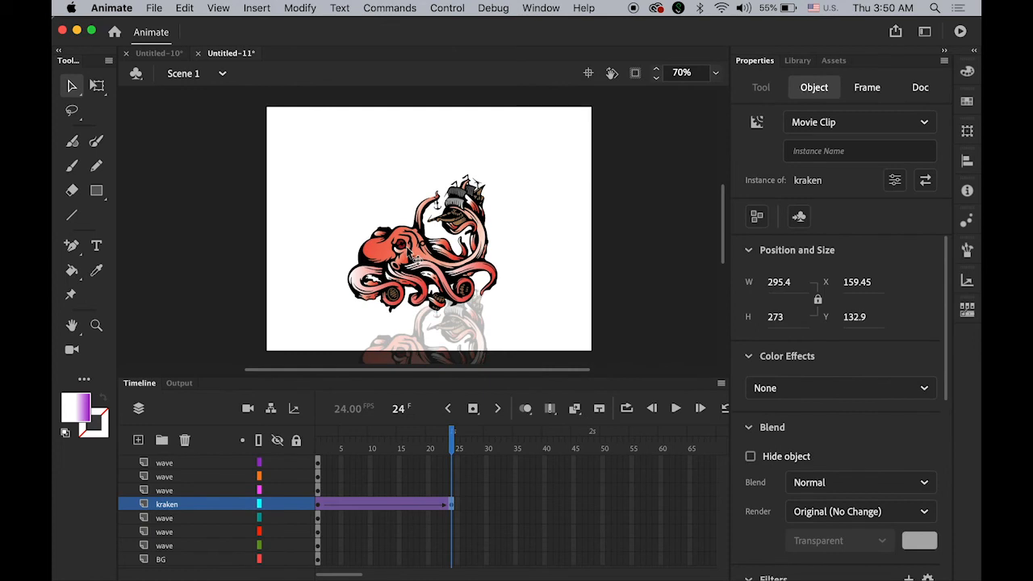
click(866, 87)
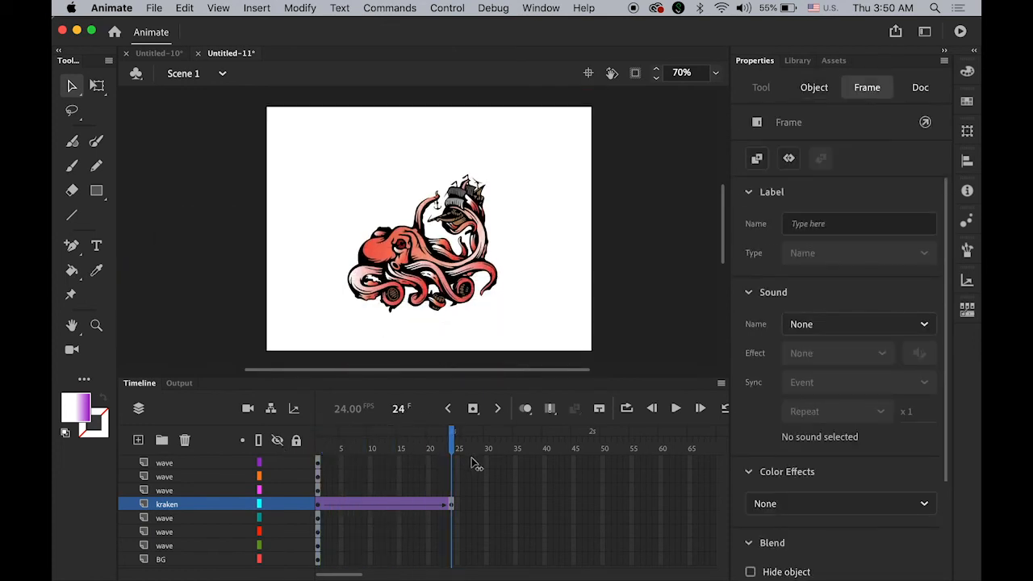
Scrub the playhead back and forth through the kraken's 24-frame rise.
click(919, 87)
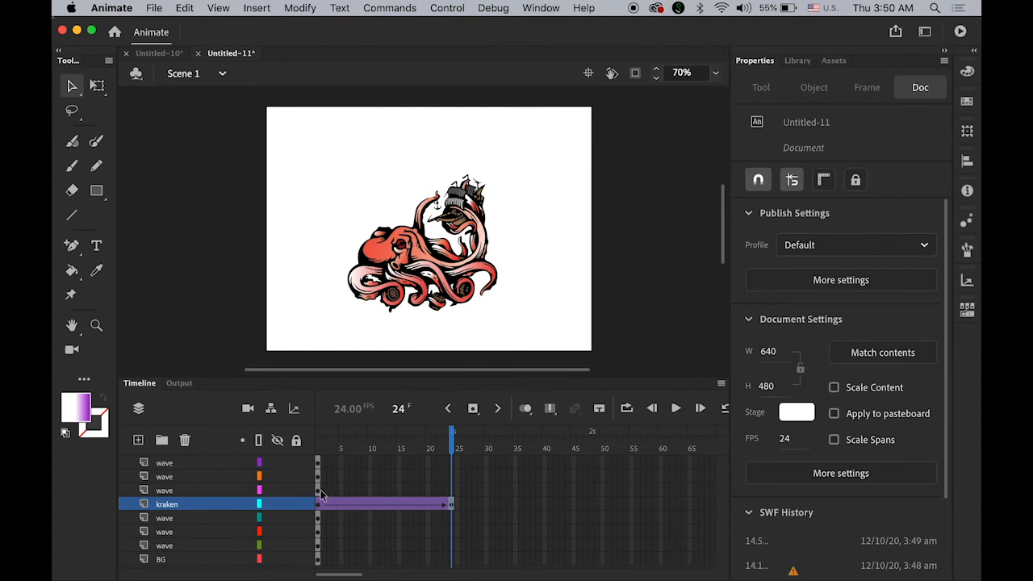
mouse_move(455, 483)
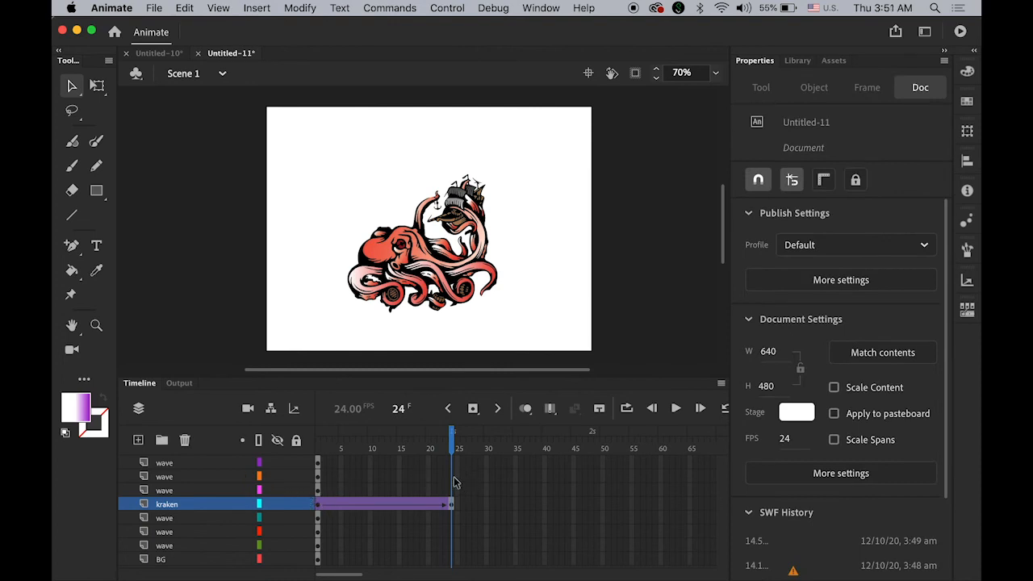
mouse_move(363, 577)
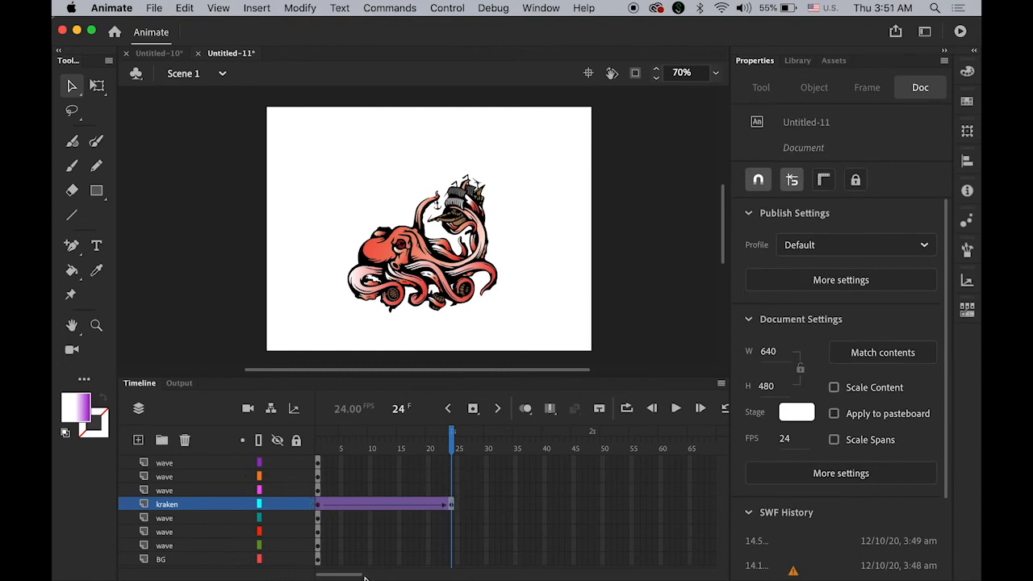
click(446, 435)
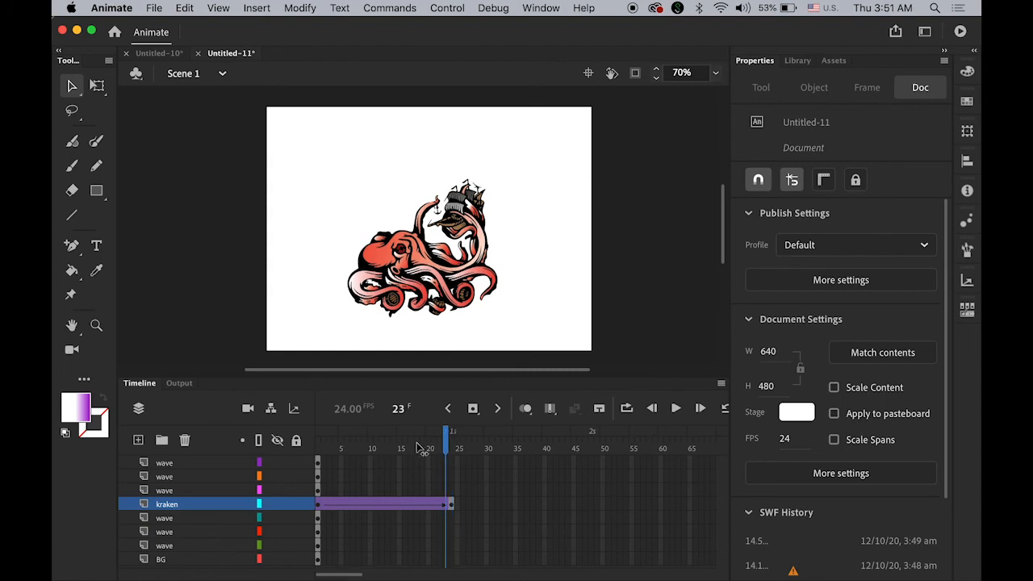
drag(443, 448, 351, 448)
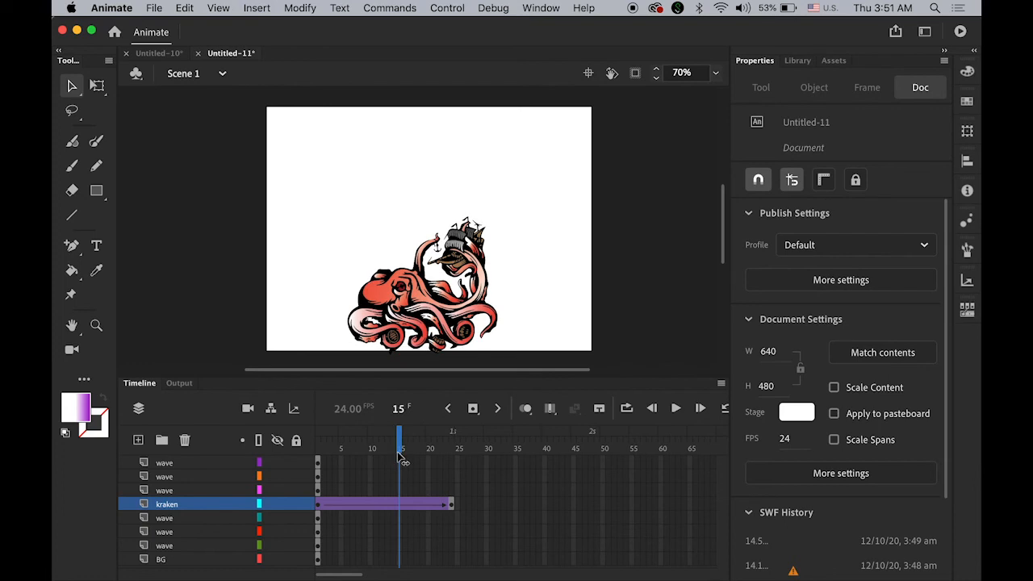
drag(402, 433, 452, 433)
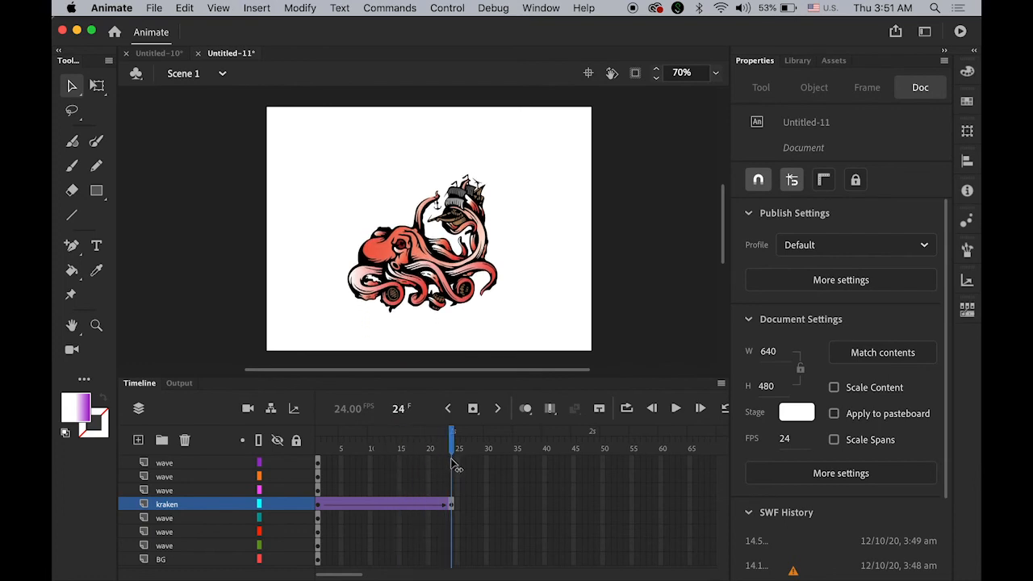
mouse_move(458, 468)
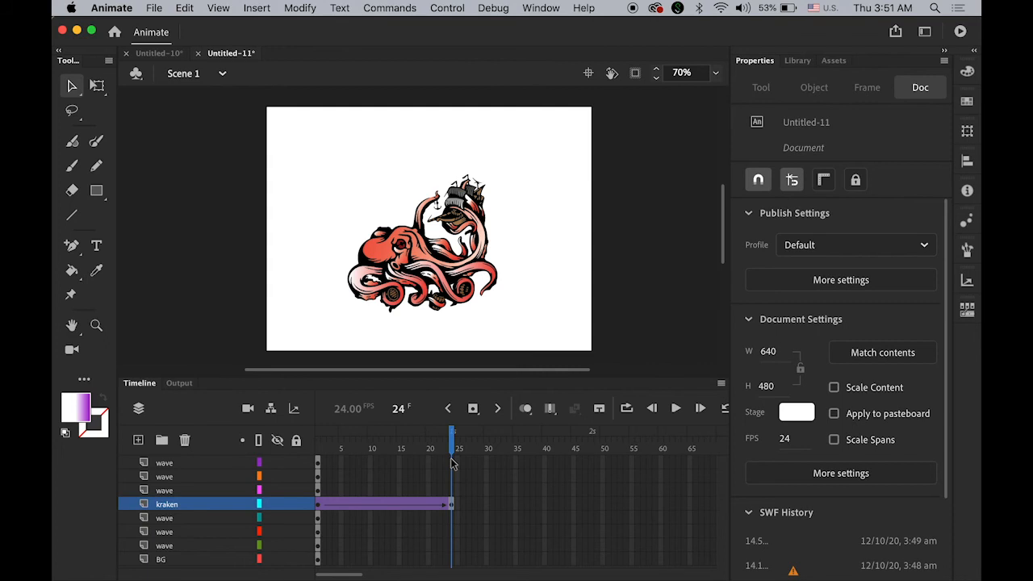
drag(452, 434, 432, 434)
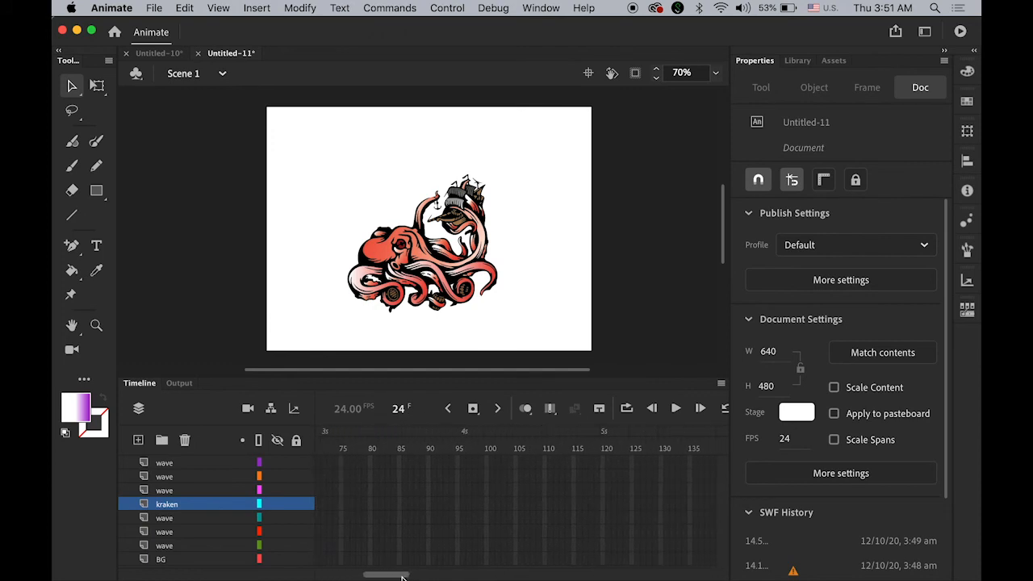
Extend every layer to frame 120 and run a test movie of the scene.
click(164, 462)
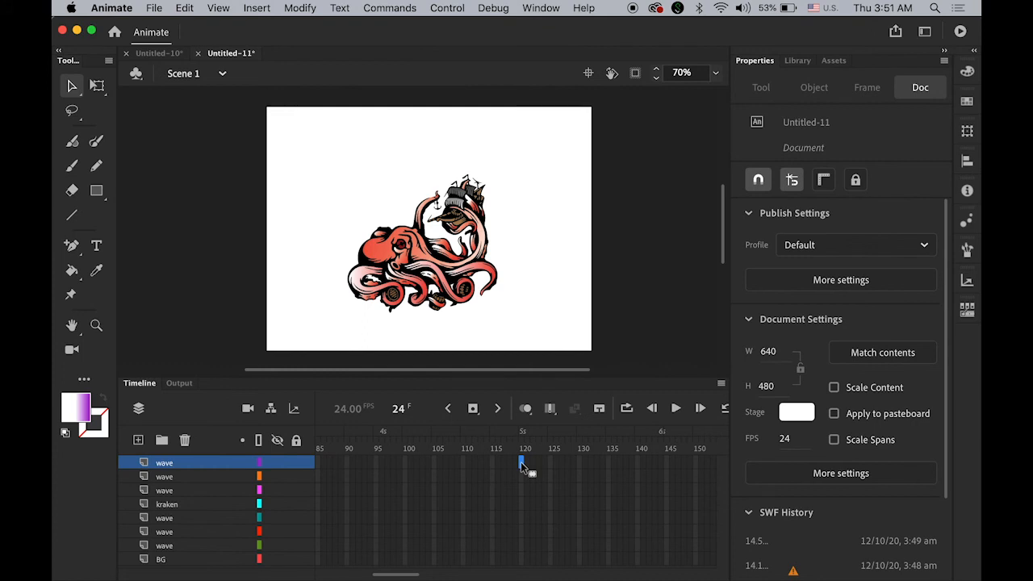
mouse_move(521, 542)
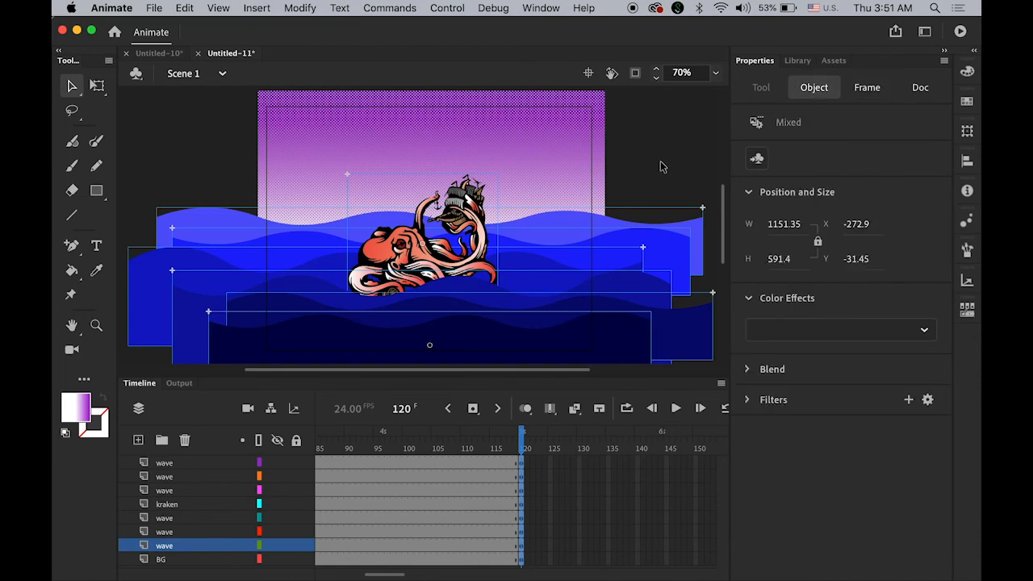
click(920, 87)
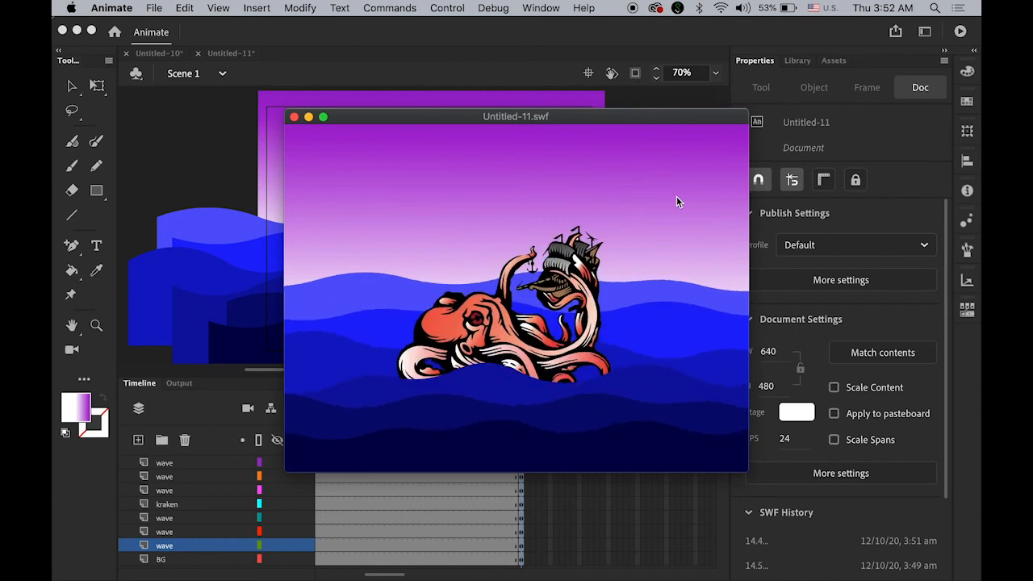
Close the test playback and save the project as kraken.fla in ShapeHint2.
click(294, 116)
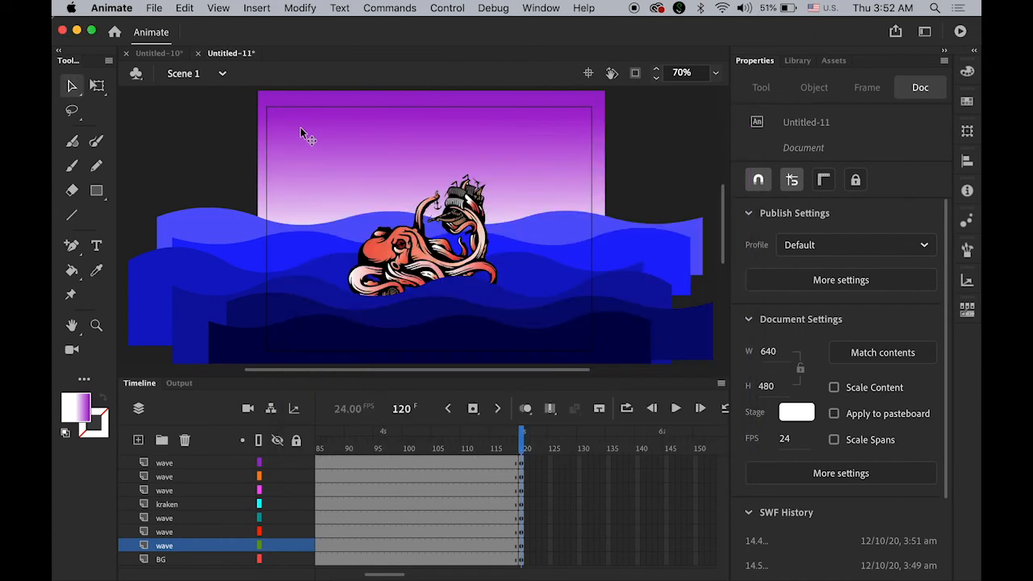
click(153, 6)
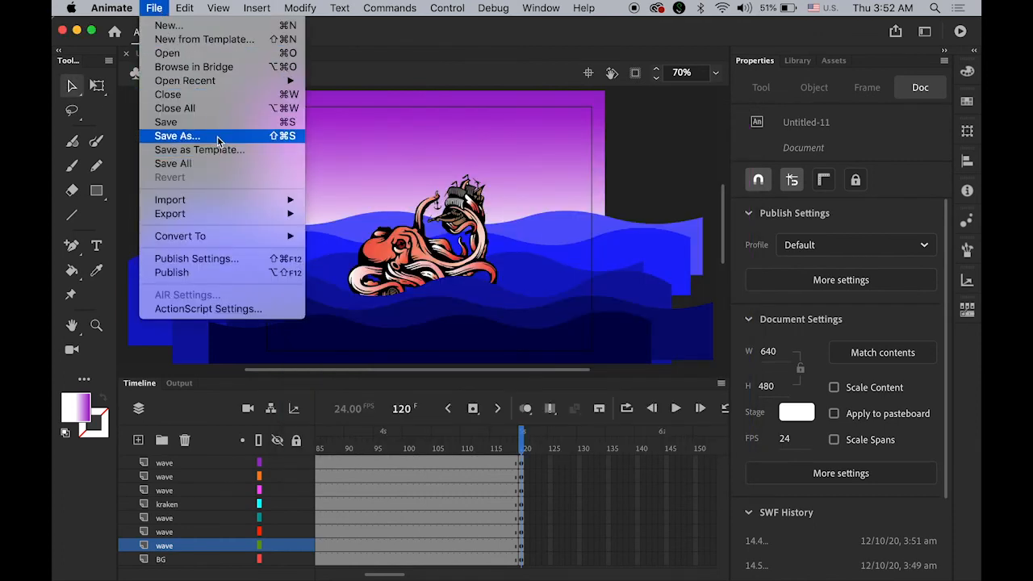
click(178, 136)
text(karaken.fla)
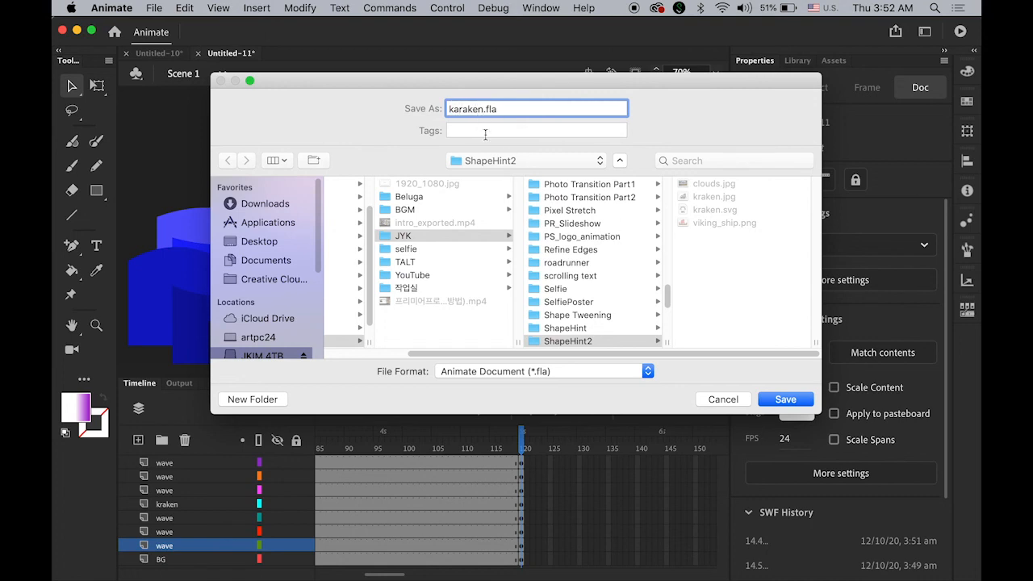
mouse_move(584, 142)
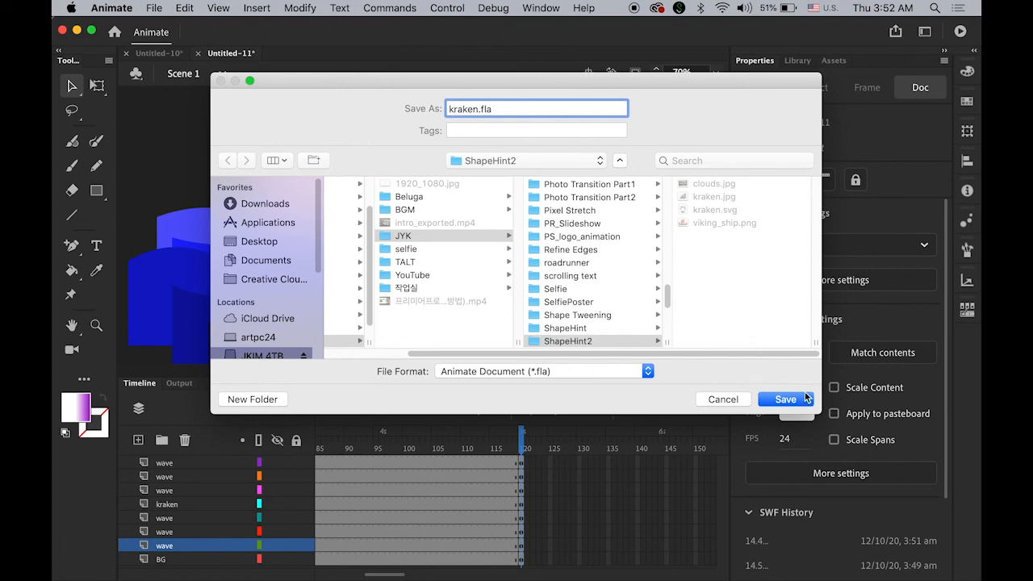
click(784, 399)
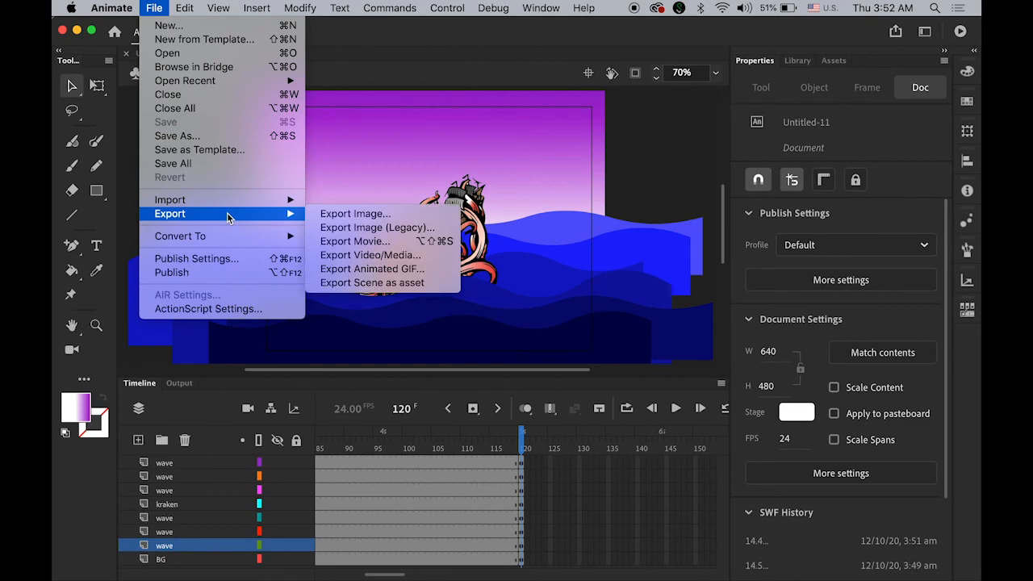
mouse_move(368, 255)
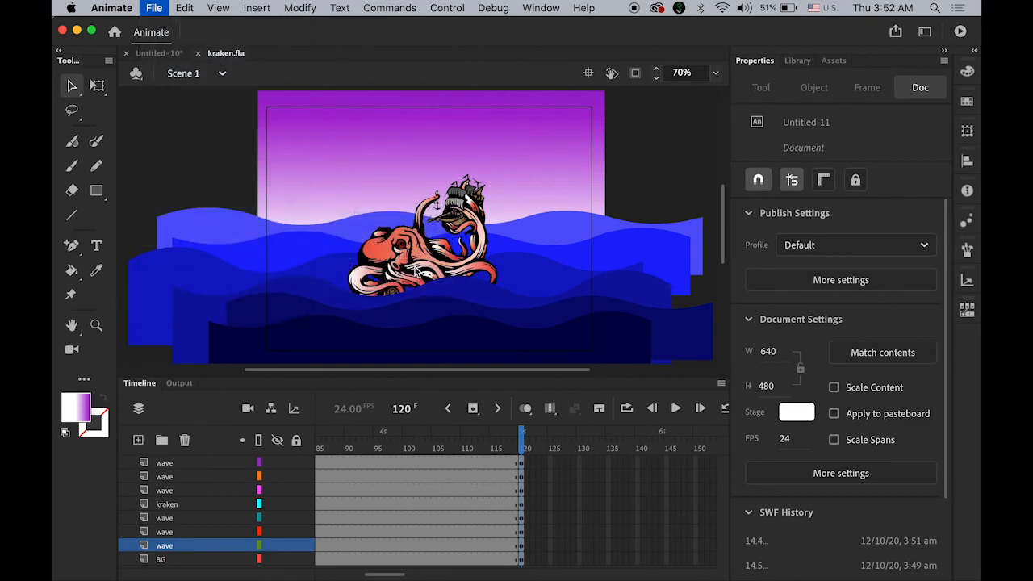
Export the movie as H.264 YouTube 720p HD video named kraken into the ShapeHint2 folder.
click(154, 7)
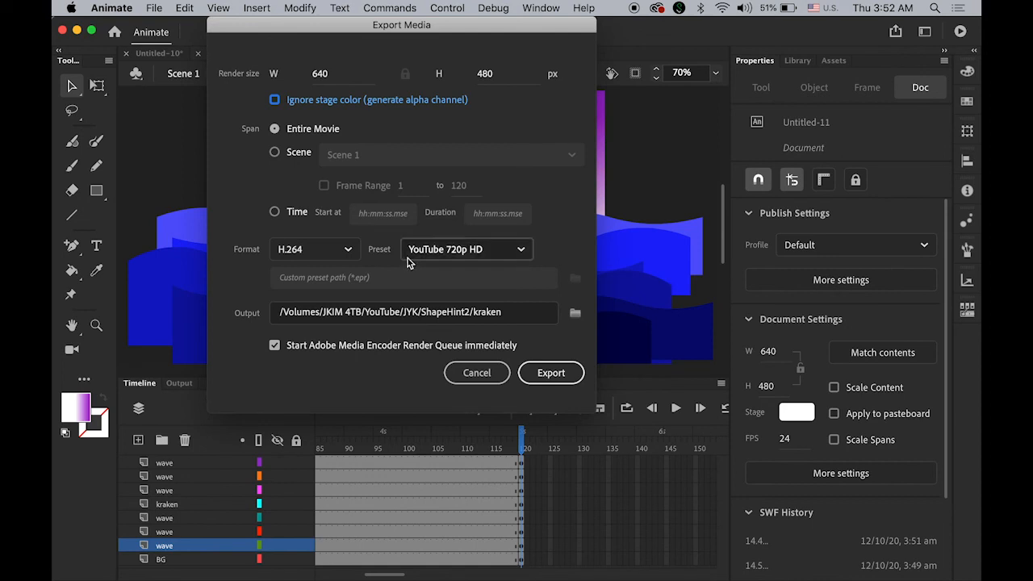
mouse_move(390, 313)
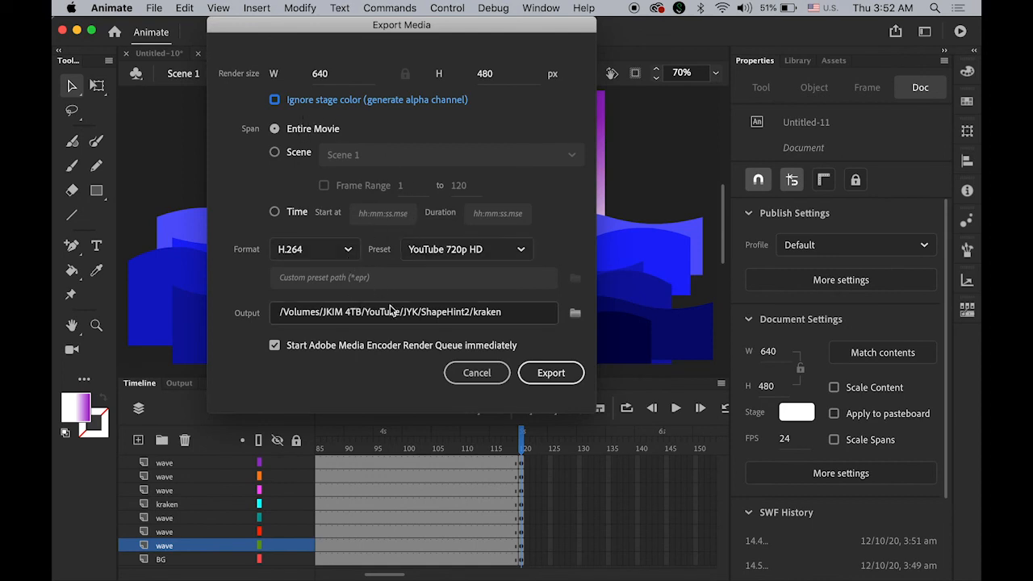
mouse_move(492, 323)
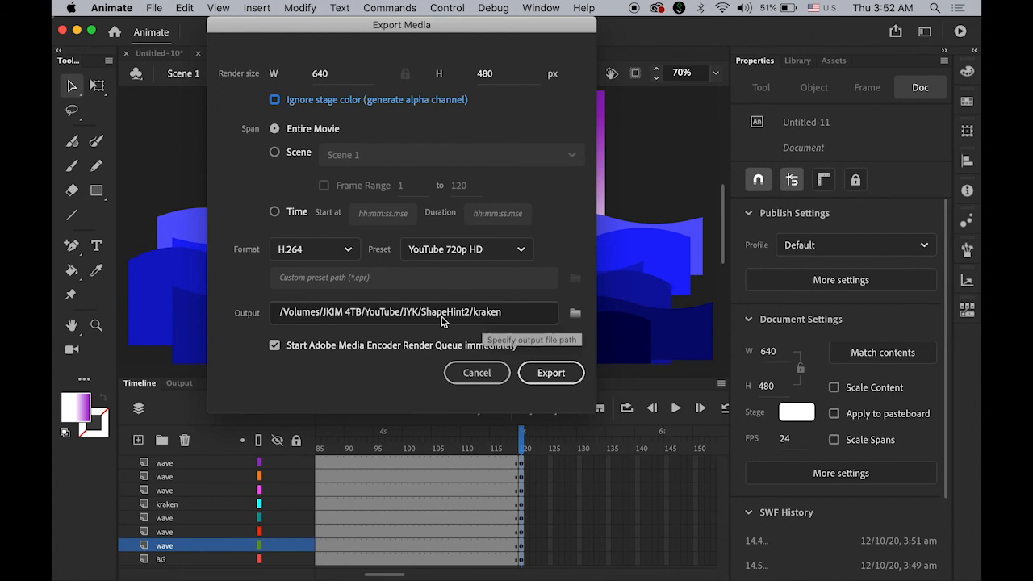
mouse_move(551, 371)
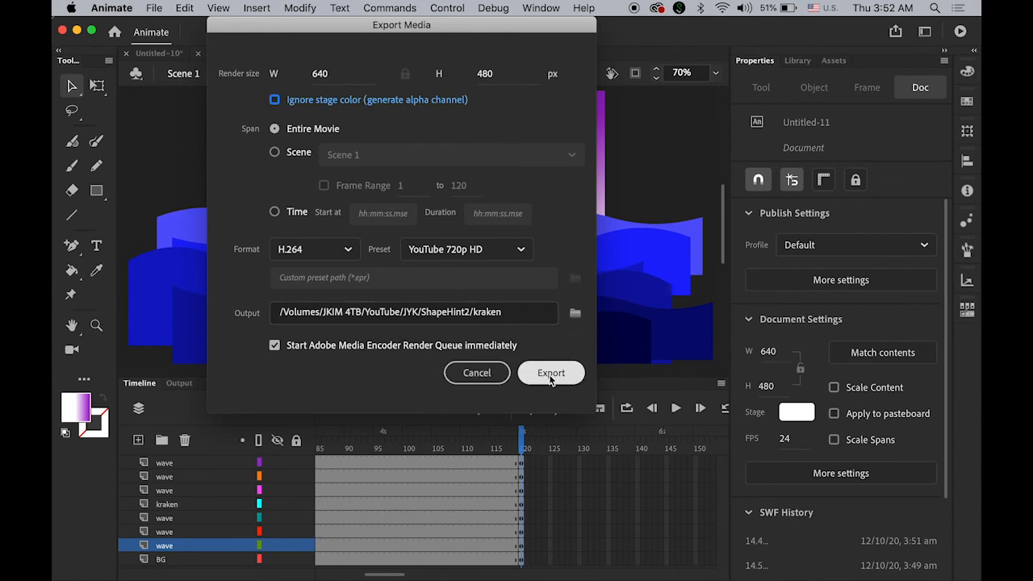
click(550, 371)
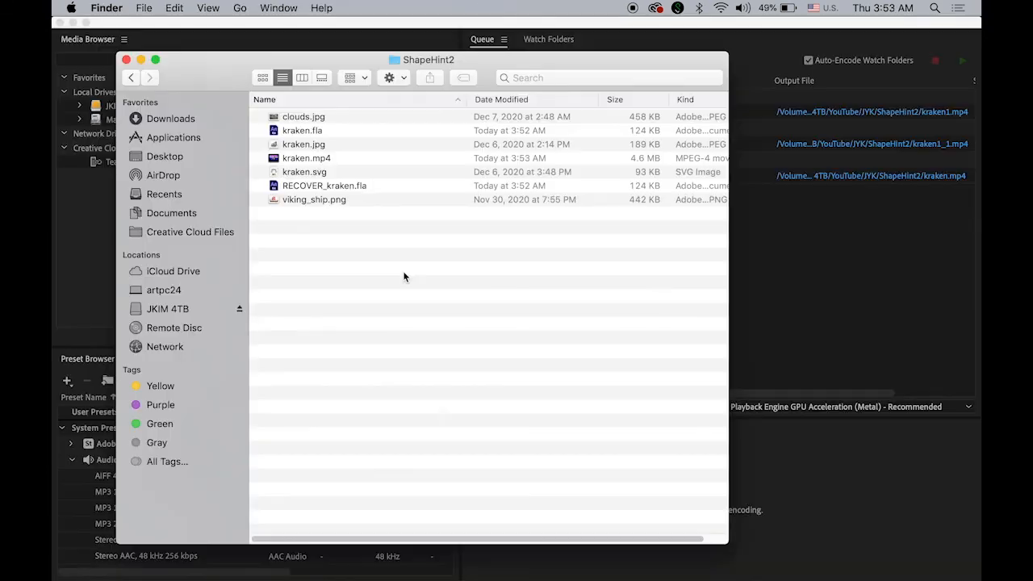
Select the exported 4.6 MB kraken.mp4 in the ShapeHint2 Finder window.
click(307, 159)
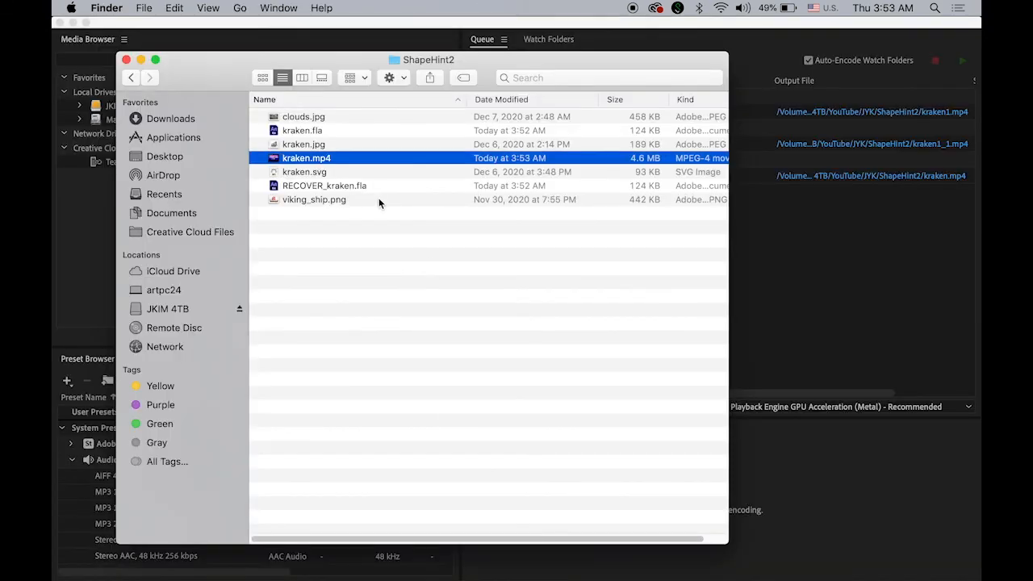